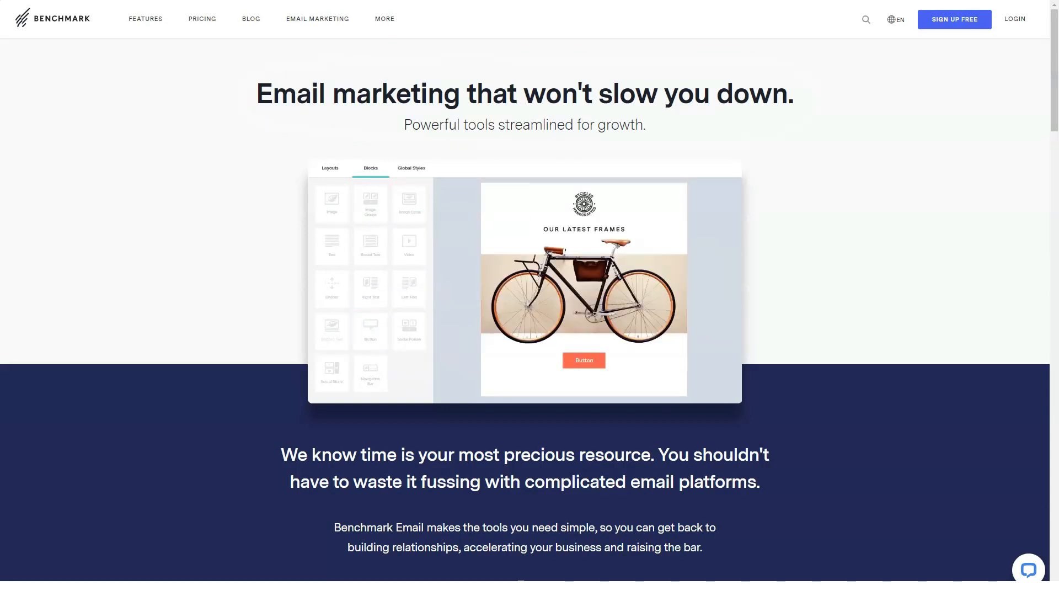
# - Scroll down the Email Designer feature page to the email editor demo section
pyautogui.scroll(-3)
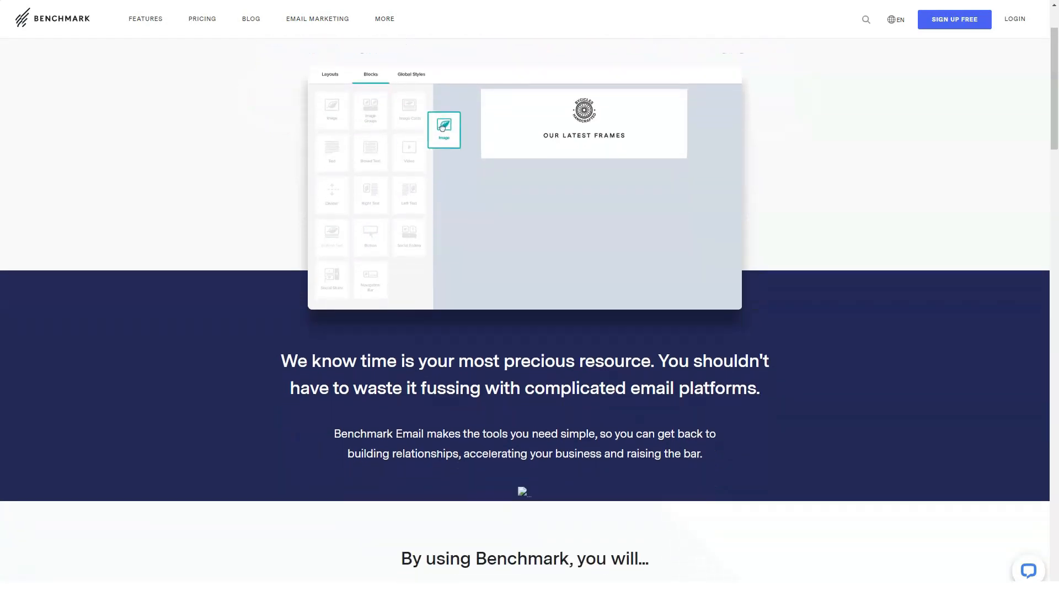
pyautogui.scroll(-3)
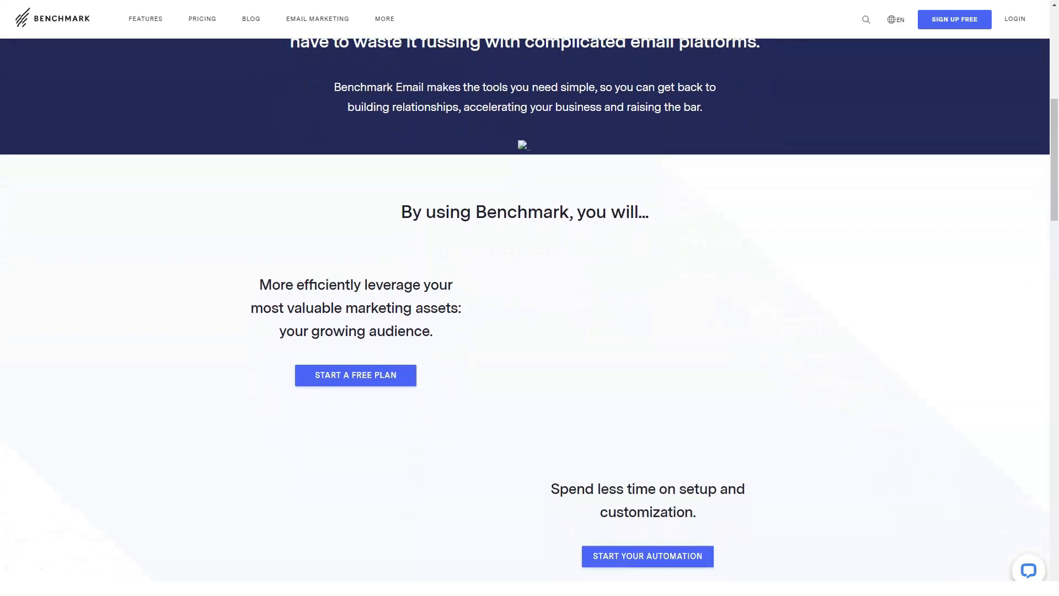
pyautogui.scroll(-3)
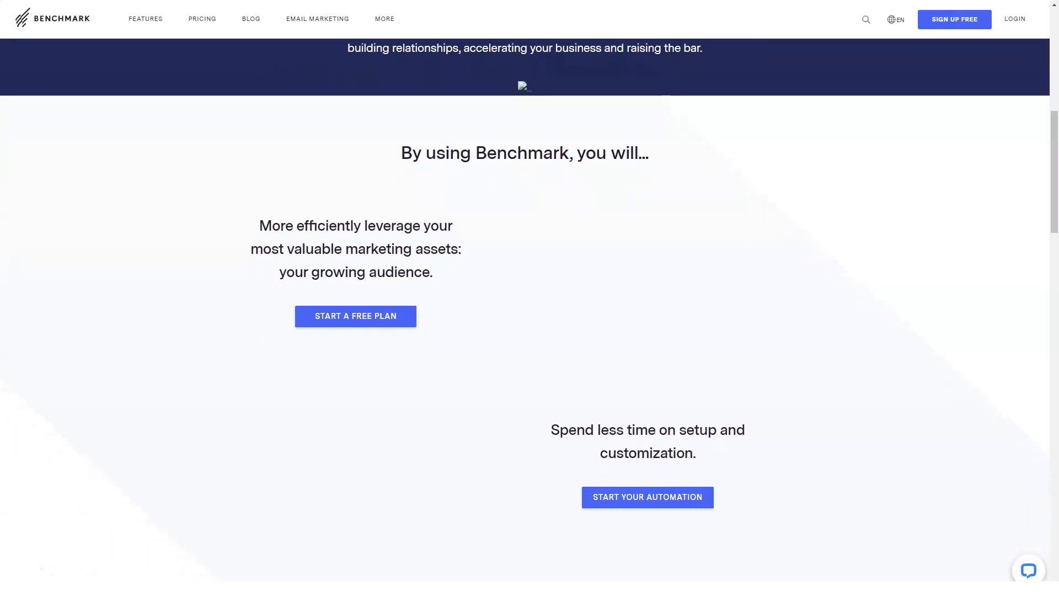
pyautogui.scroll(-3)
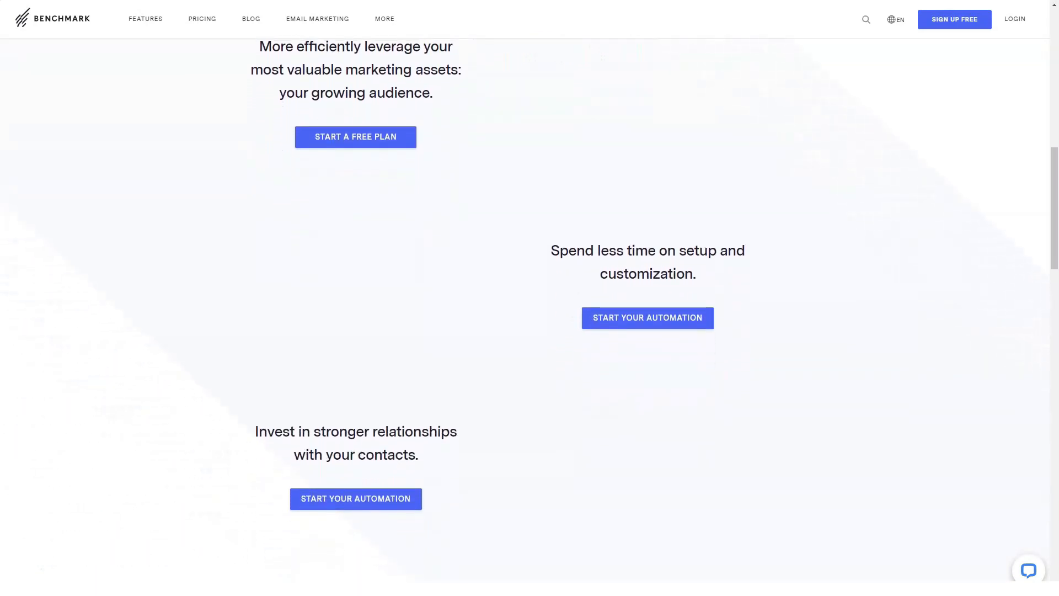
pyautogui.scroll(-3)
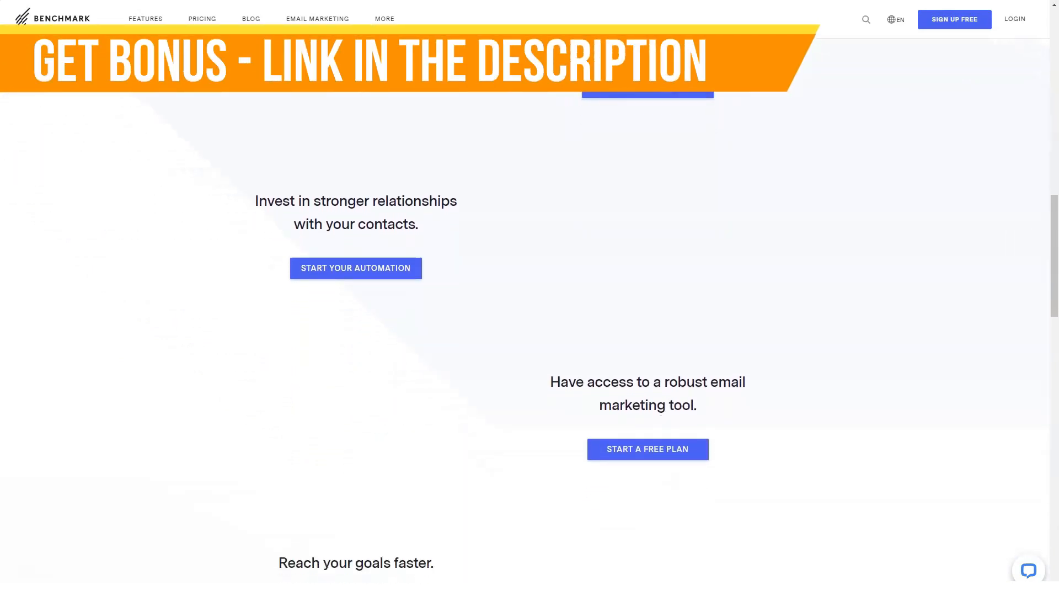
pyautogui.scroll(-3)
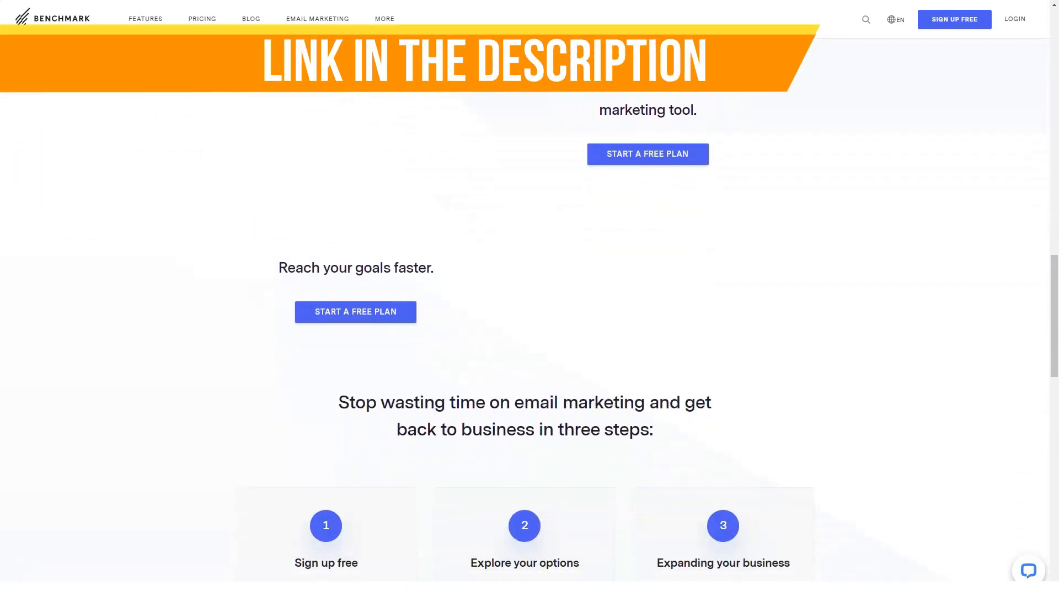
pyautogui.scroll(-3)
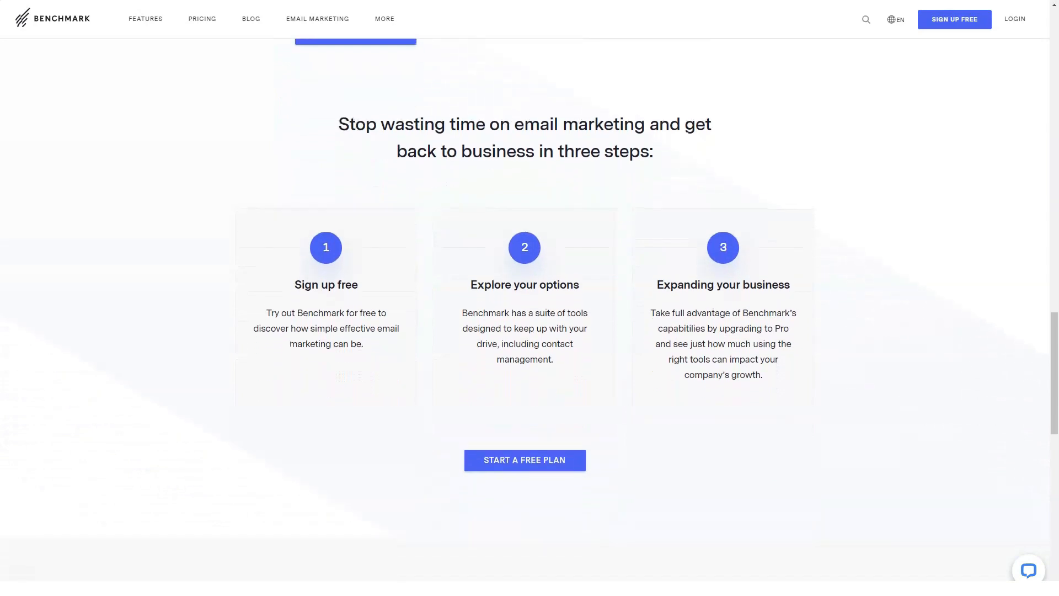
pyautogui.scroll(-3)
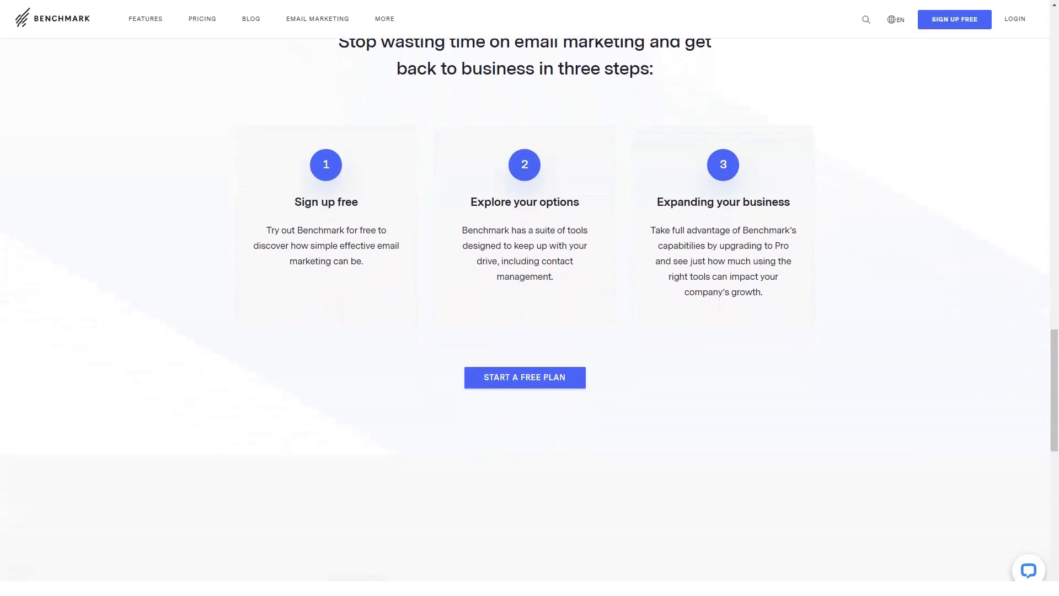
pyautogui.scroll(-3)
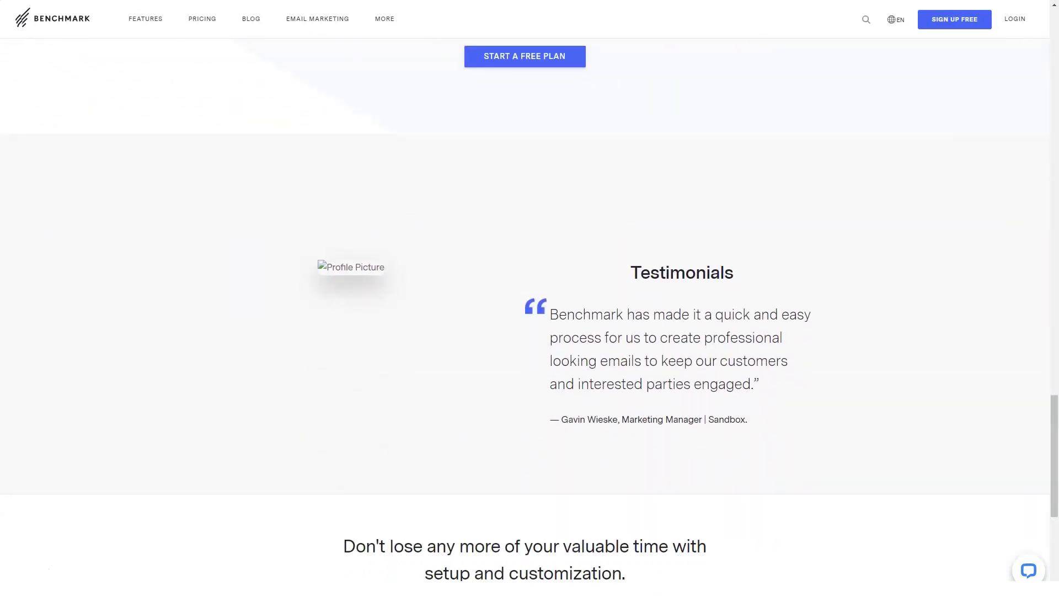
pyautogui.scroll(3)
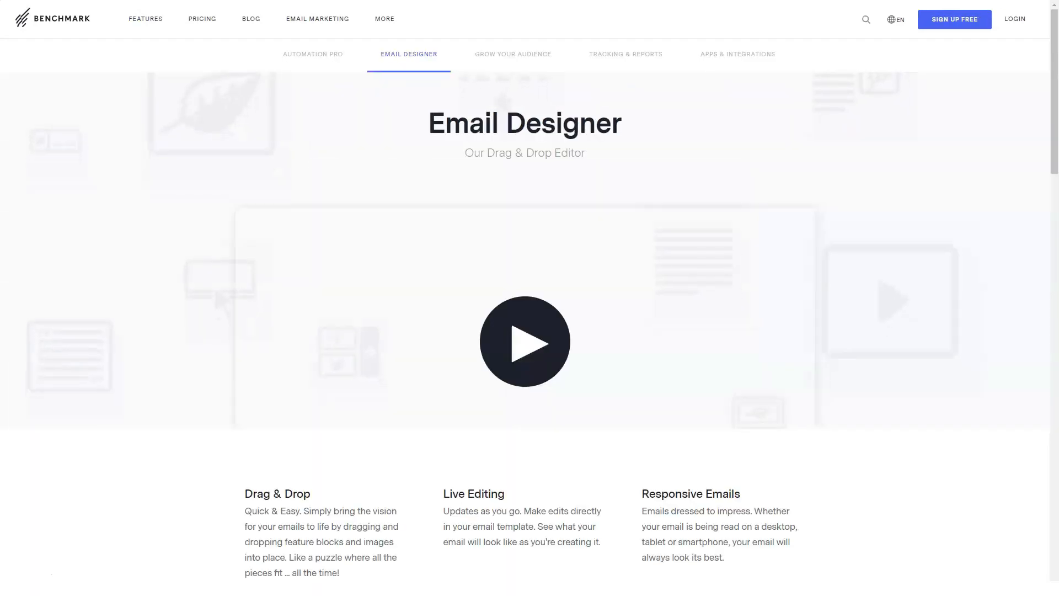
pyautogui.scroll(-3)
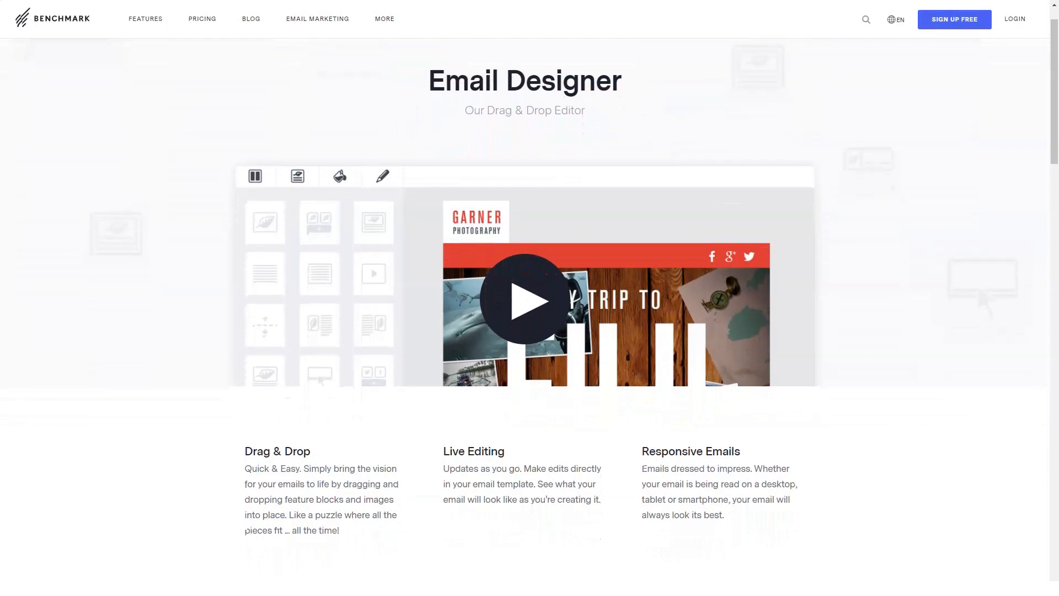
# - Play the email editor demo preview and dismiss the preview popup
pyautogui.click(524, 300)
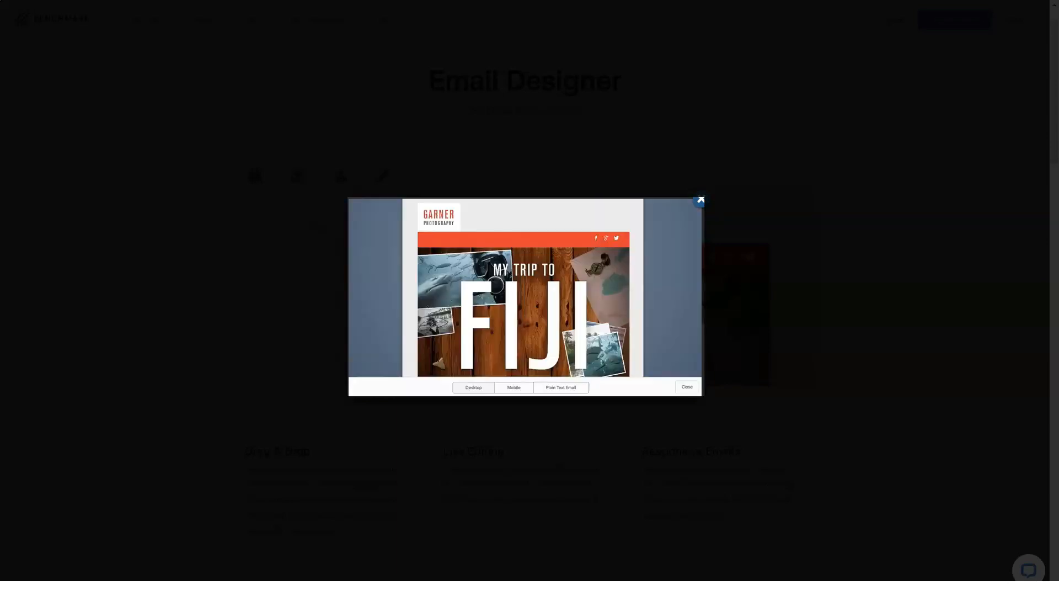
pyautogui.click(686, 387)
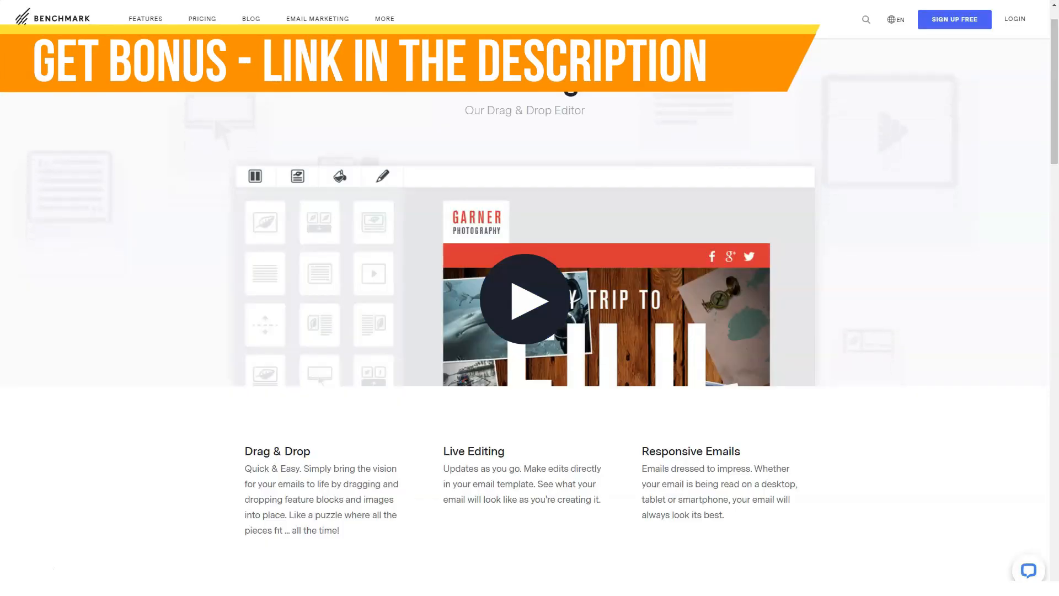
# - Continue down through photo editing, templates, color customization and the Code Editor section
pyautogui.scroll(-3)
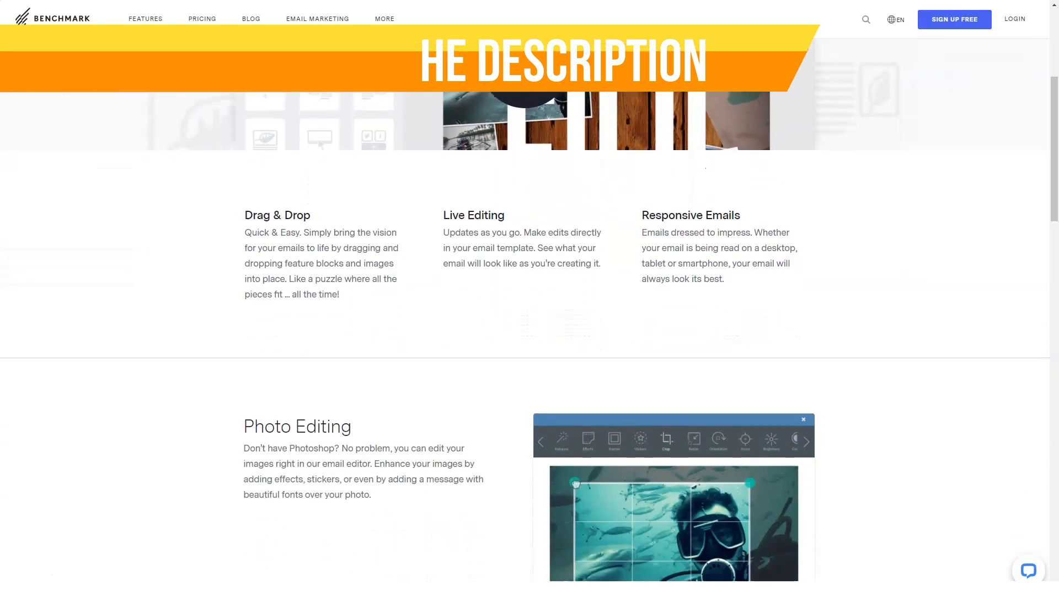
pyautogui.scroll(-3)
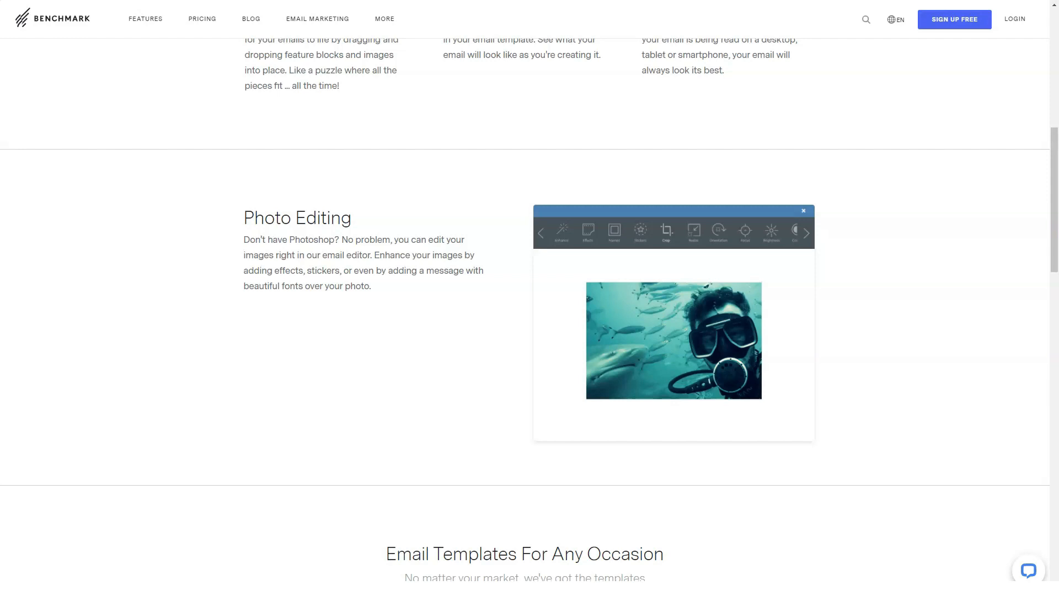
pyautogui.scroll(-3)
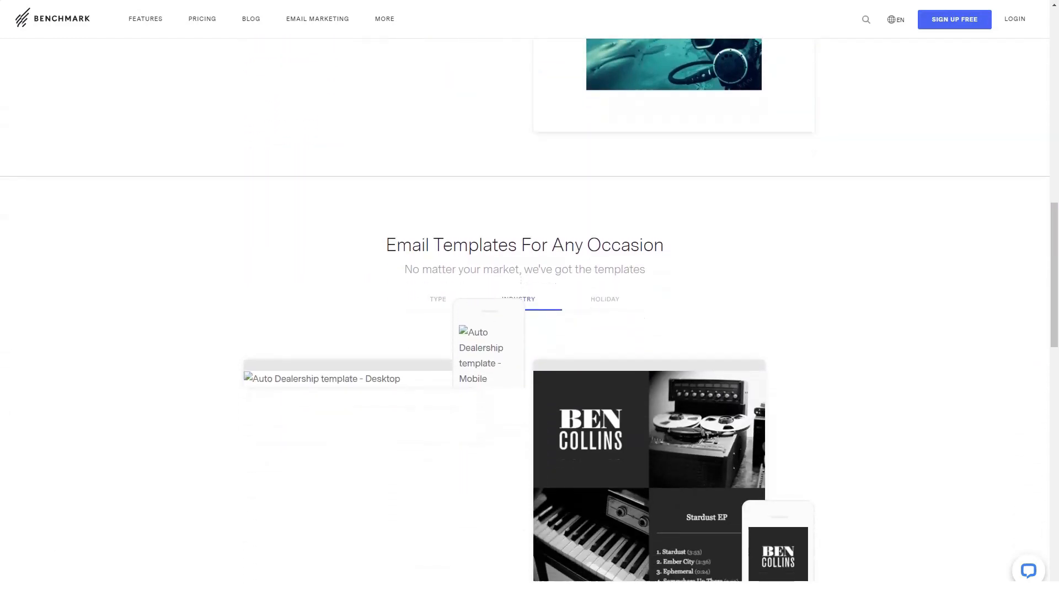
pyautogui.scroll(-3)
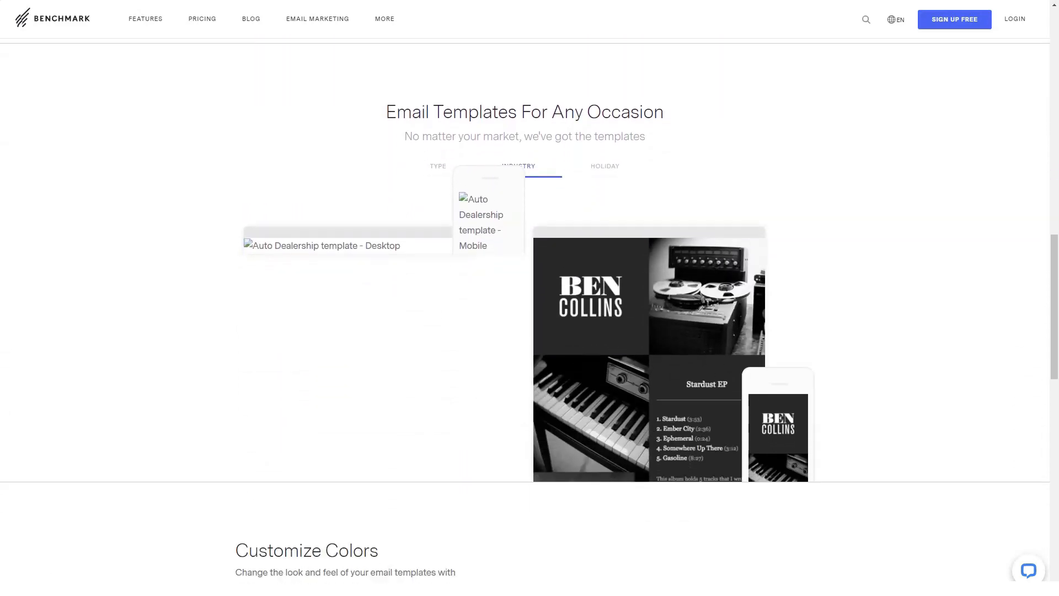
pyautogui.scroll(-3)
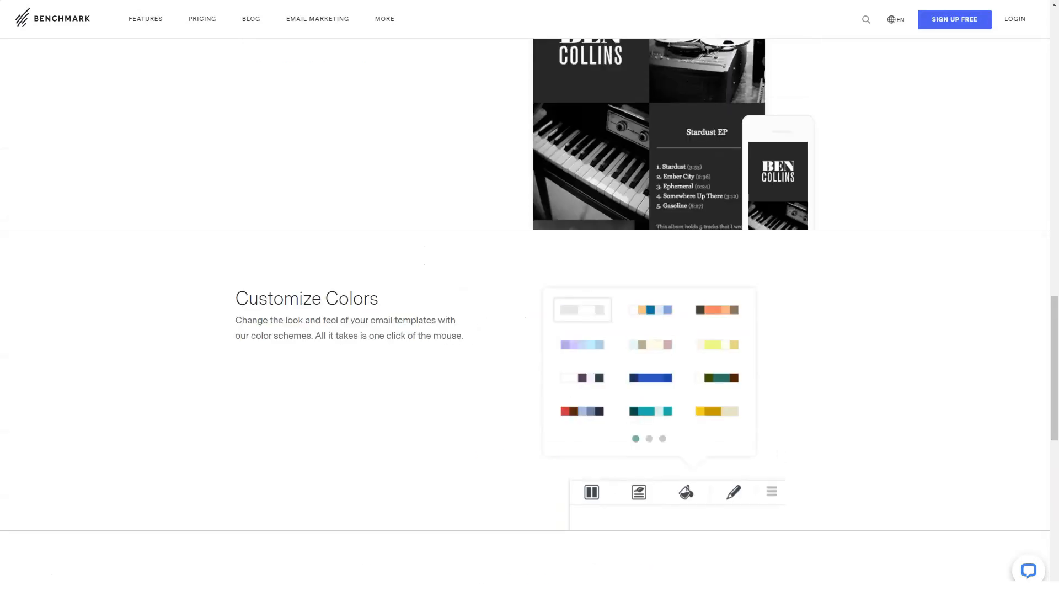
pyautogui.scroll(-3)
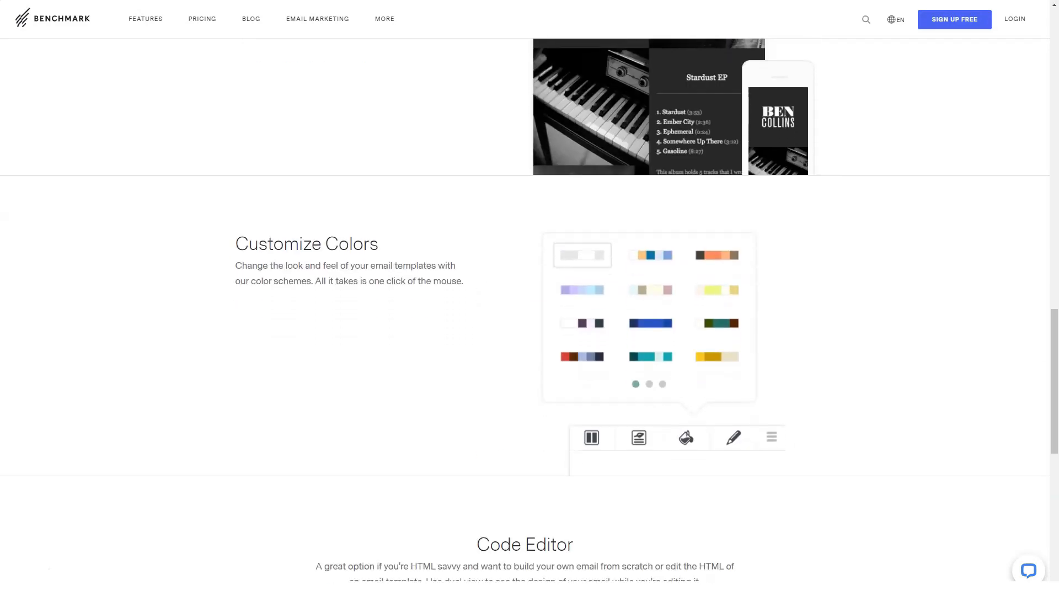
pyautogui.scroll(-3)
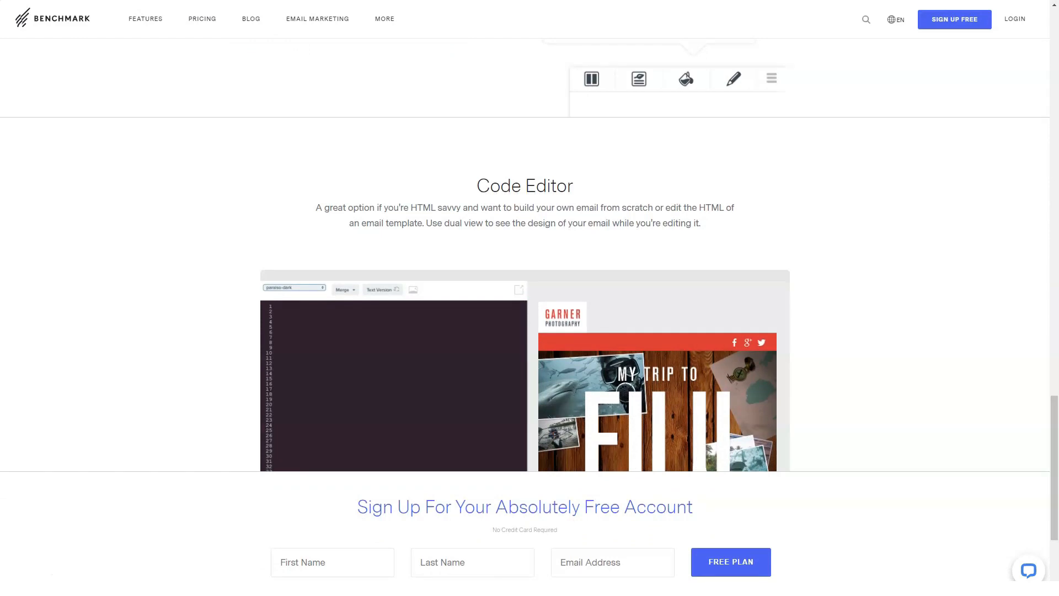
# - Bring up the Pricing page and scroll past the plans and feature comparison table
pyautogui.click(201, 19)
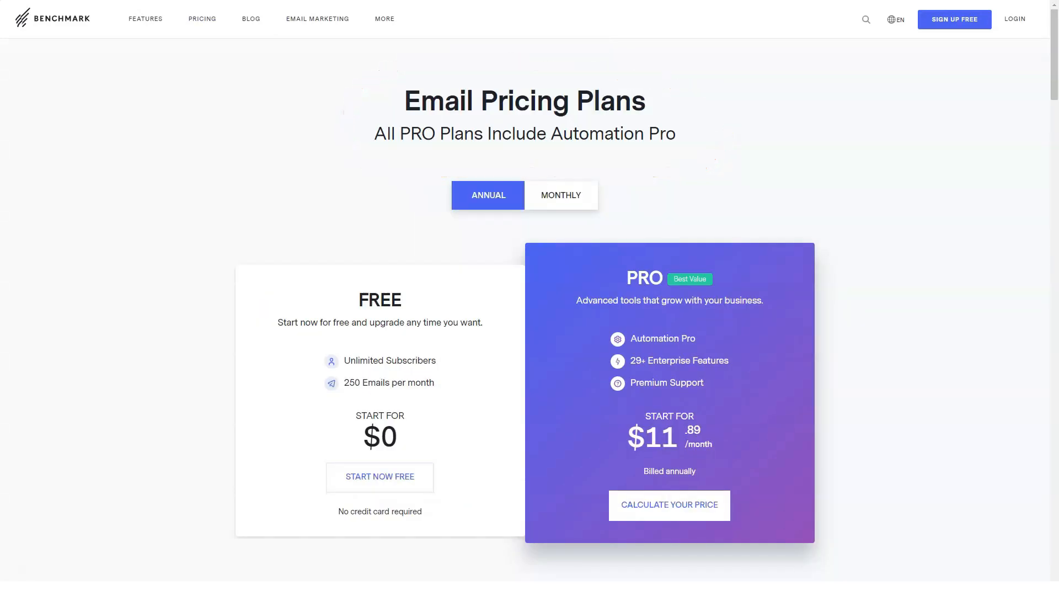
pyautogui.scroll(-3)
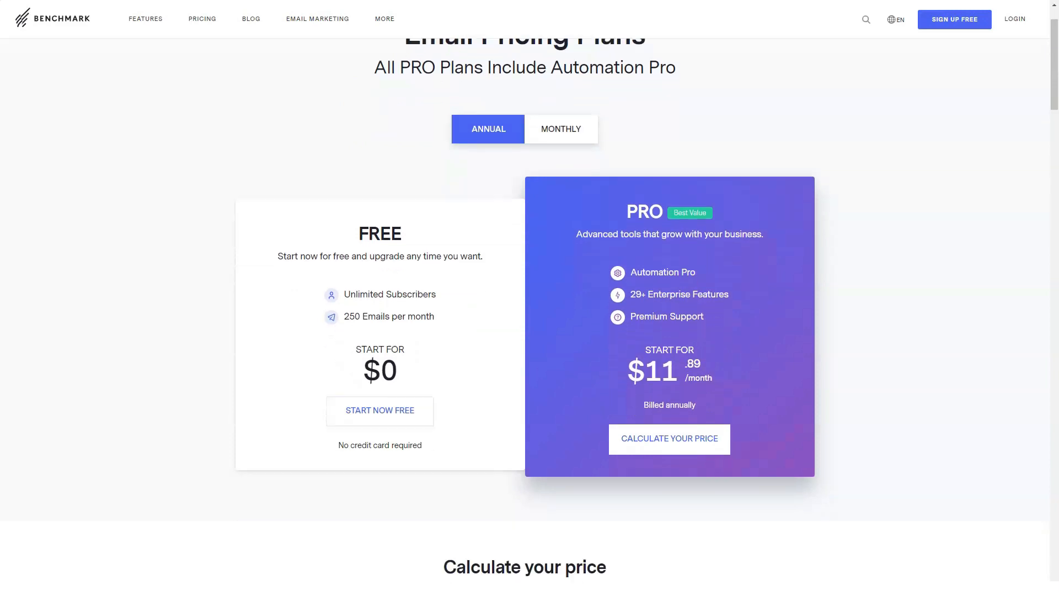
pyautogui.scroll(-3)
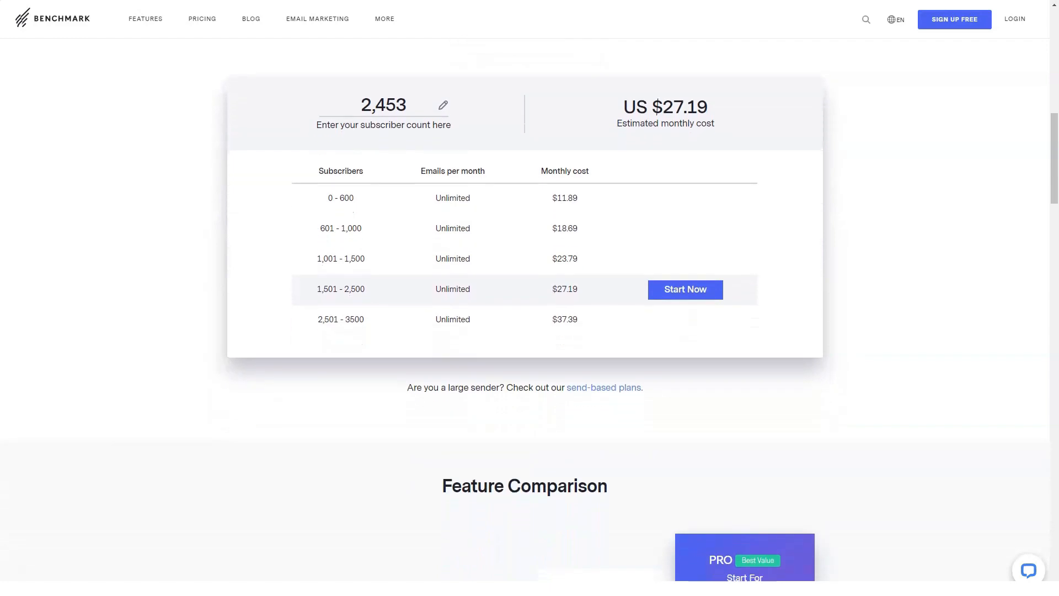
pyautogui.scroll(-3)
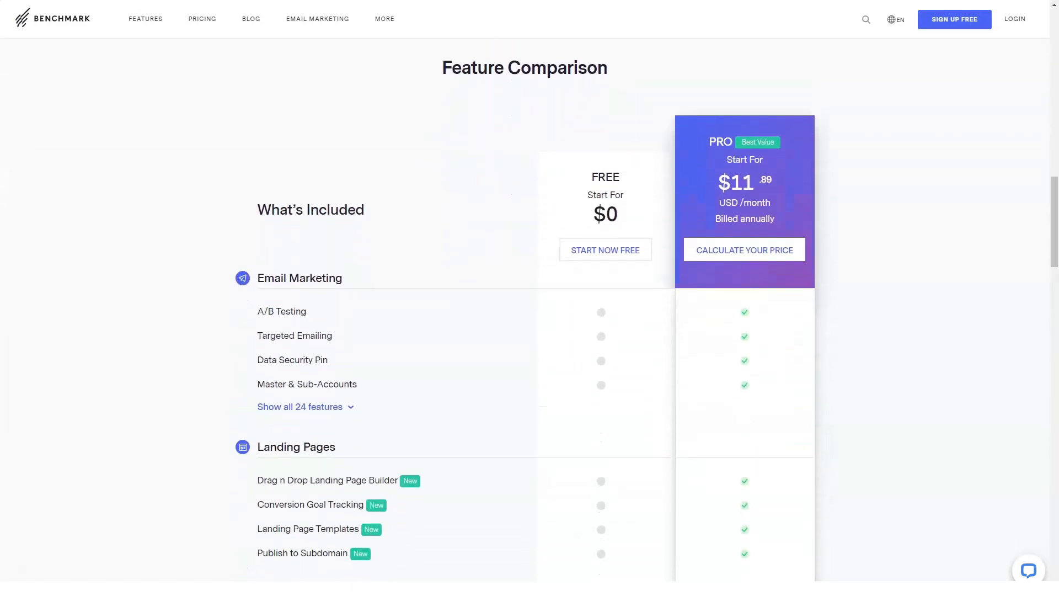
pyautogui.scroll(-3)
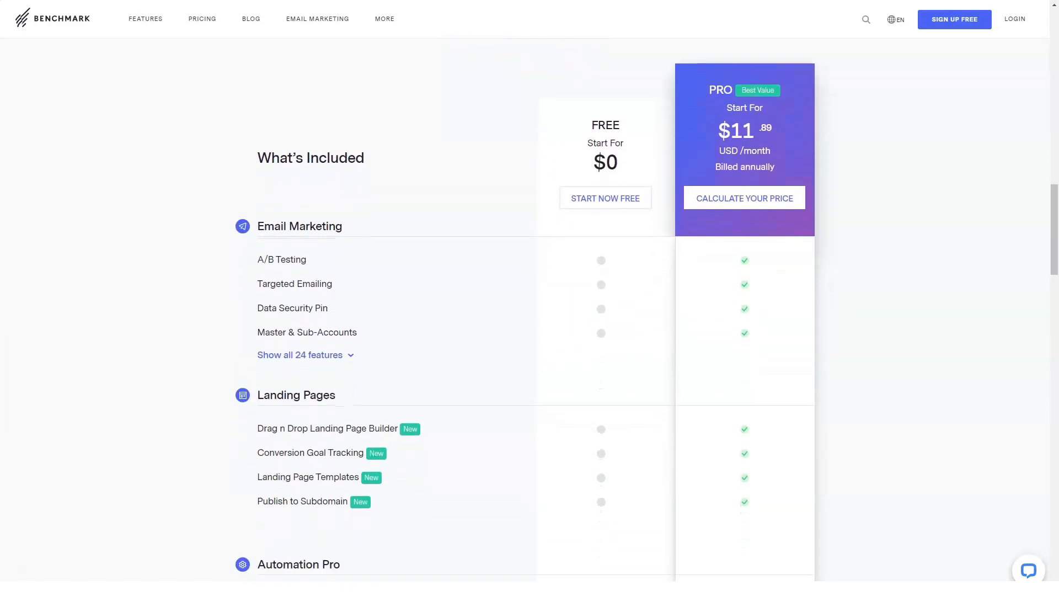
pyautogui.scroll(-3)
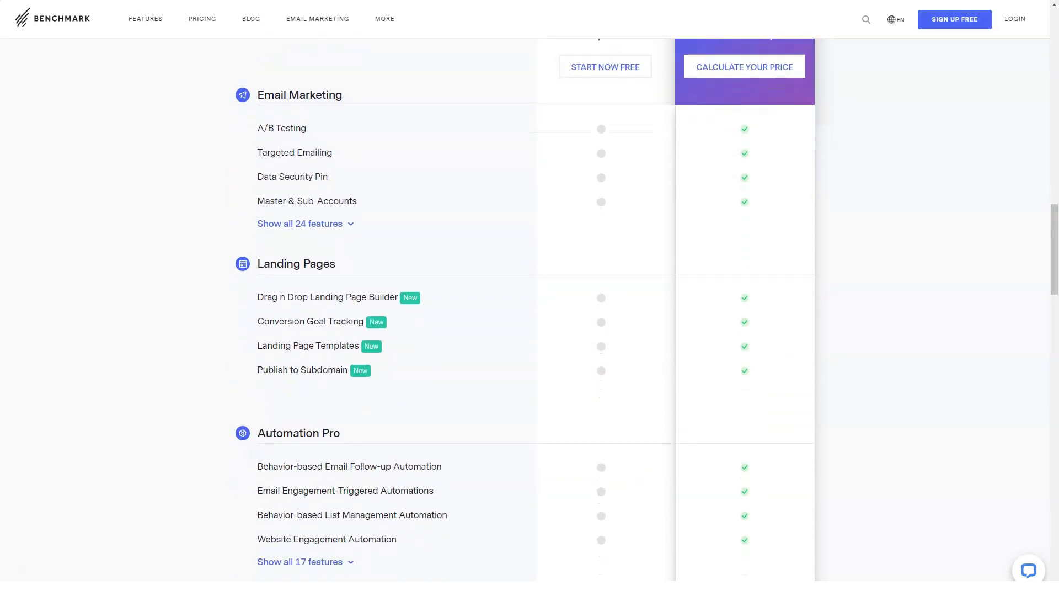
pyautogui.scroll(-3)
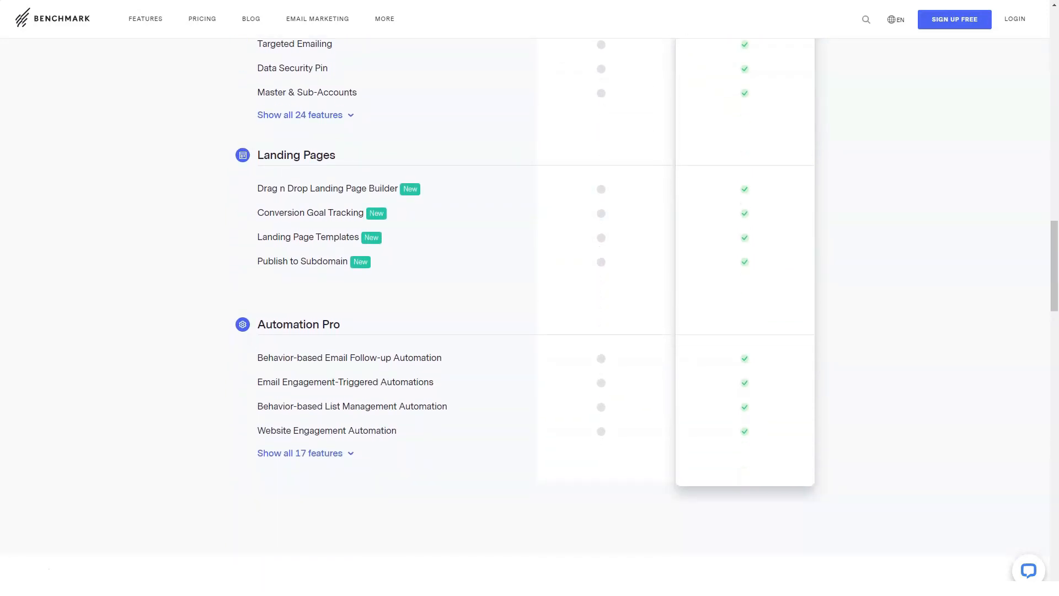
pyautogui.scroll(-3)
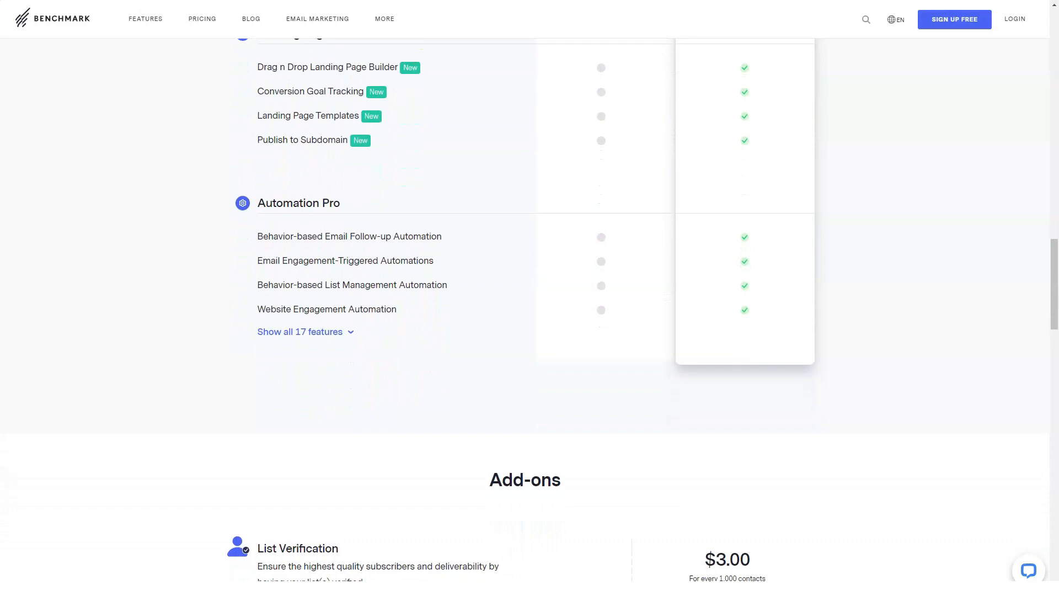
# - Continue down through Add-ons, How to get started and Testimonials to the FAQ section
pyautogui.scroll(-3)
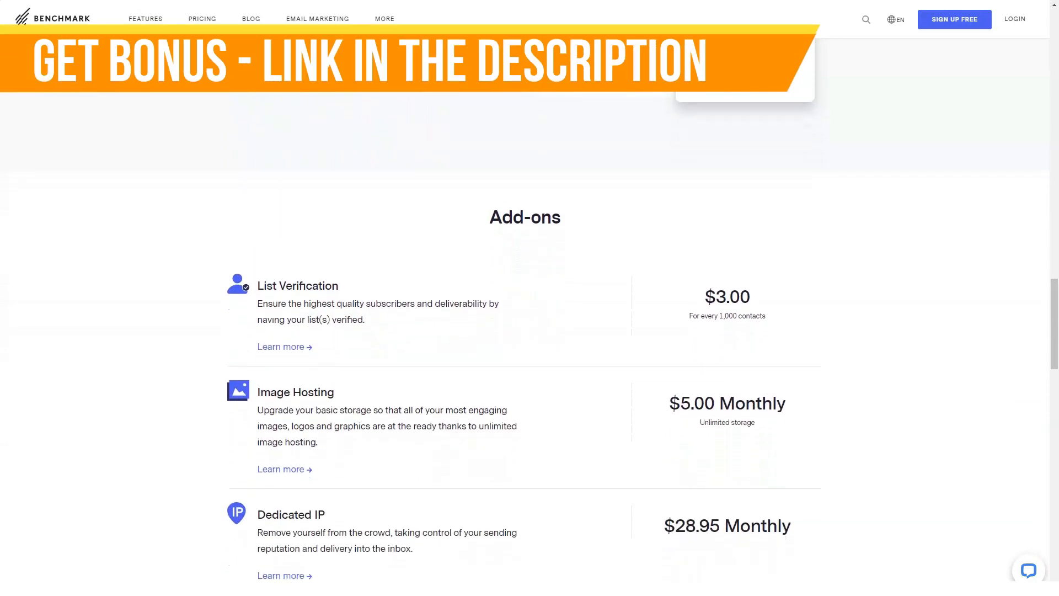
pyautogui.scroll(-3)
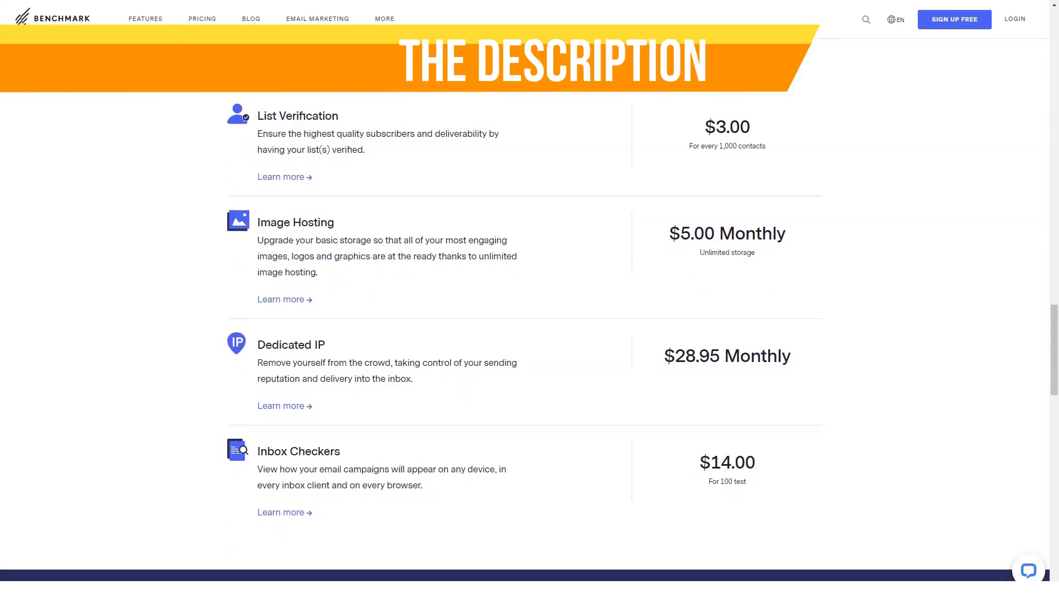
pyautogui.scroll(-3)
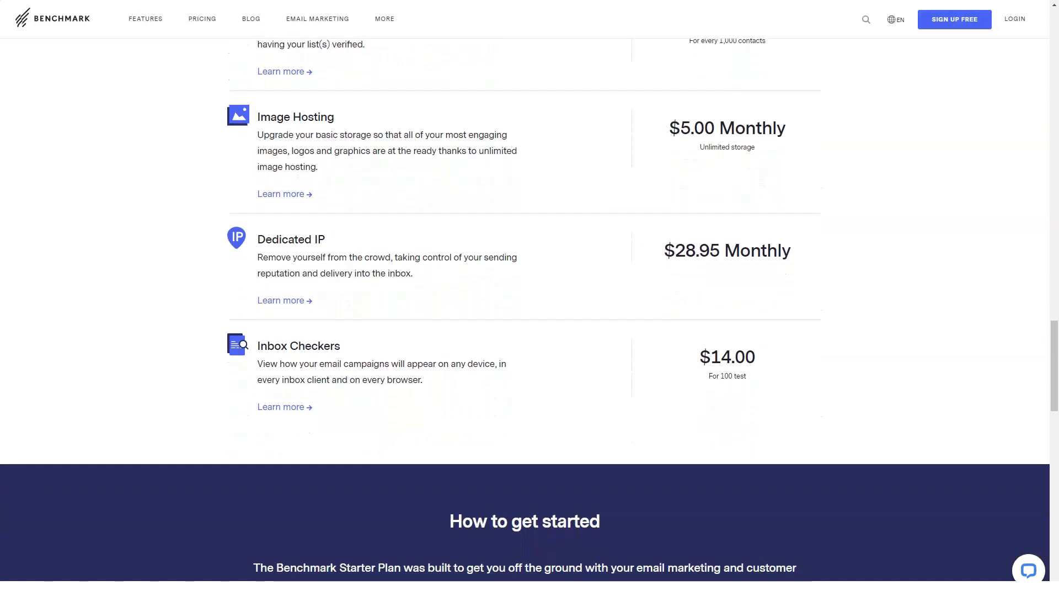
pyautogui.scroll(-3)
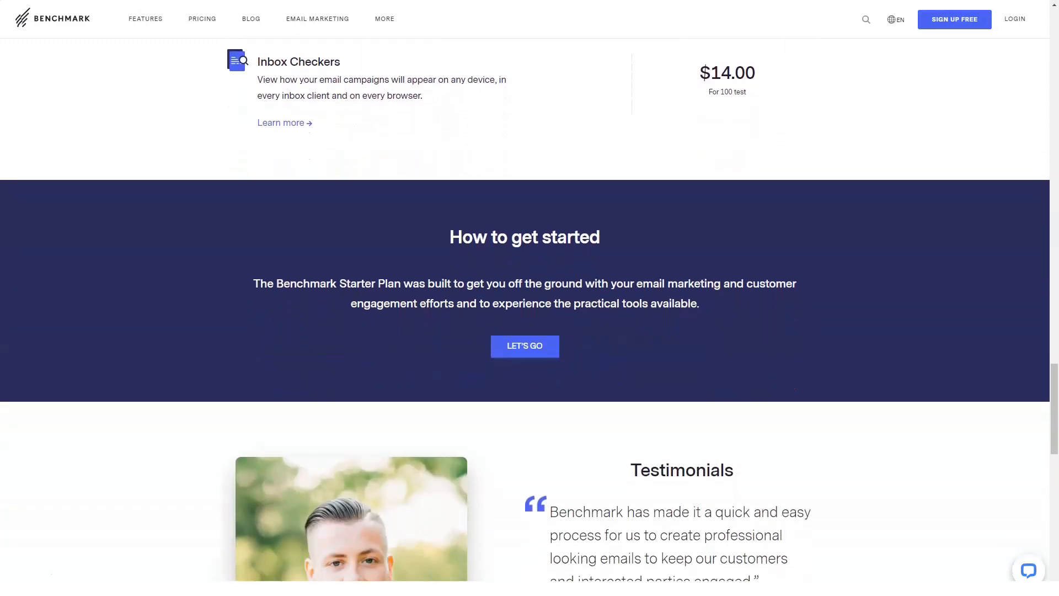
pyautogui.scroll(-3)
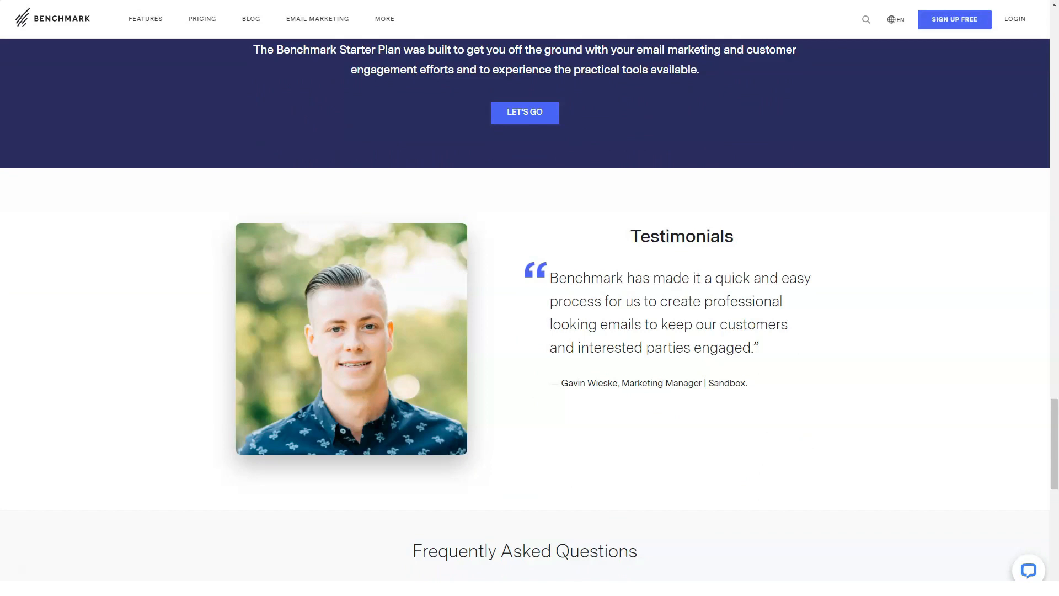
pyautogui.scroll(-3)
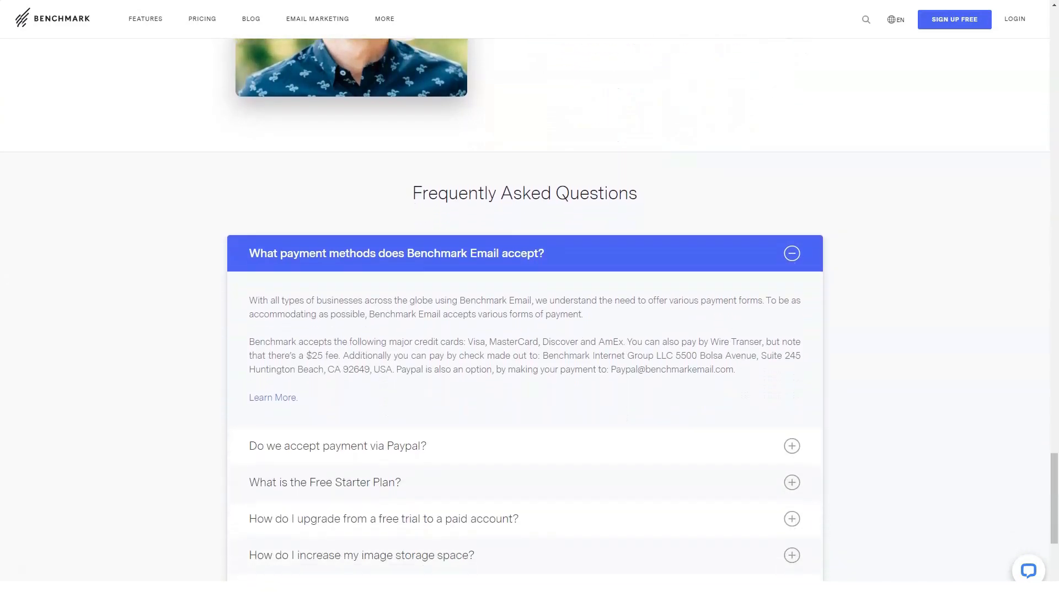
pyautogui.scroll(-3)
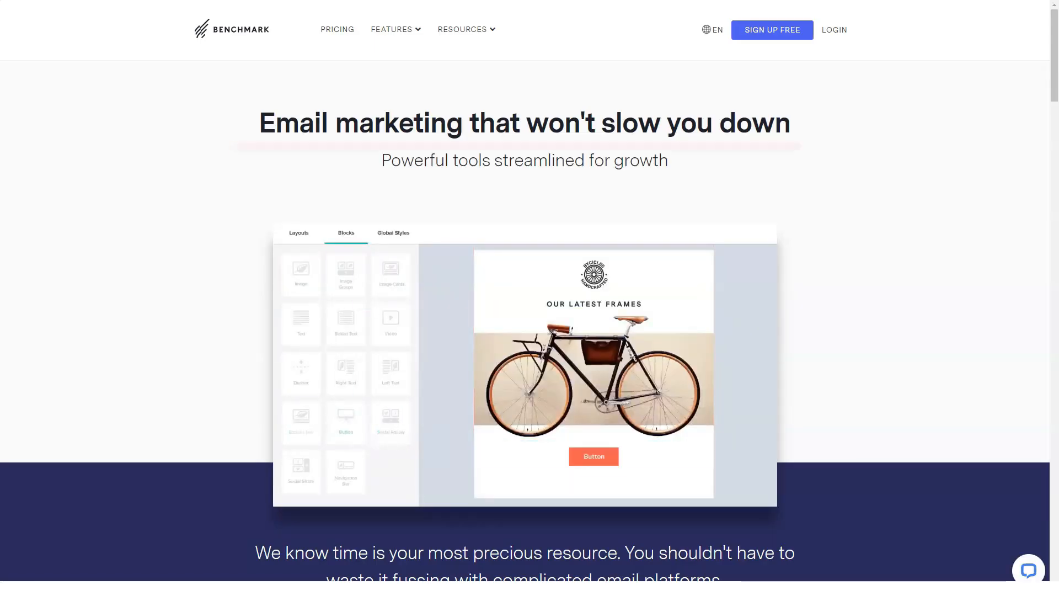
# - Scroll down the email marketing landing page through its feature and automation benefit sections
pyautogui.scroll(-3)
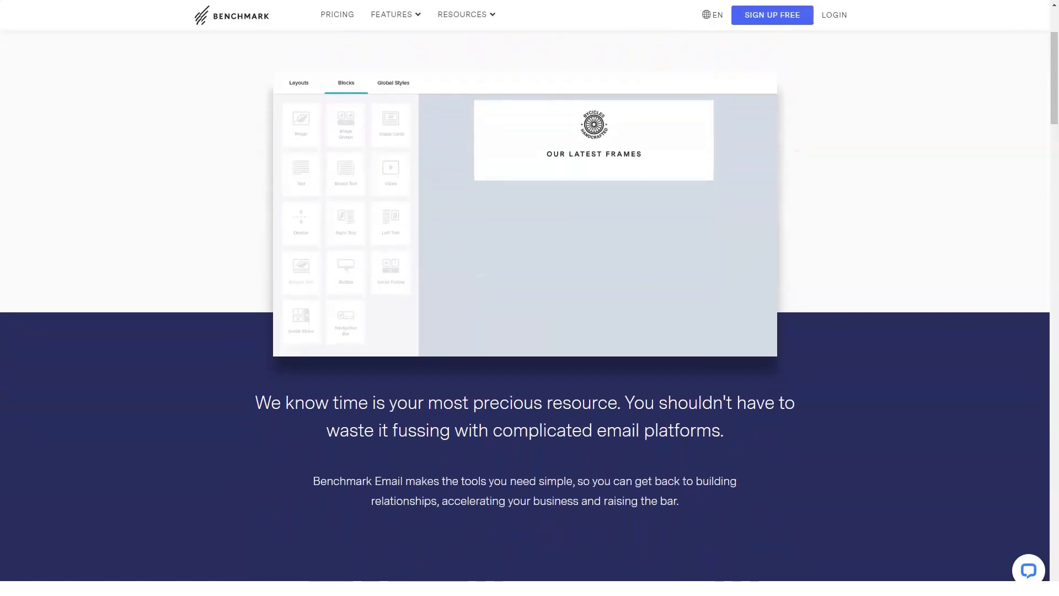
pyautogui.scroll(-3)
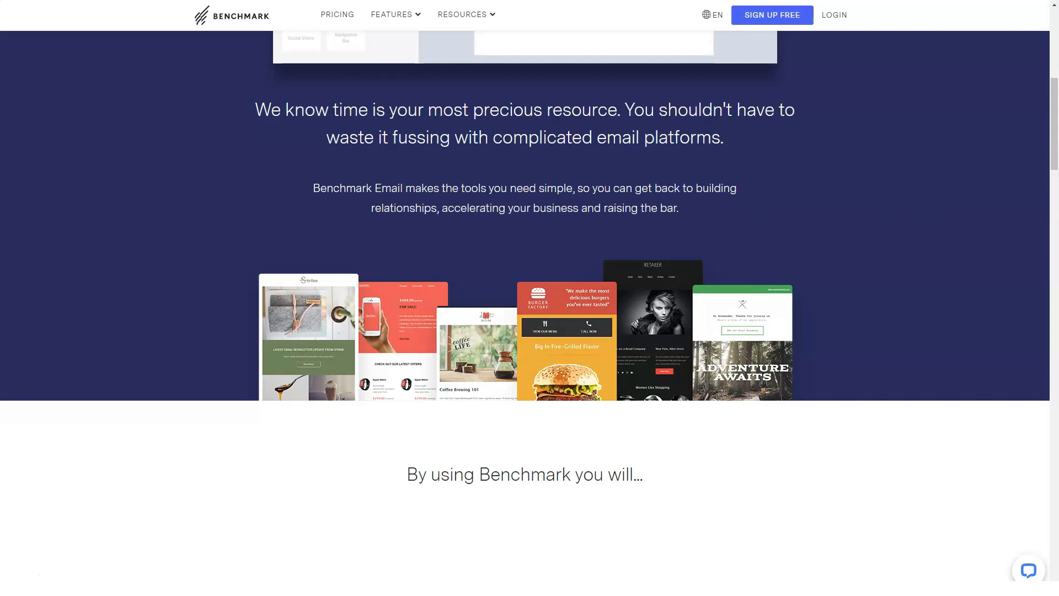
pyautogui.scroll(-3)
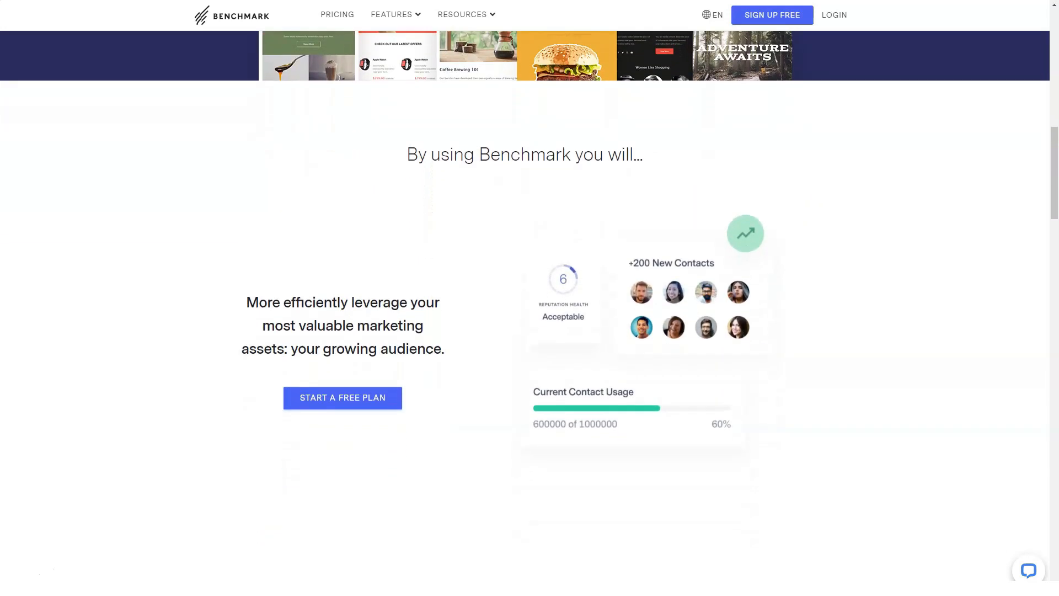
pyautogui.scroll(-3)
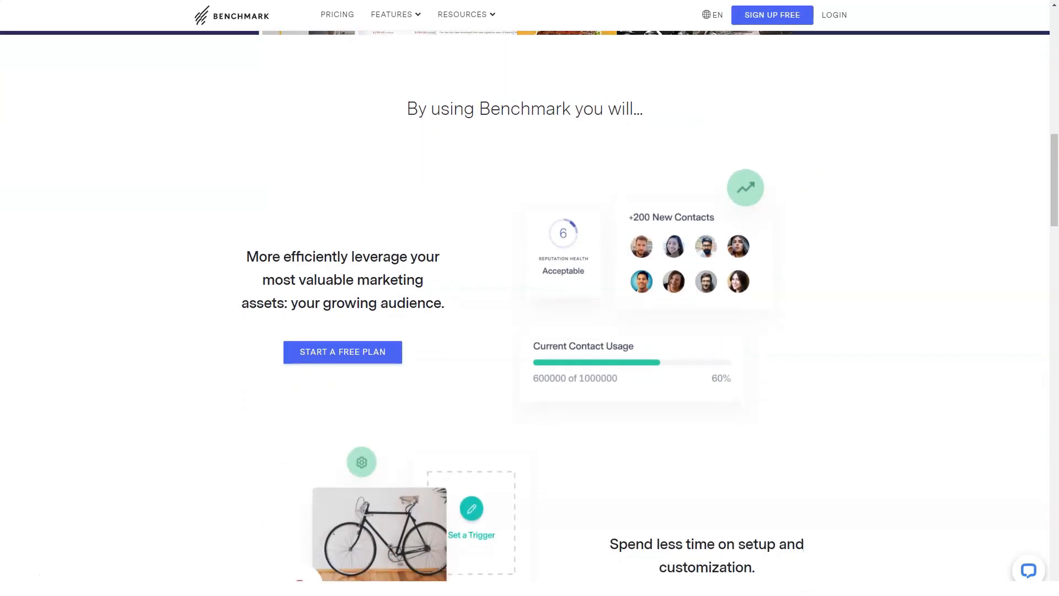
pyautogui.scroll(-3)
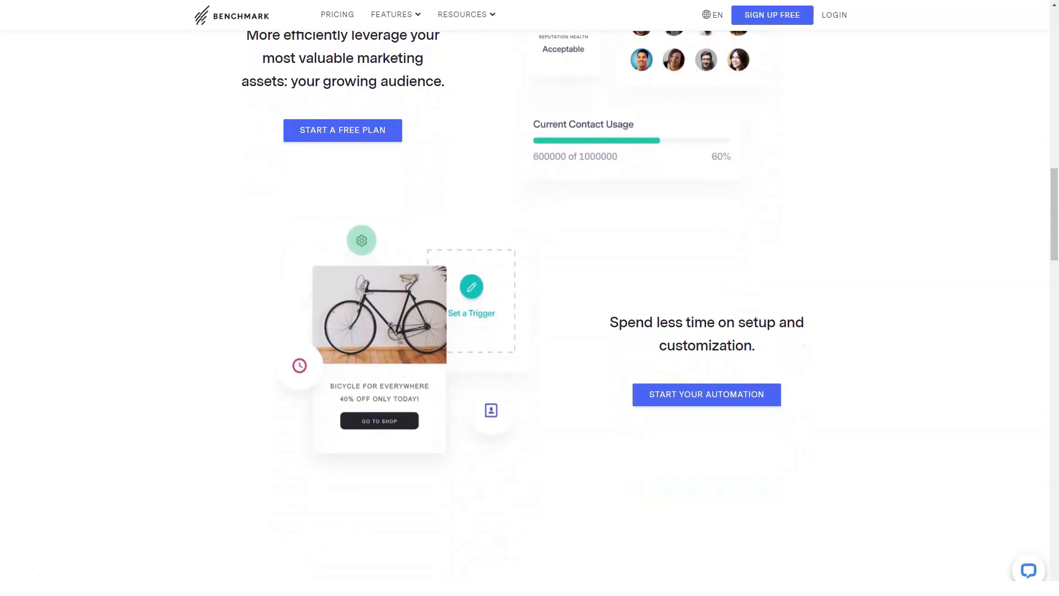
pyautogui.scroll(-3)
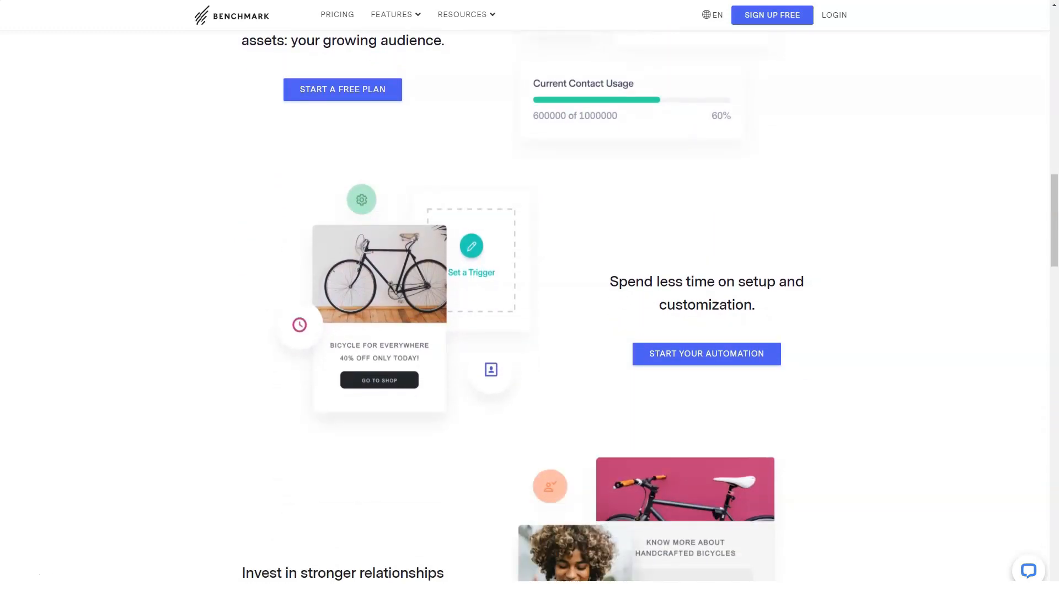
pyautogui.scroll(-3)
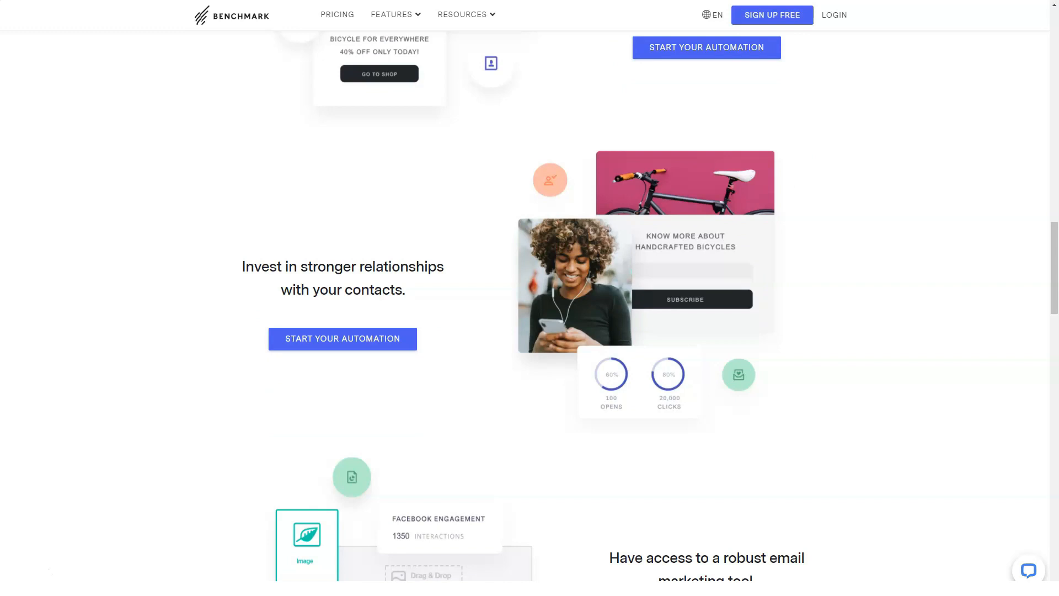
# - Continue down to the three getting-started steps and the client logos
pyautogui.scroll(-3)
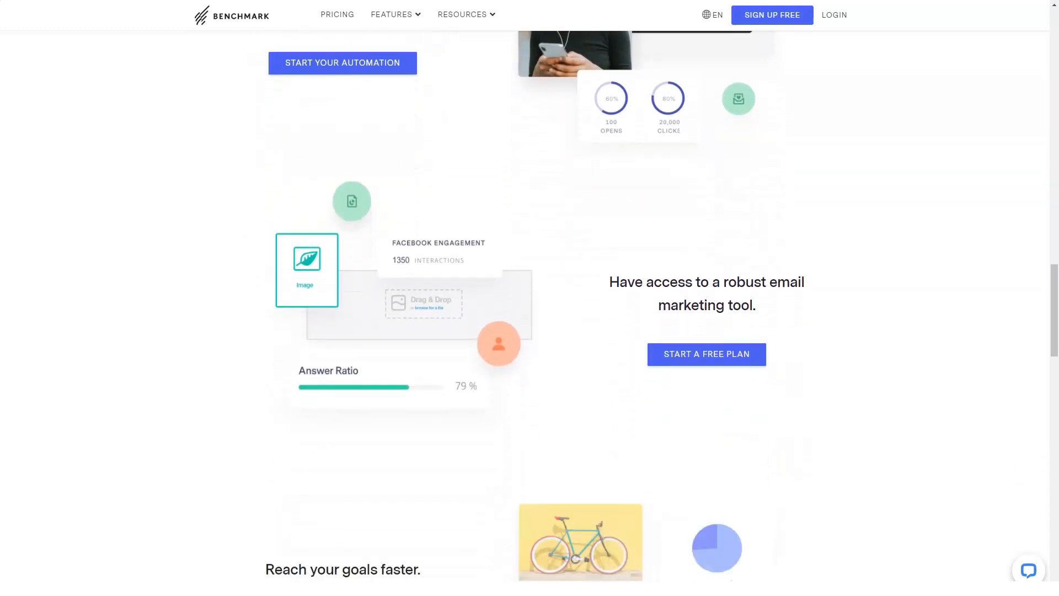
pyautogui.scroll(-3)
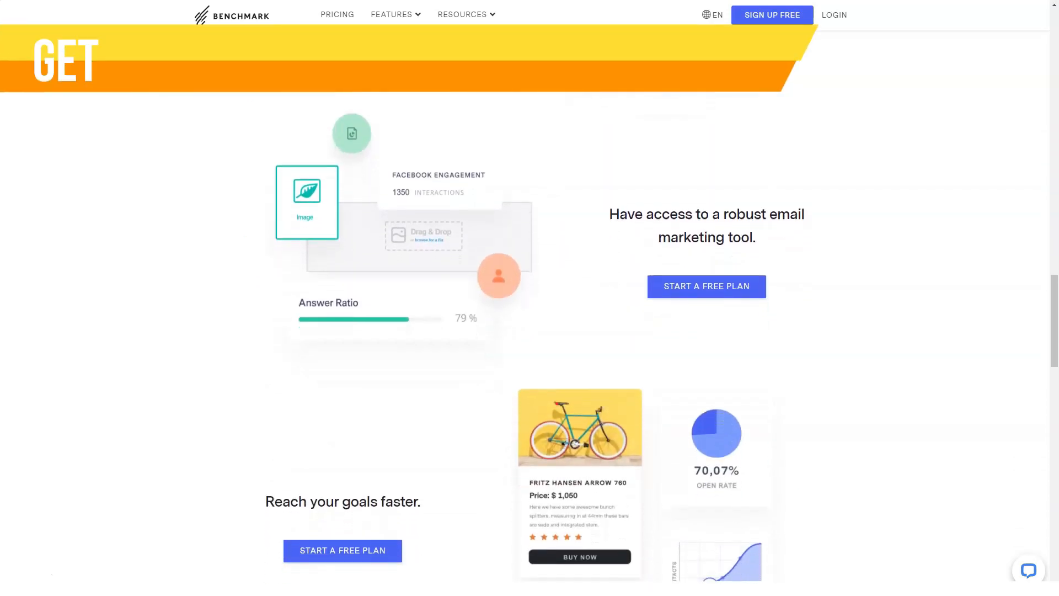
pyautogui.scroll(-3)
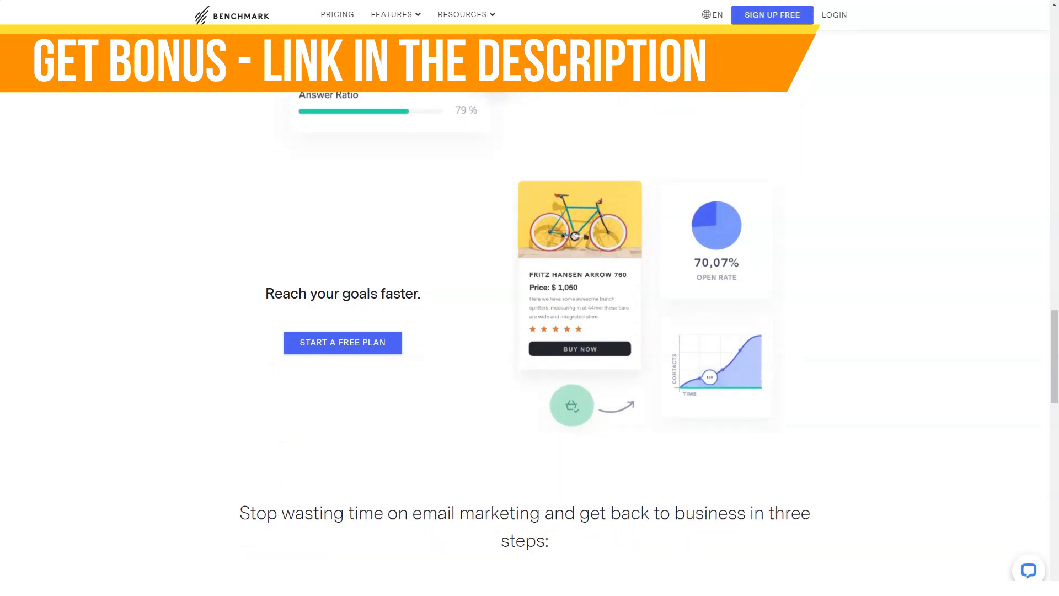
pyautogui.scroll(-3)
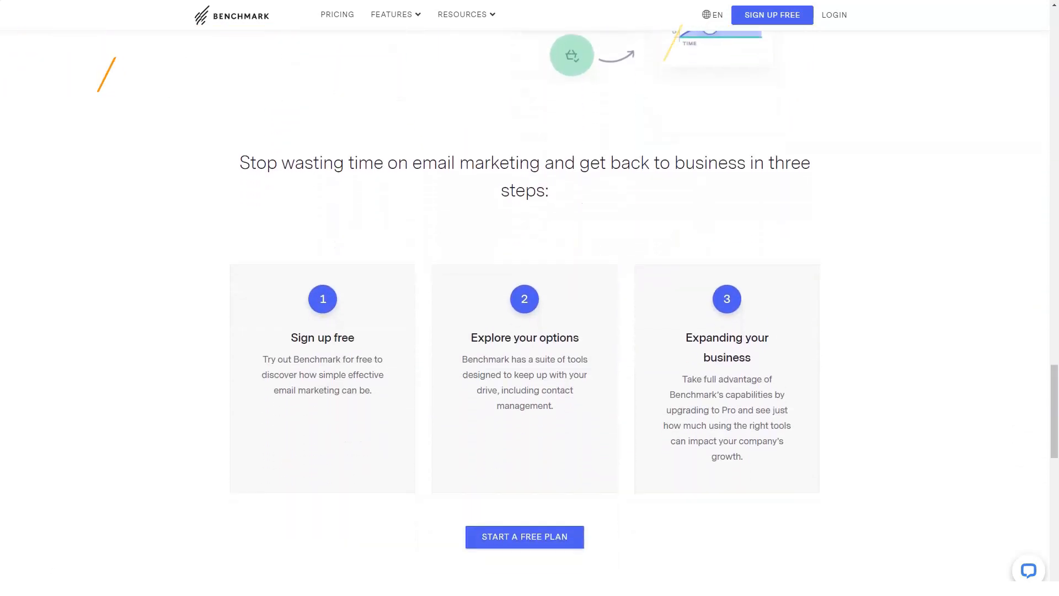
pyautogui.scroll(-3)
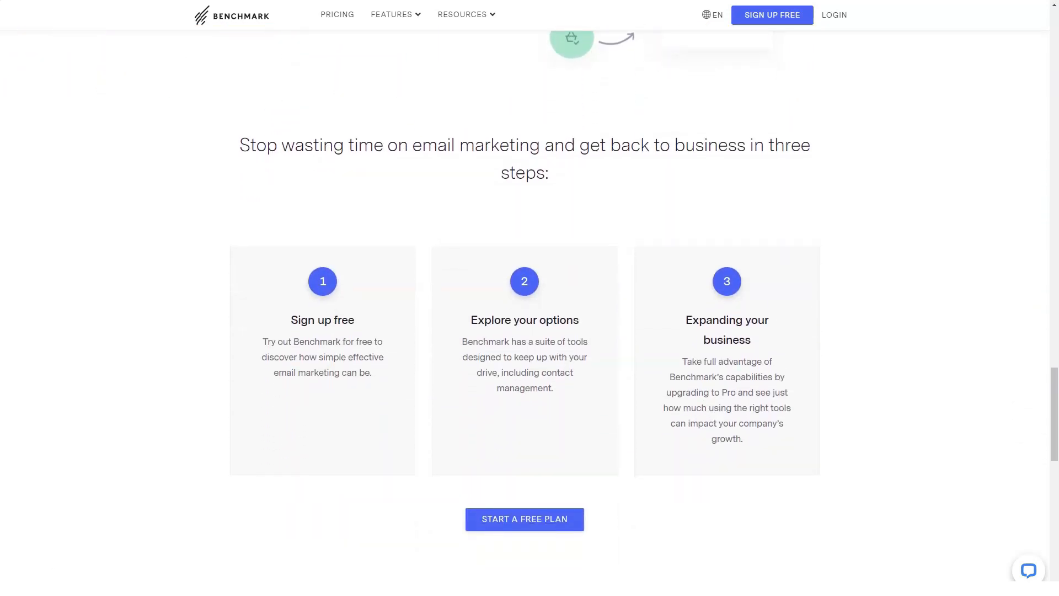
pyautogui.scroll(-3)
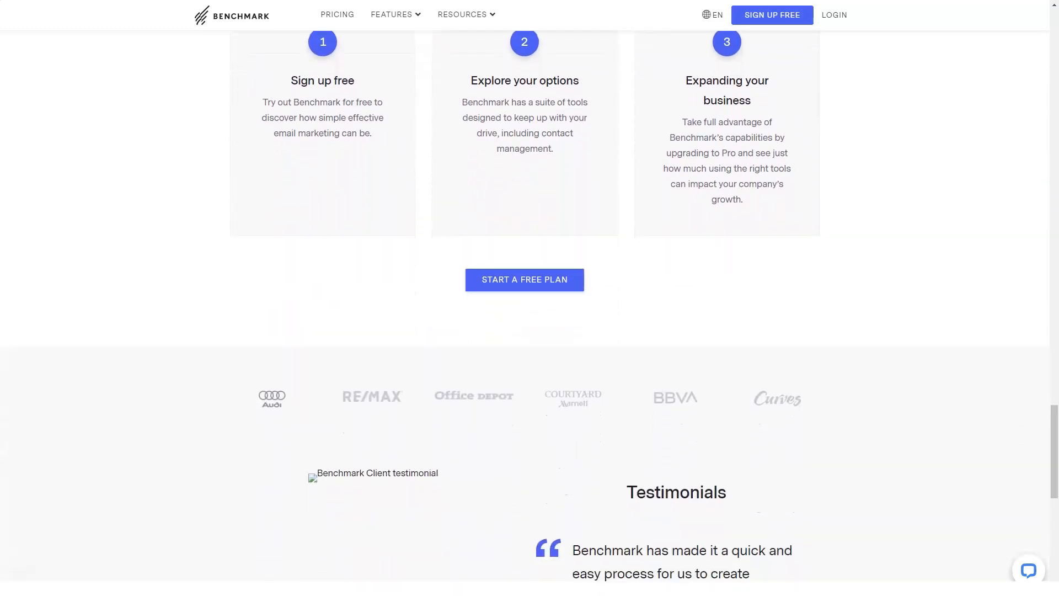
pyautogui.scroll(-3)
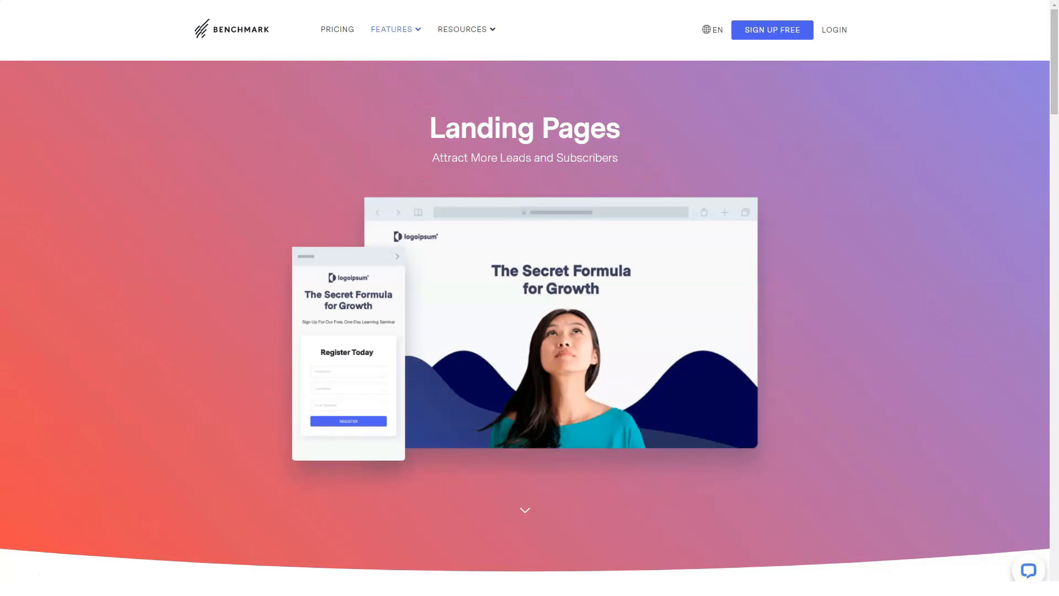
# - Scroll the Landing Pages page past Grow Your List, Integrate Campaigns, Brand Your Link and Track Your Goals to the resources
pyautogui.scroll(-3)
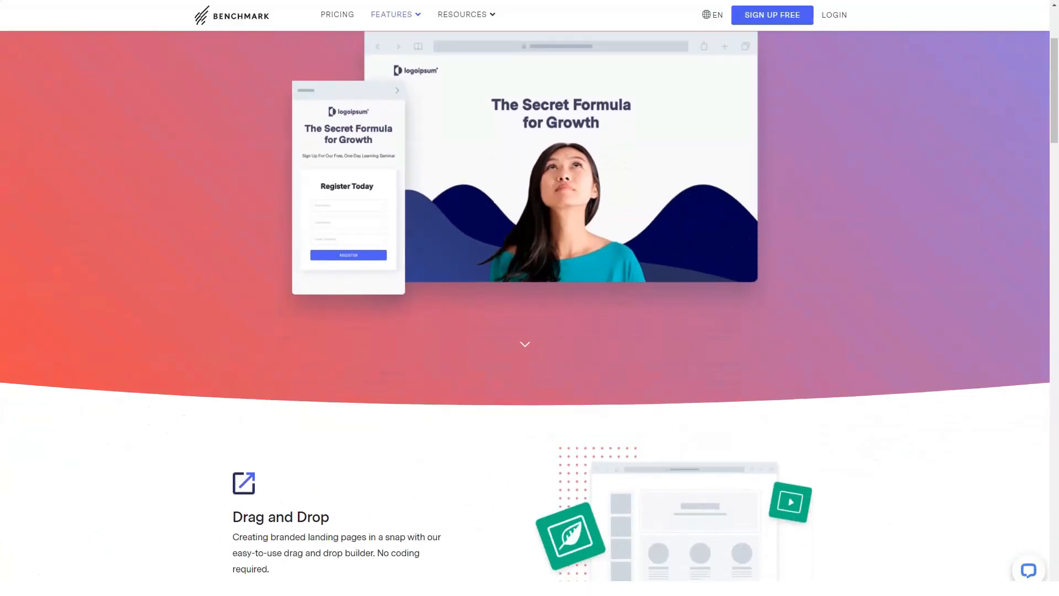
pyautogui.scroll(-3)
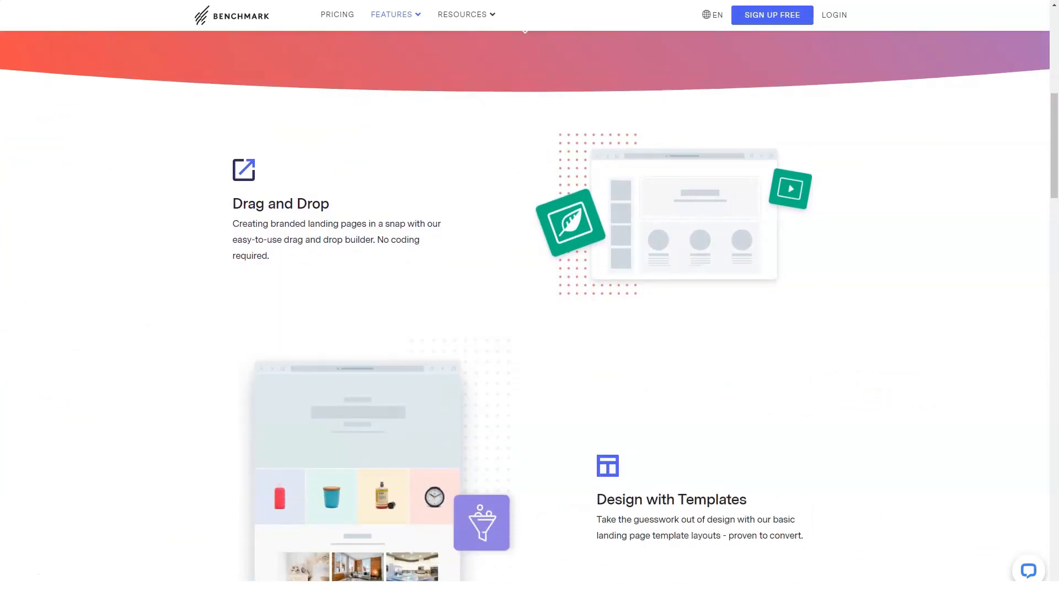
pyautogui.scroll(-3)
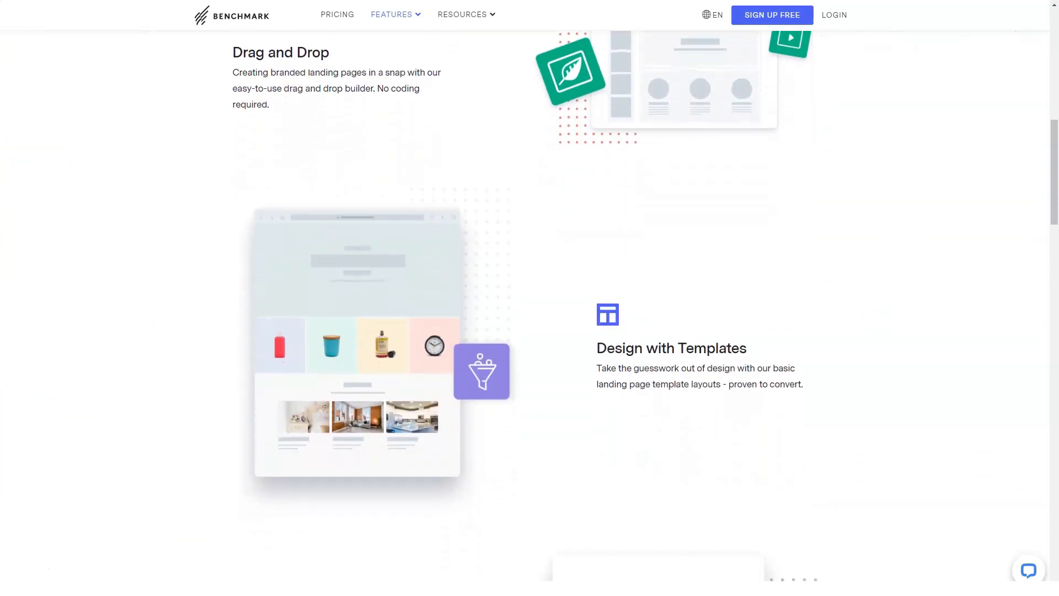
pyautogui.scroll(-3)
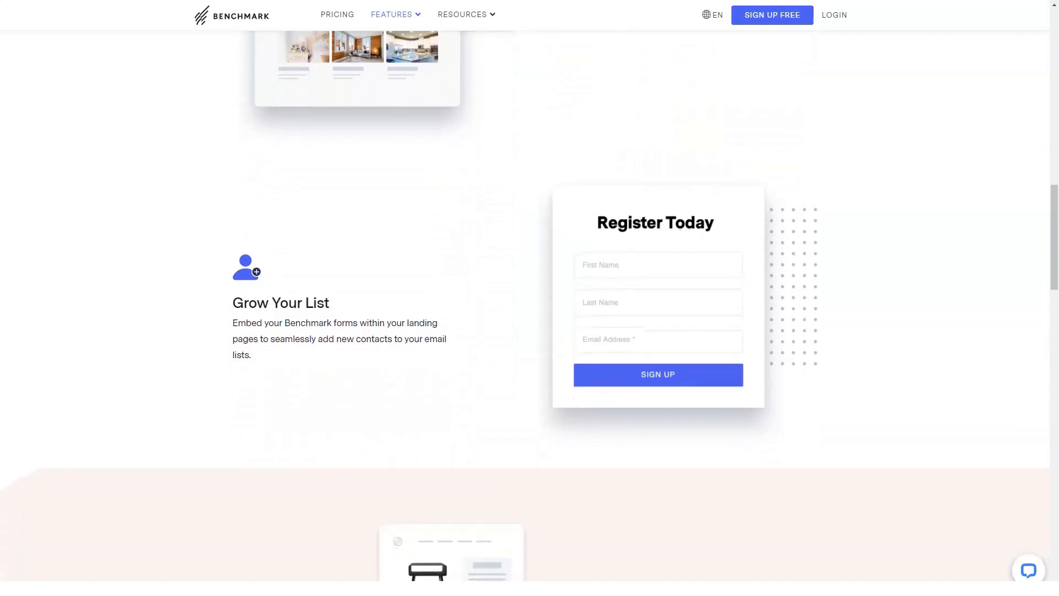
pyautogui.scroll(-3)
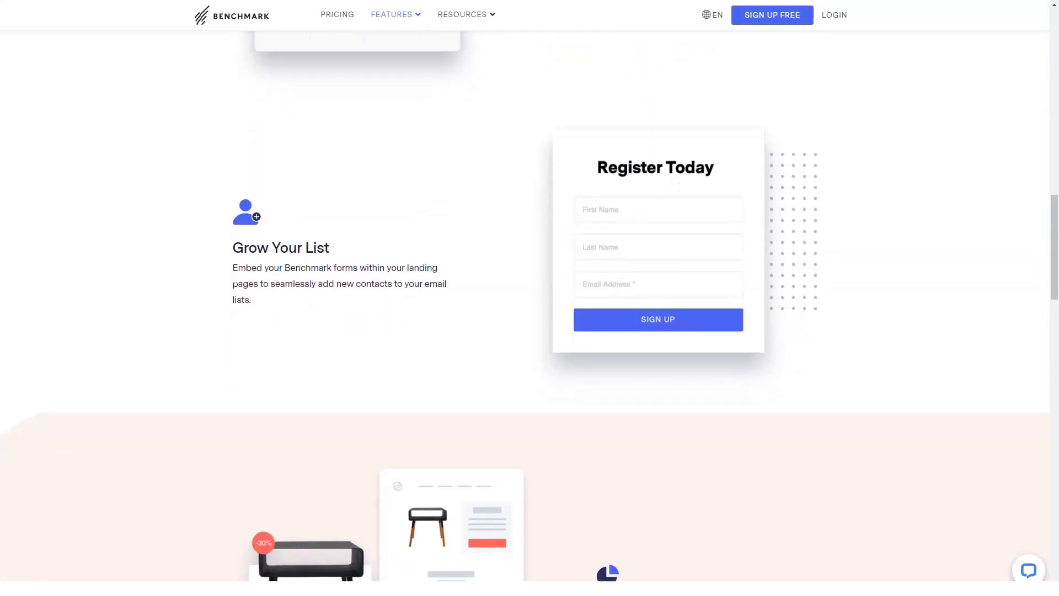
pyautogui.scroll(-3)
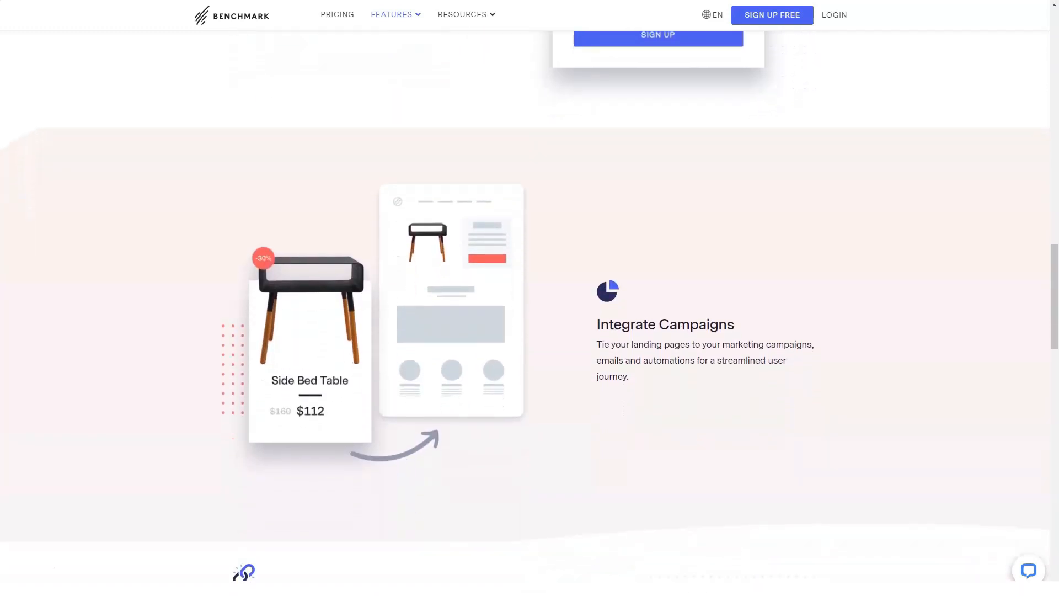
pyautogui.scroll(-3)
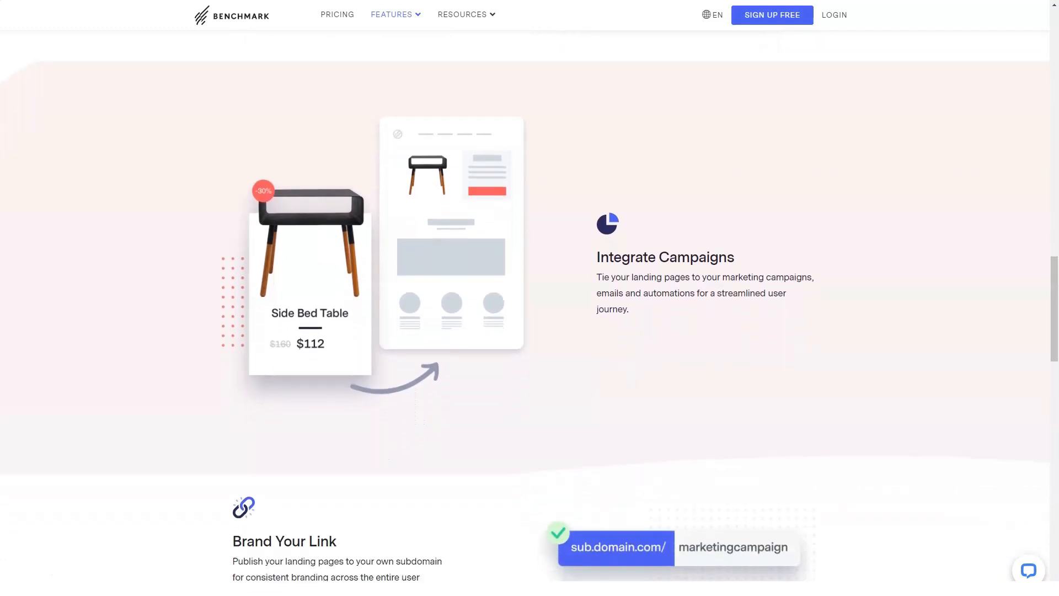
pyautogui.scroll(-3)
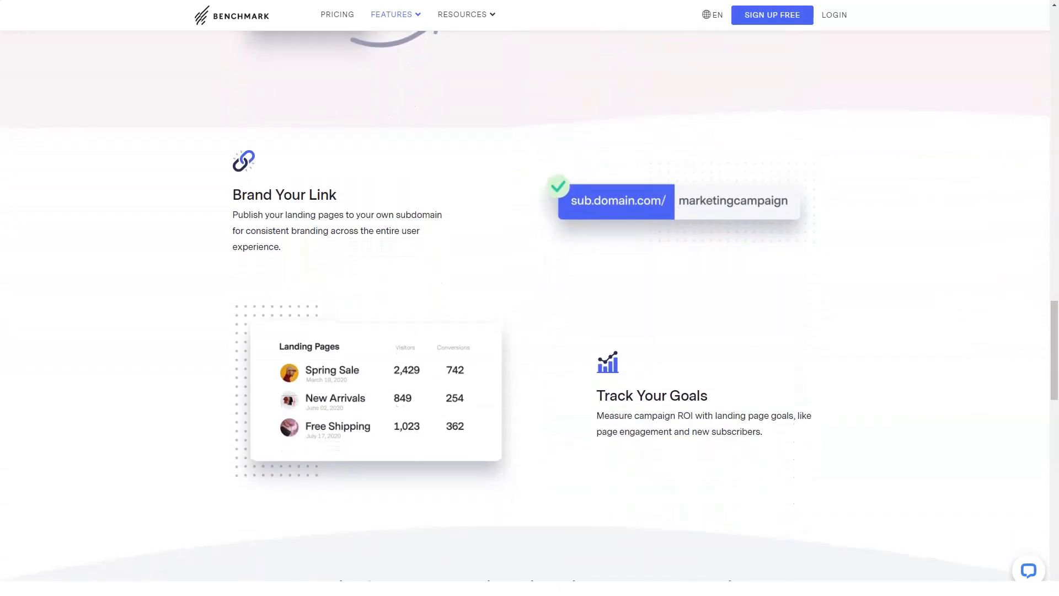
pyautogui.scroll(-3)
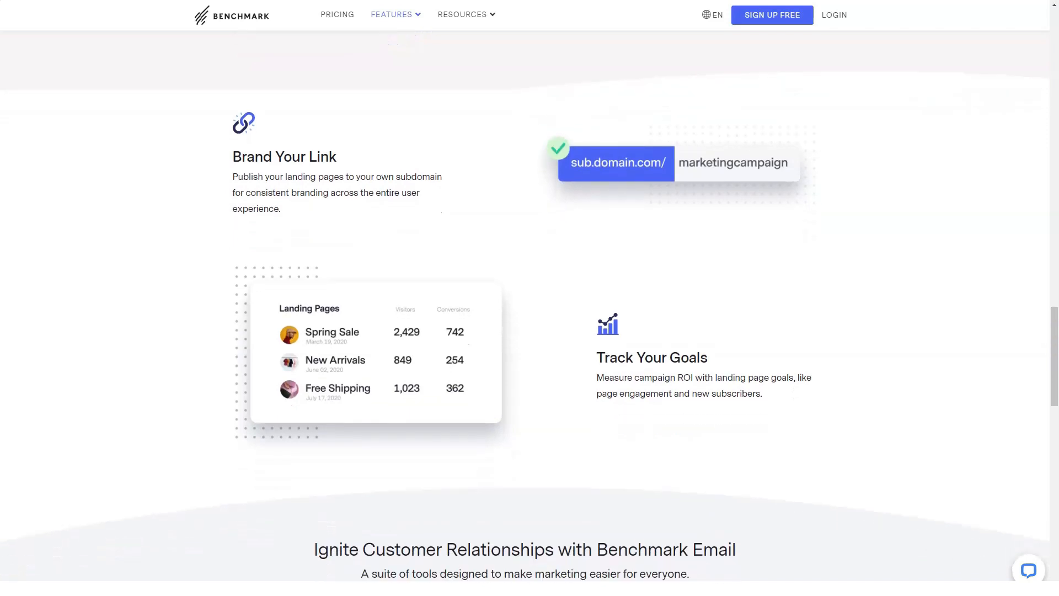
pyautogui.scroll(-3)
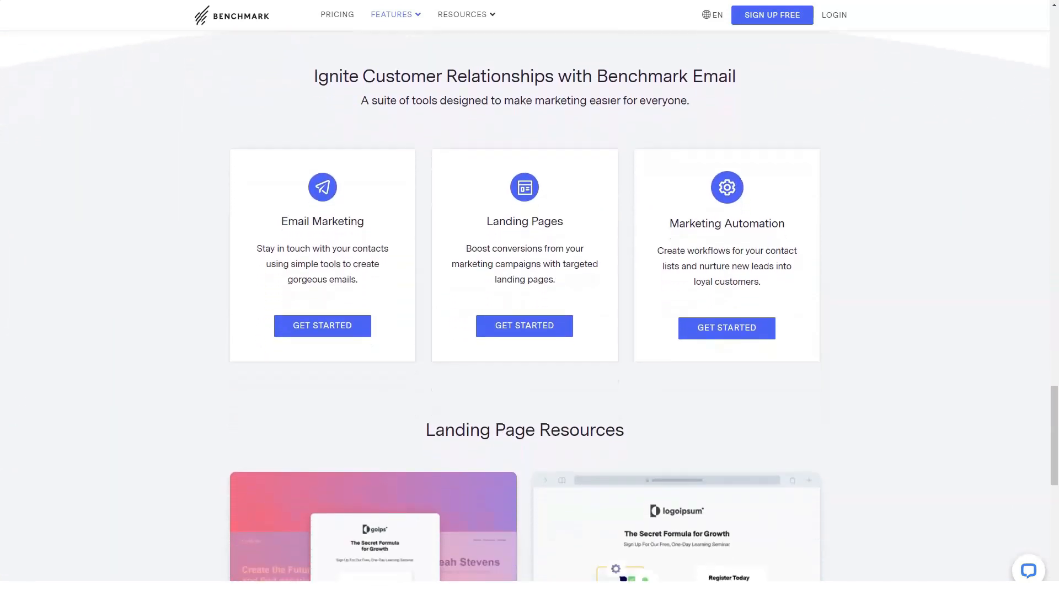
pyautogui.scroll(-3)
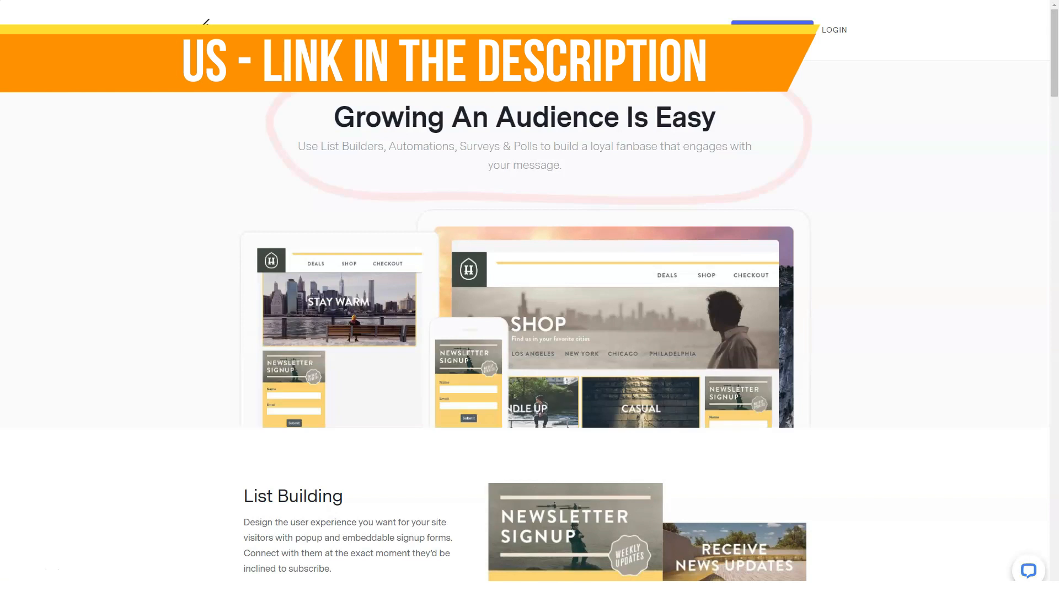
# - Scroll down the Growing An Audience Is Easy page through List Building, Landing Pages and List Management
pyautogui.scroll(-3)
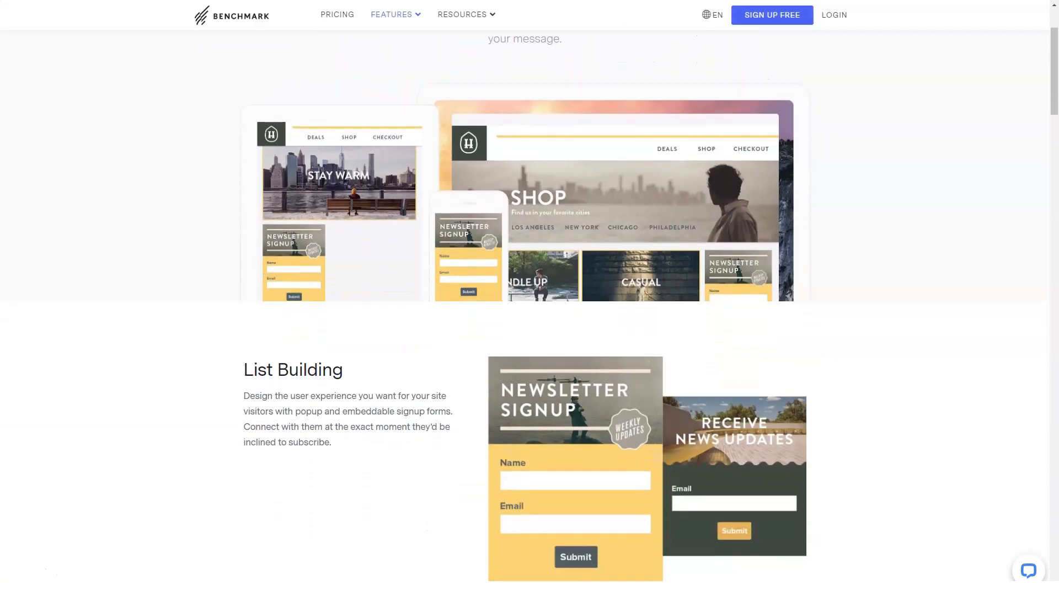
pyautogui.scroll(-3)
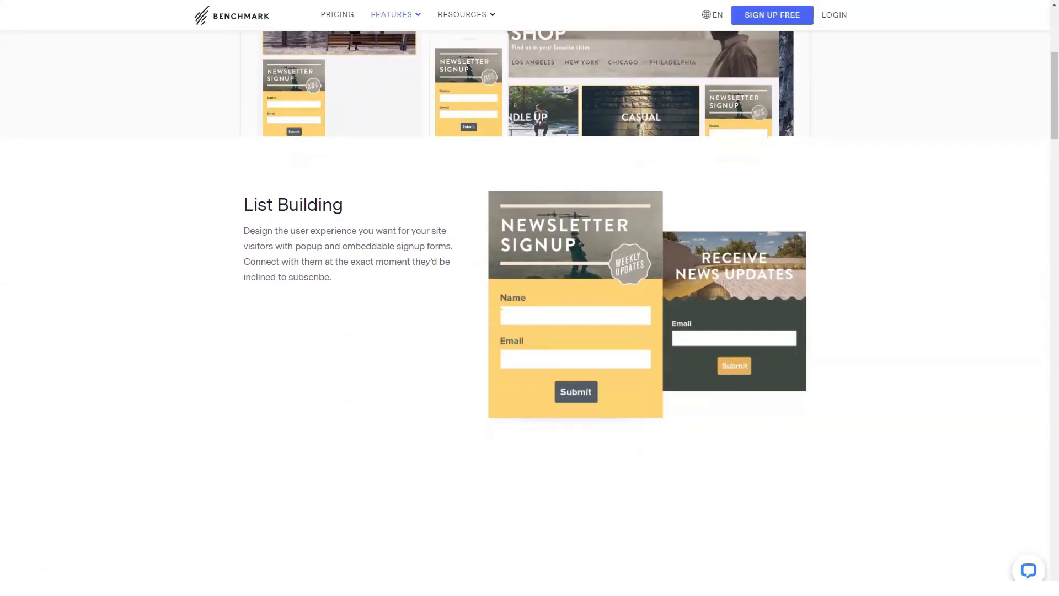
pyautogui.scroll(-3)
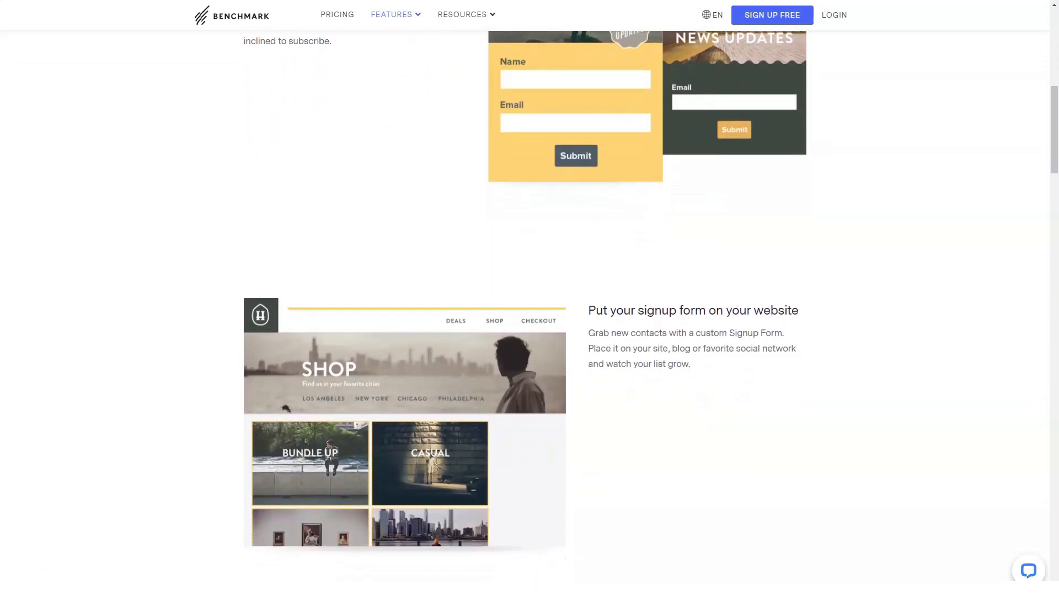
pyautogui.scroll(-3)
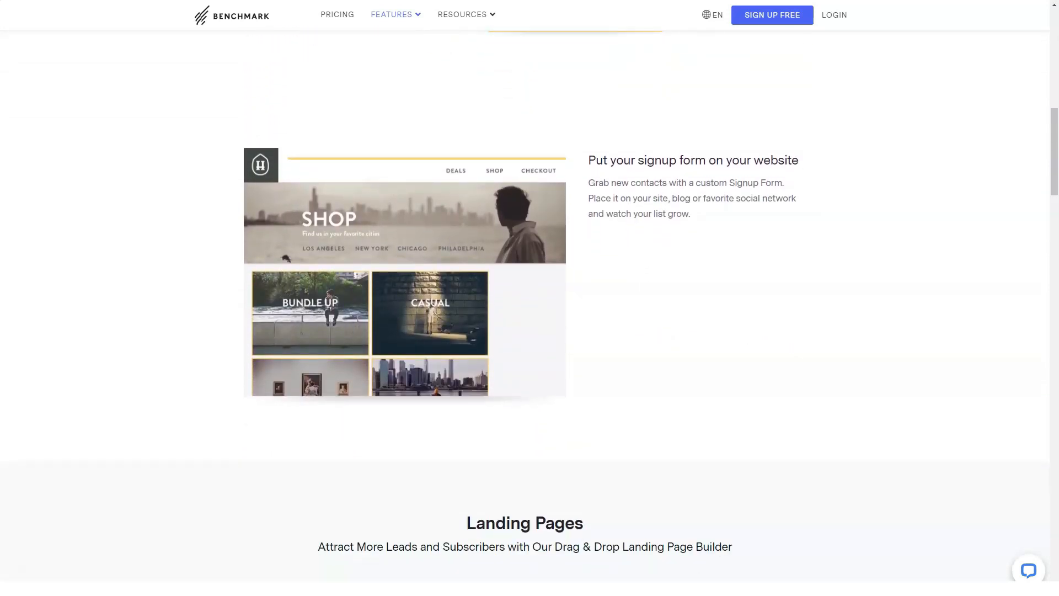
pyautogui.scroll(-3)
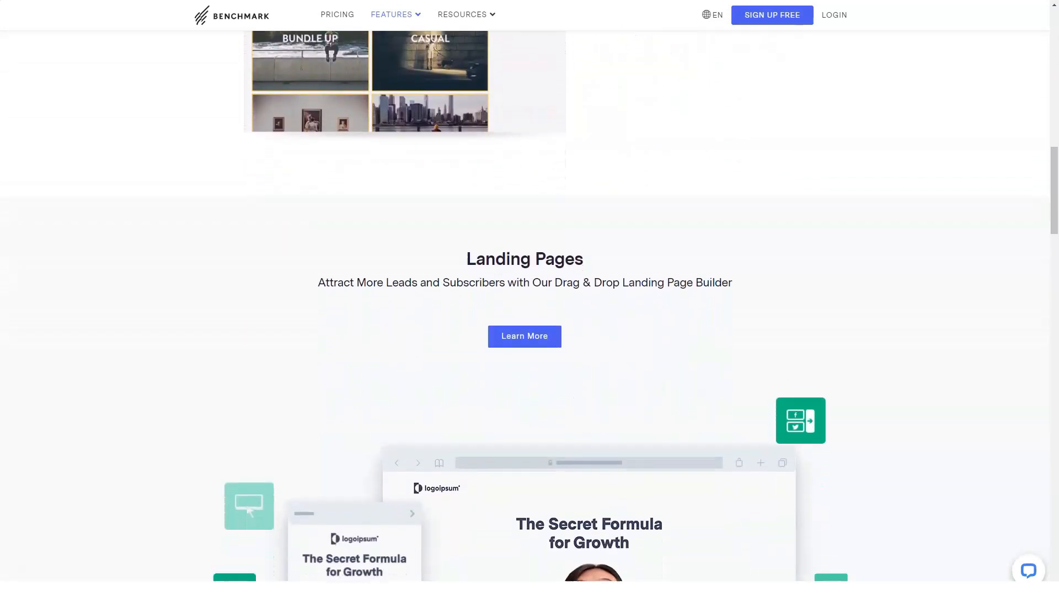
pyautogui.scroll(-3)
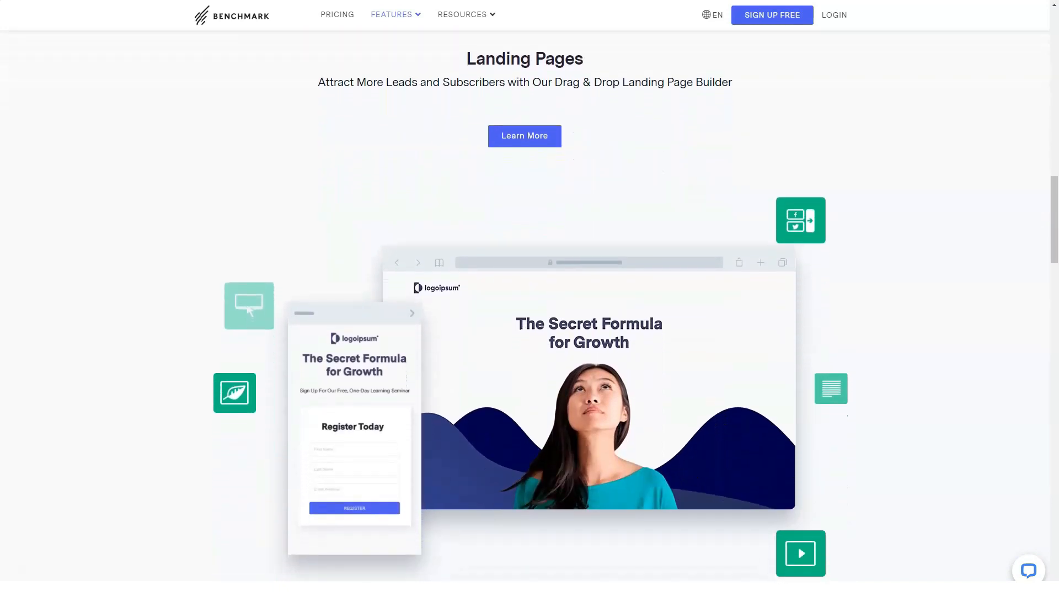
pyautogui.scroll(-3)
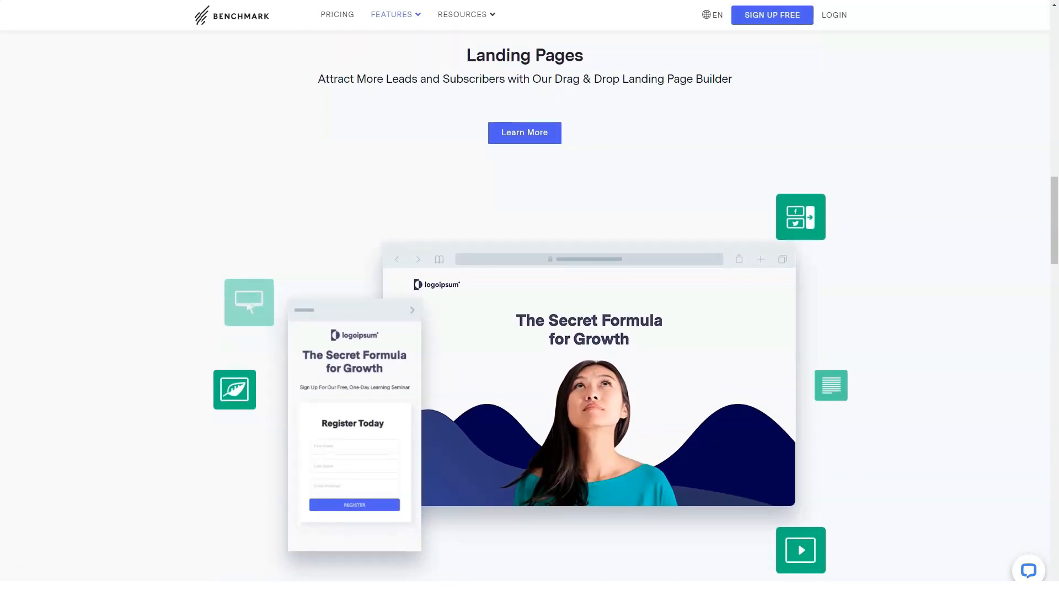
# - Continue through Automations and Polls & Surveys, then return to the Benchmark homepage via the logo
pyautogui.scroll(-3)
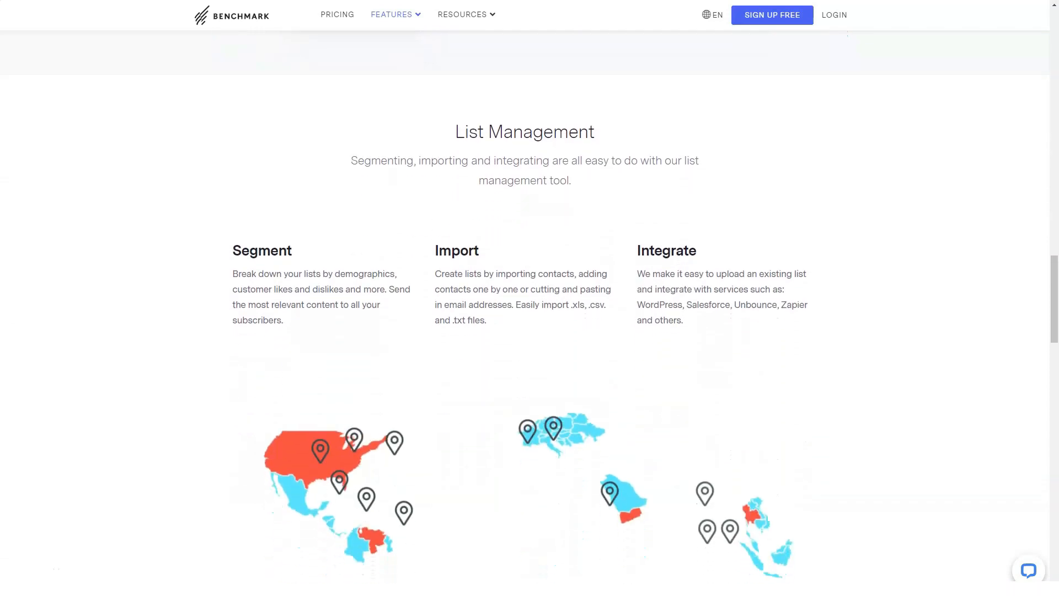
pyautogui.scroll(-3)
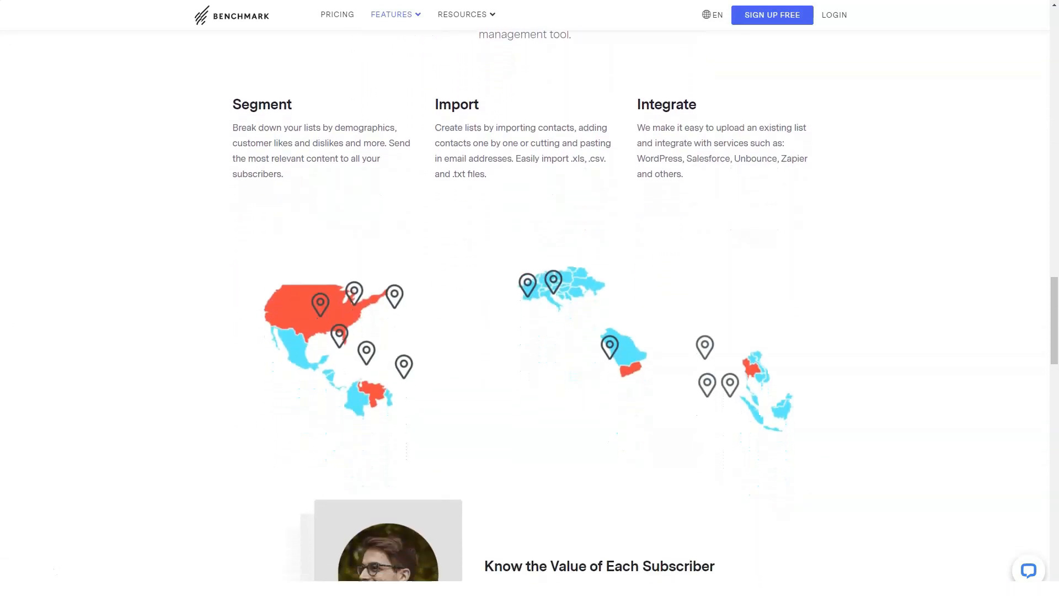
pyautogui.scroll(-3)
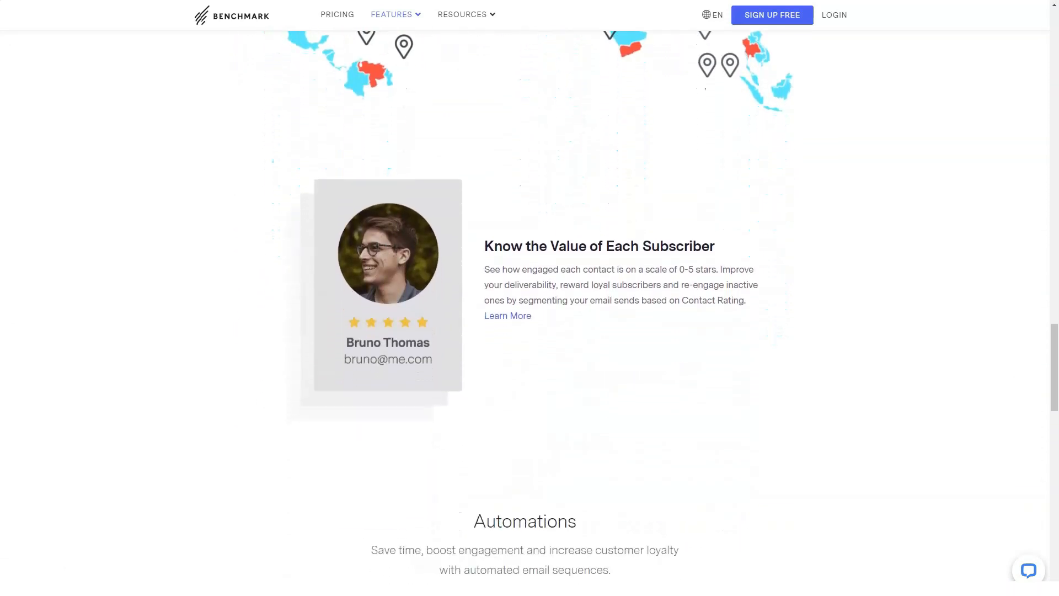
pyautogui.scroll(-3)
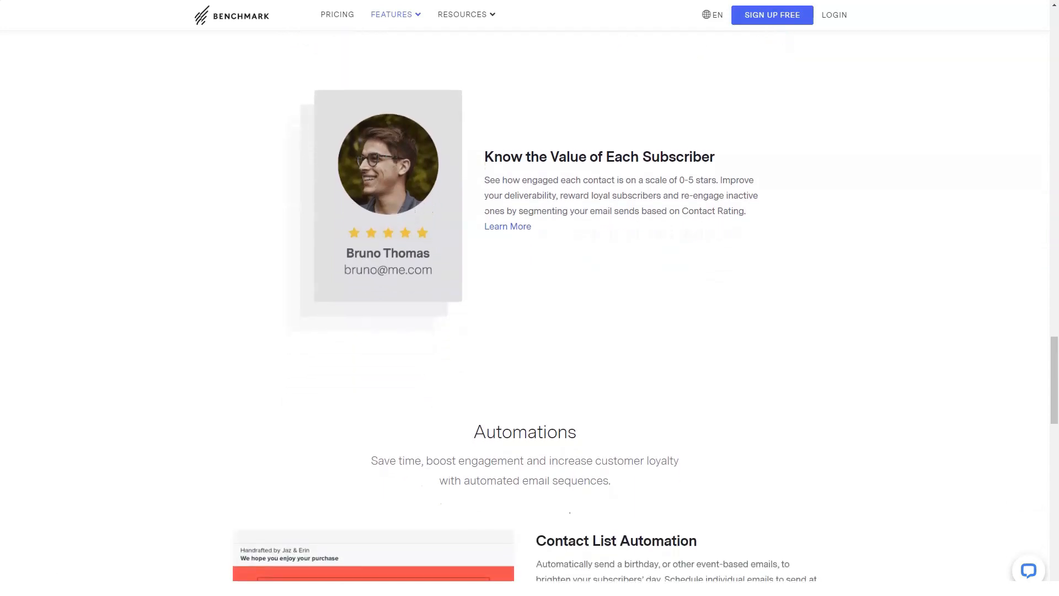
pyautogui.scroll(-3)
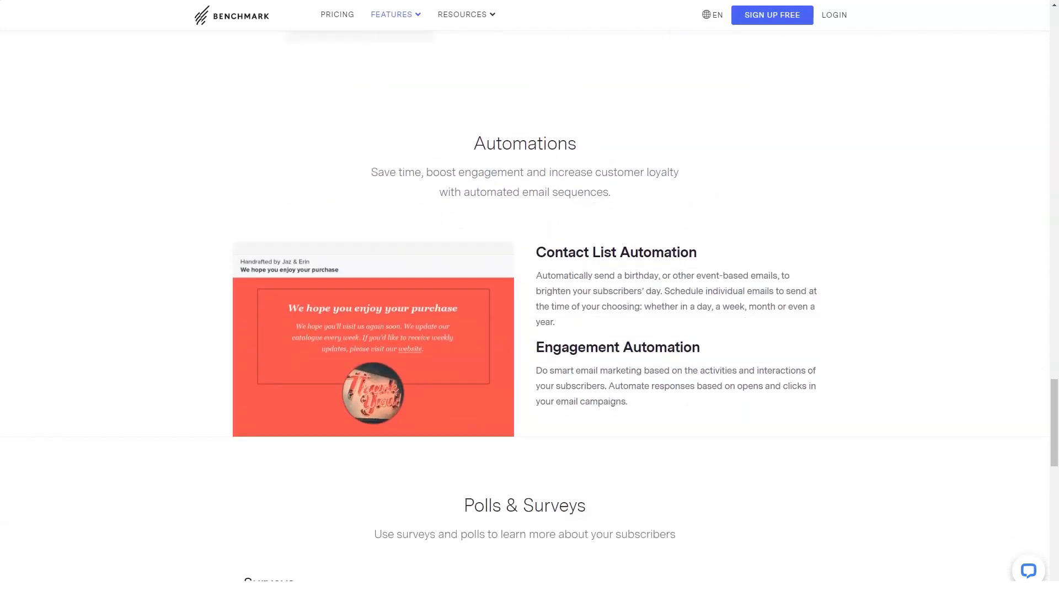
pyautogui.scroll(-3)
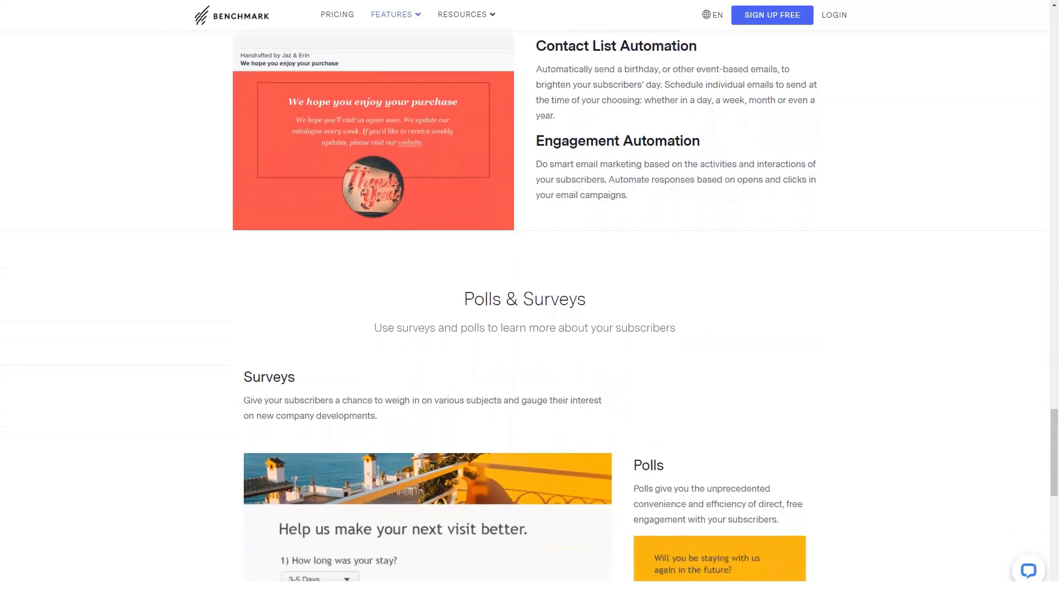
pyautogui.scroll(-3)
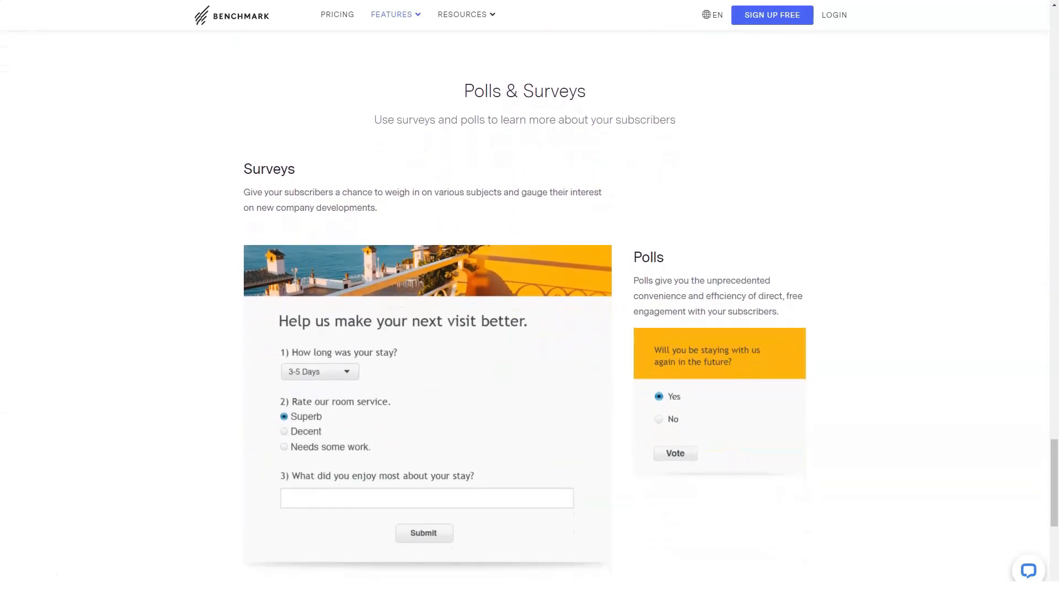
pyautogui.click(392, 15)
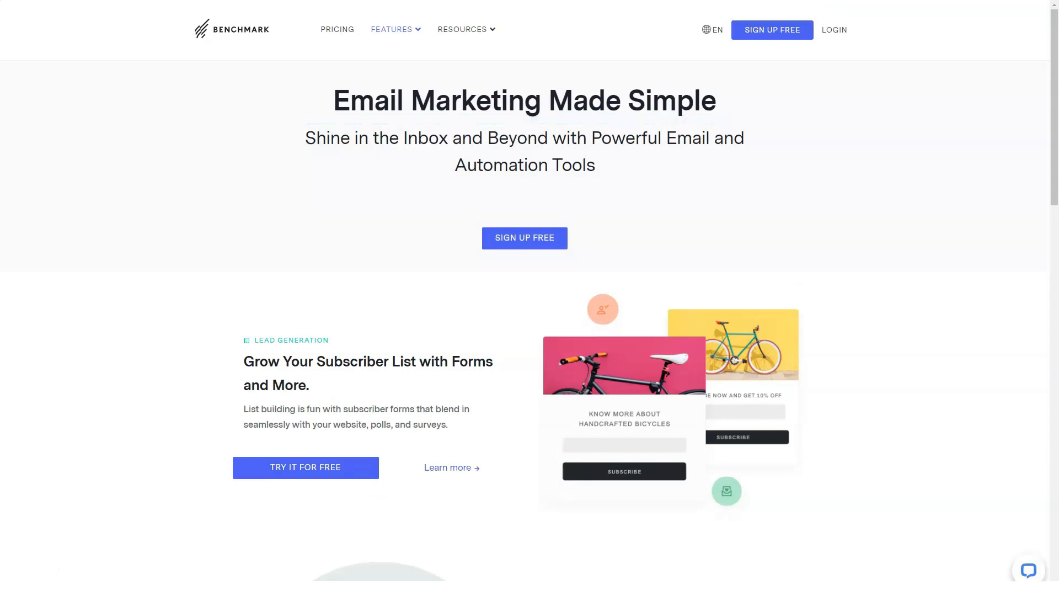
# - Scroll the homepage past Lead Generation, Email Marketing and Marketing Automation to Reporting
pyautogui.scroll(-3)
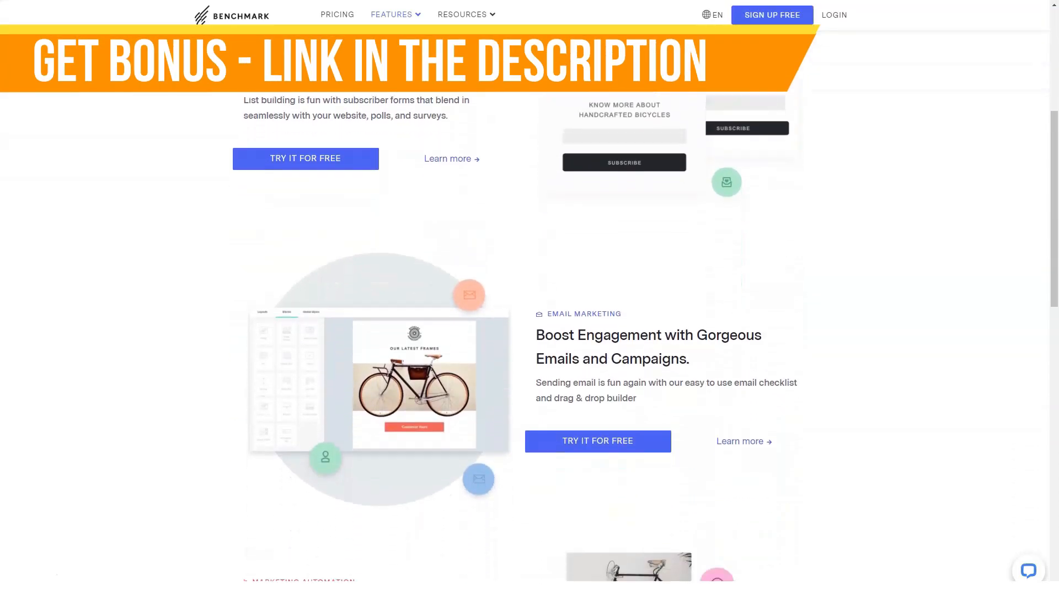
pyautogui.scroll(-3)
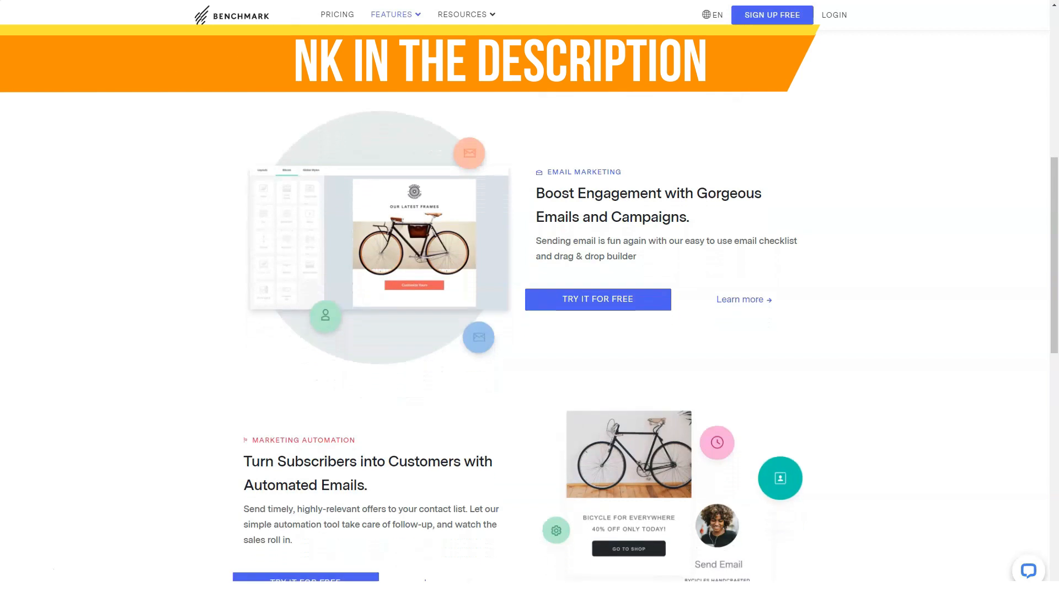
pyautogui.scroll(-3)
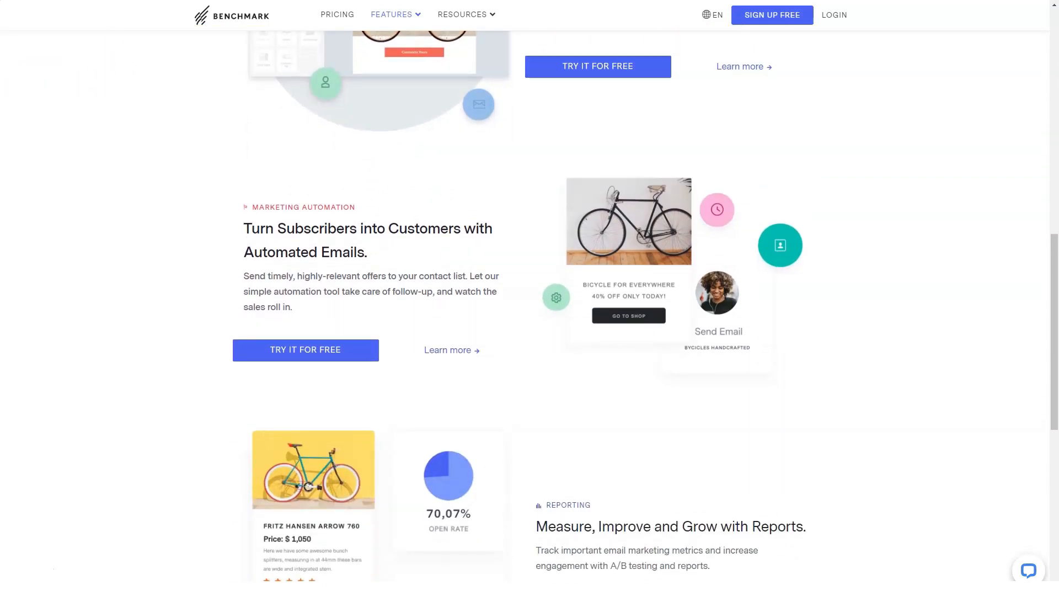
pyautogui.scroll(-3)
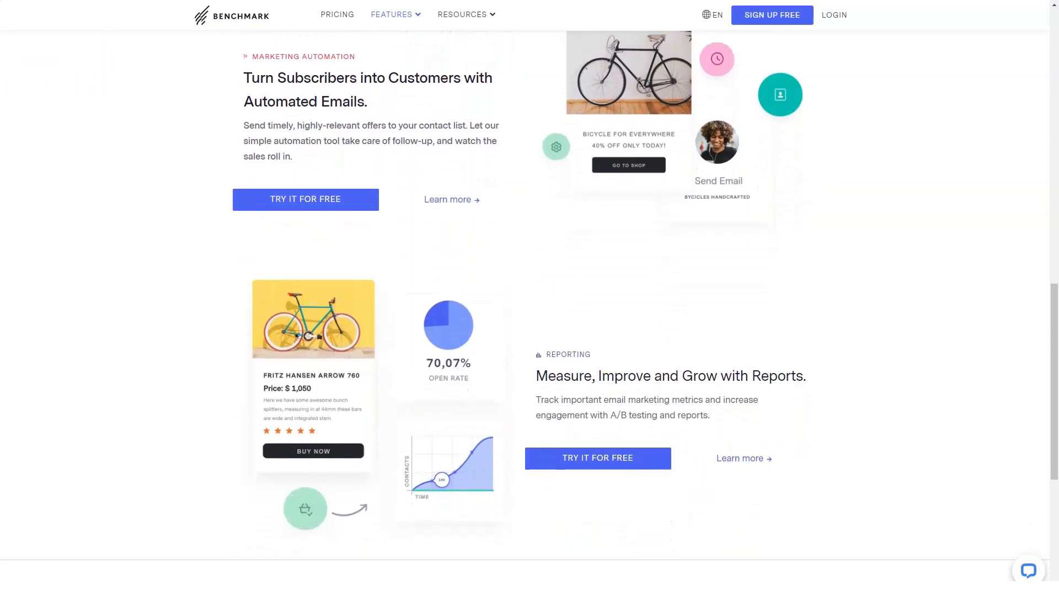
pyautogui.scroll(-3)
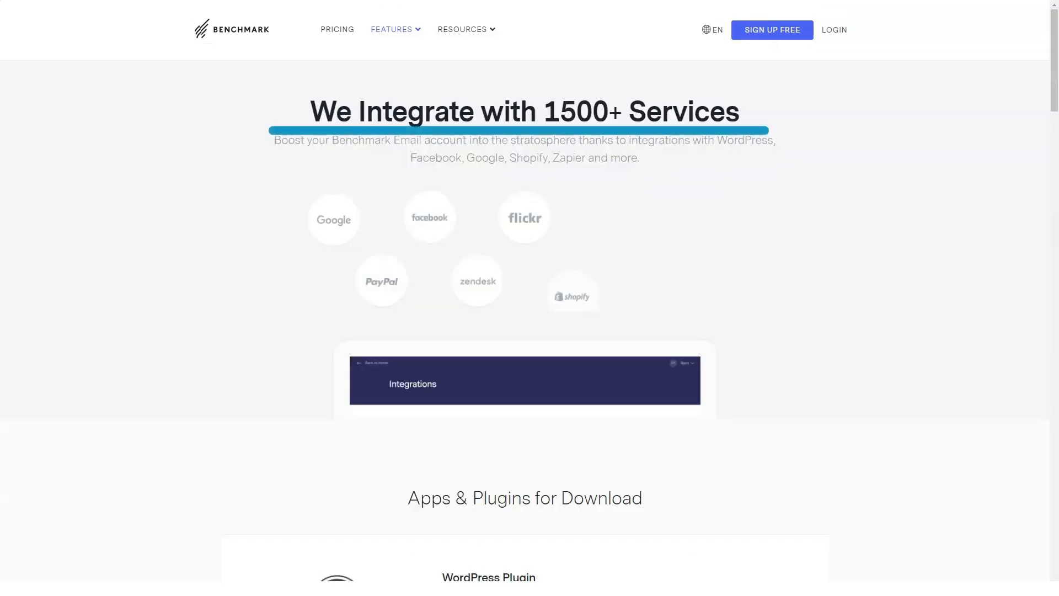
# - Scroll the Integrations page past Apps & Plugins and all integration cards to the Sign Up footer
pyautogui.scroll(-3)
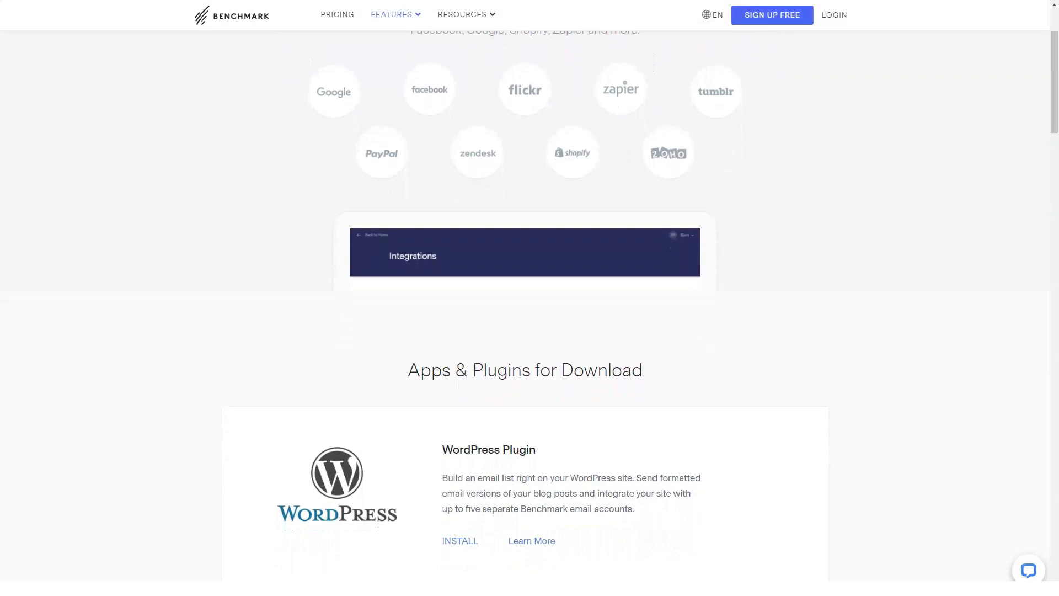
pyautogui.scroll(-3)
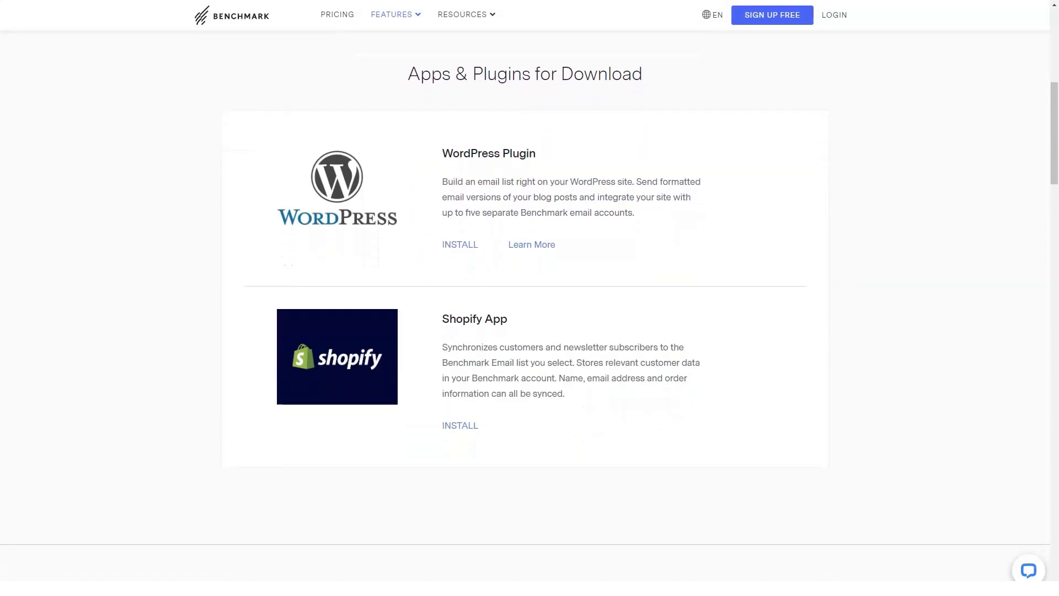
pyautogui.scroll(-3)
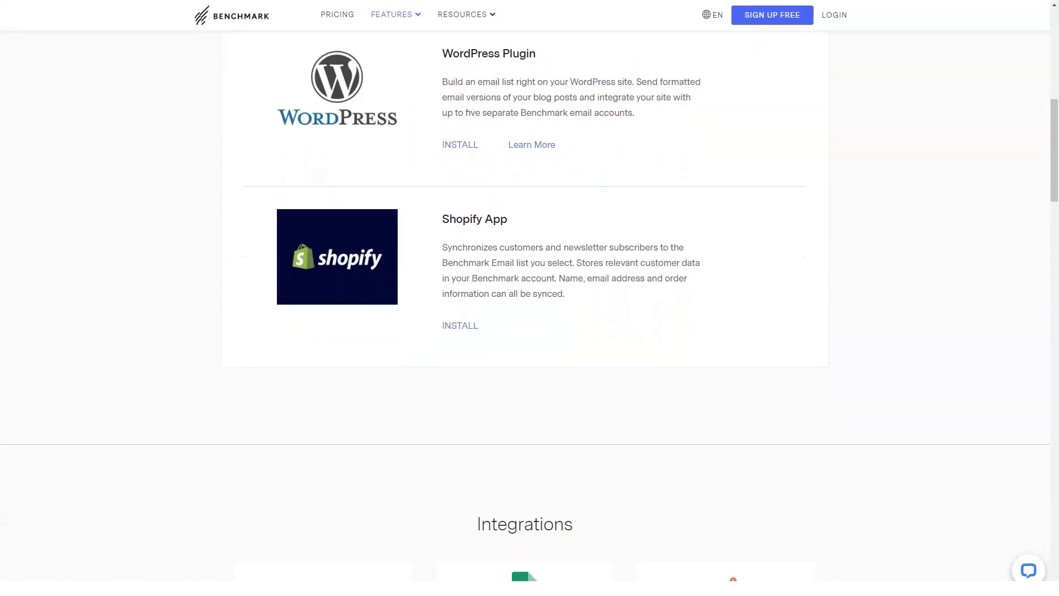
pyautogui.scroll(-3)
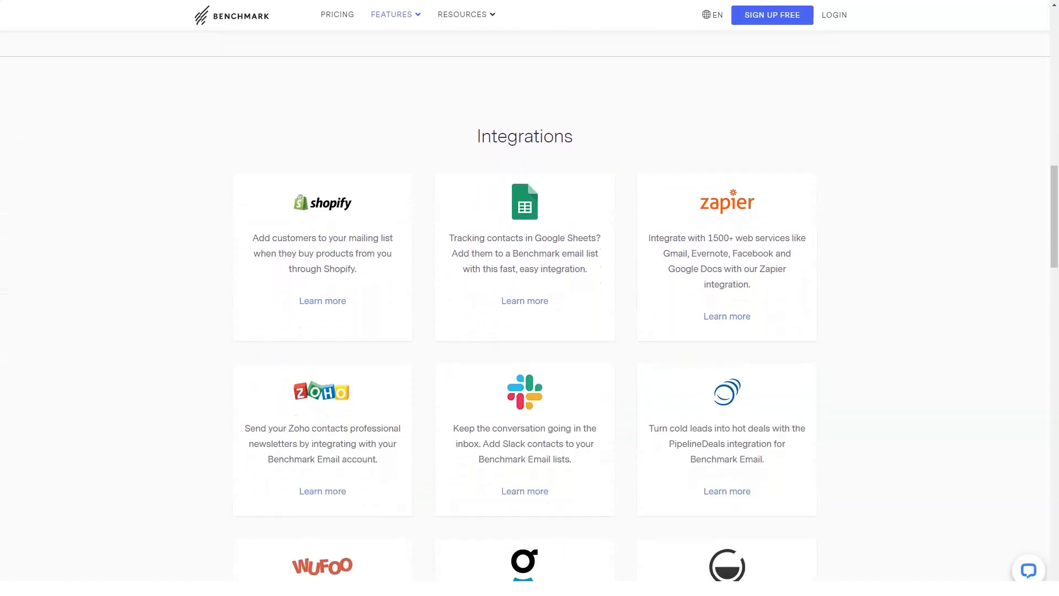
pyautogui.scroll(-3)
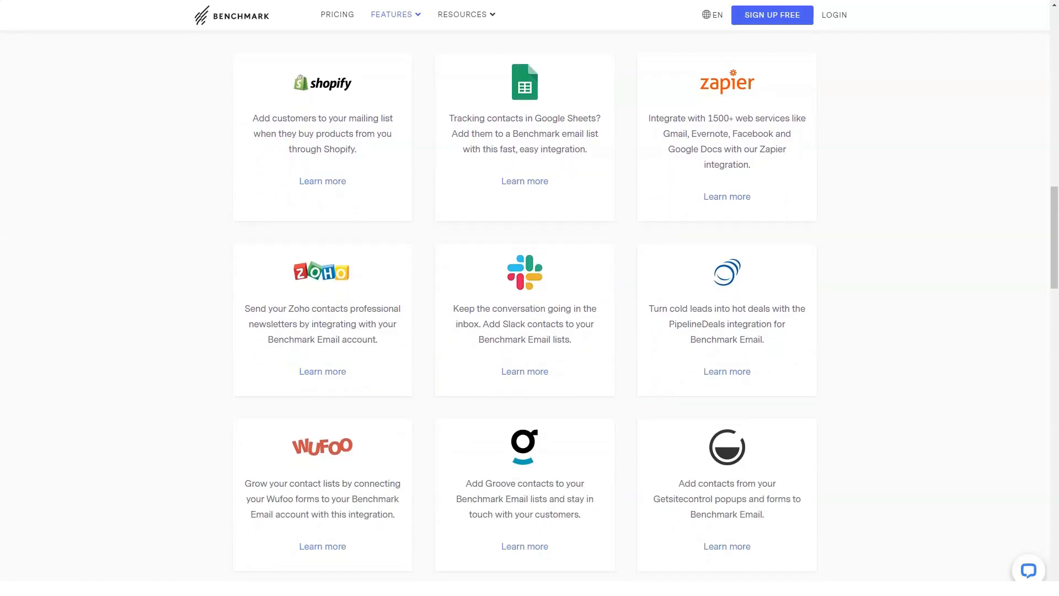
pyautogui.scroll(-3)
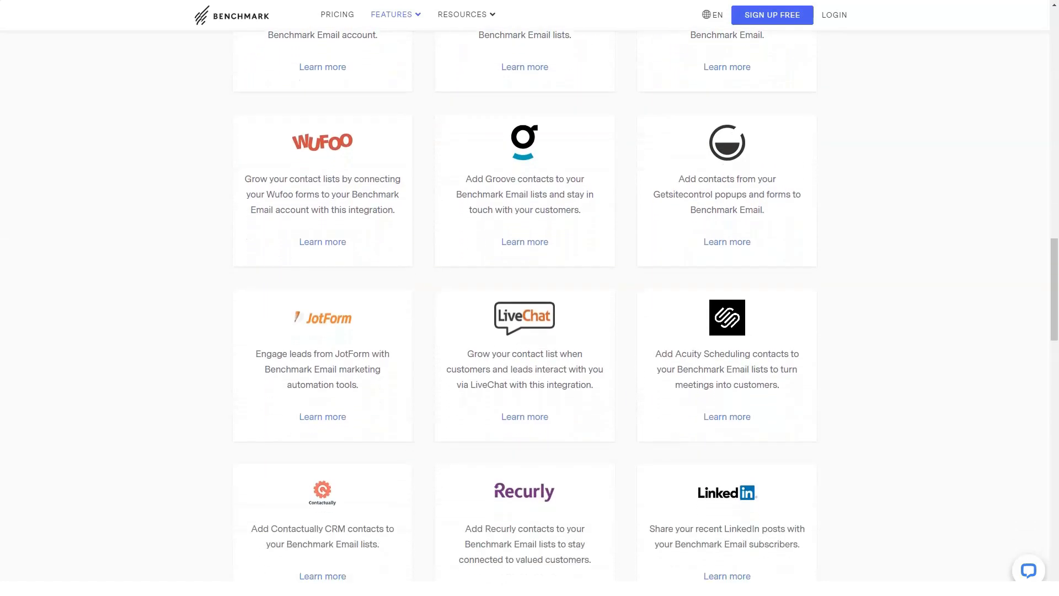
pyautogui.scroll(-3)
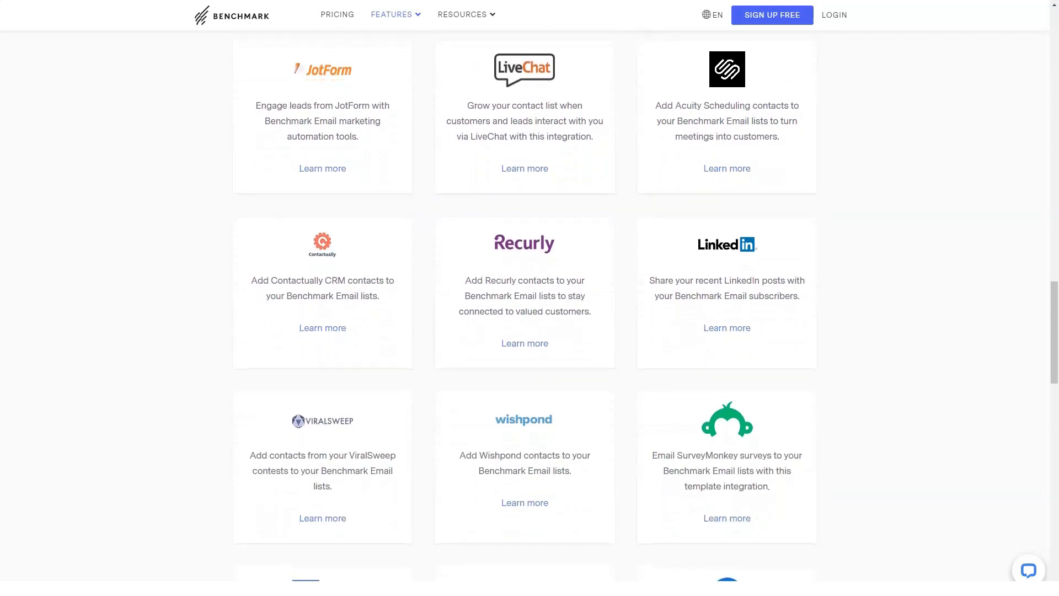
pyautogui.scroll(-3)
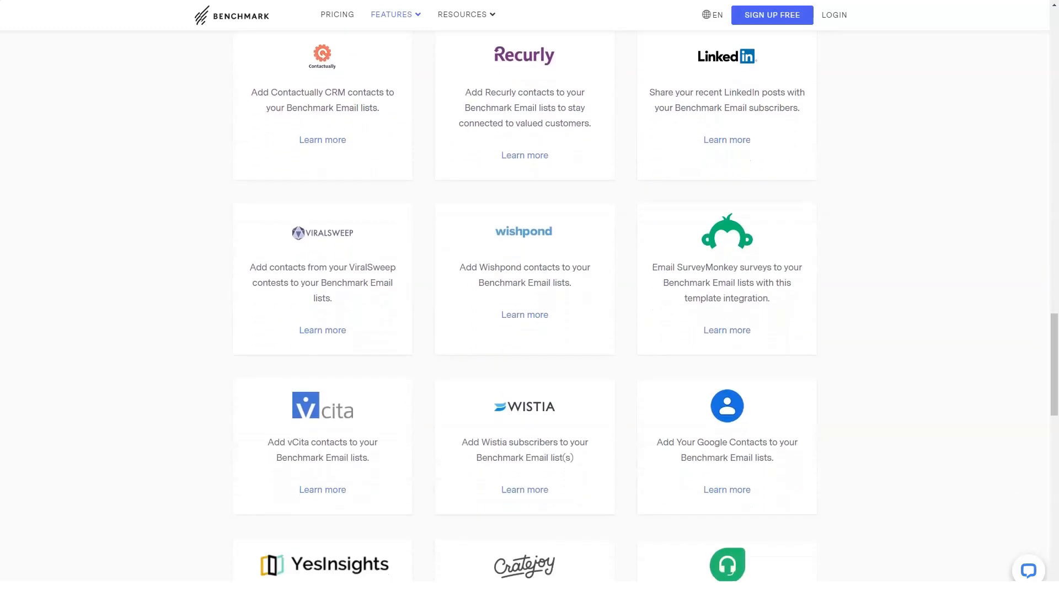
pyautogui.scroll(-3)
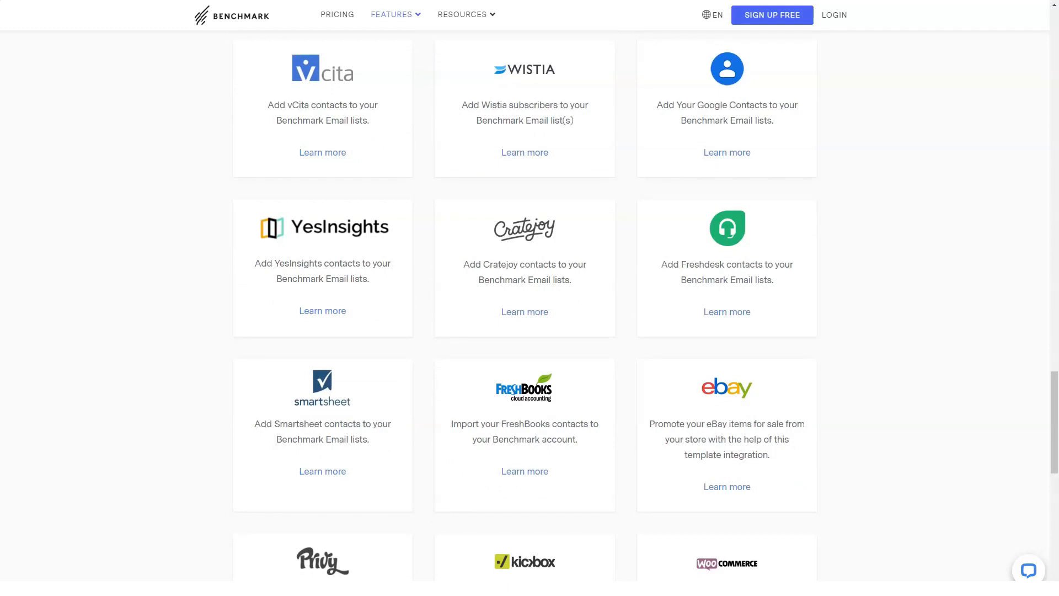
pyautogui.scroll(-3)
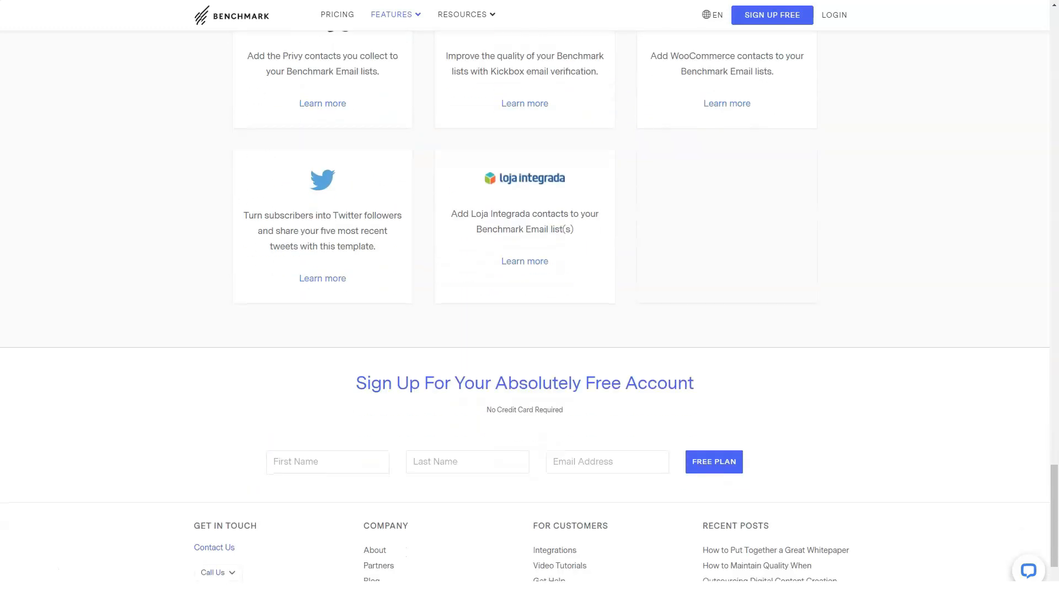
# - Bring up the Learn Email Marketing page and scroll its Latest Marketing Resources cards to the newsletter signup
pyautogui.click(462, 15)
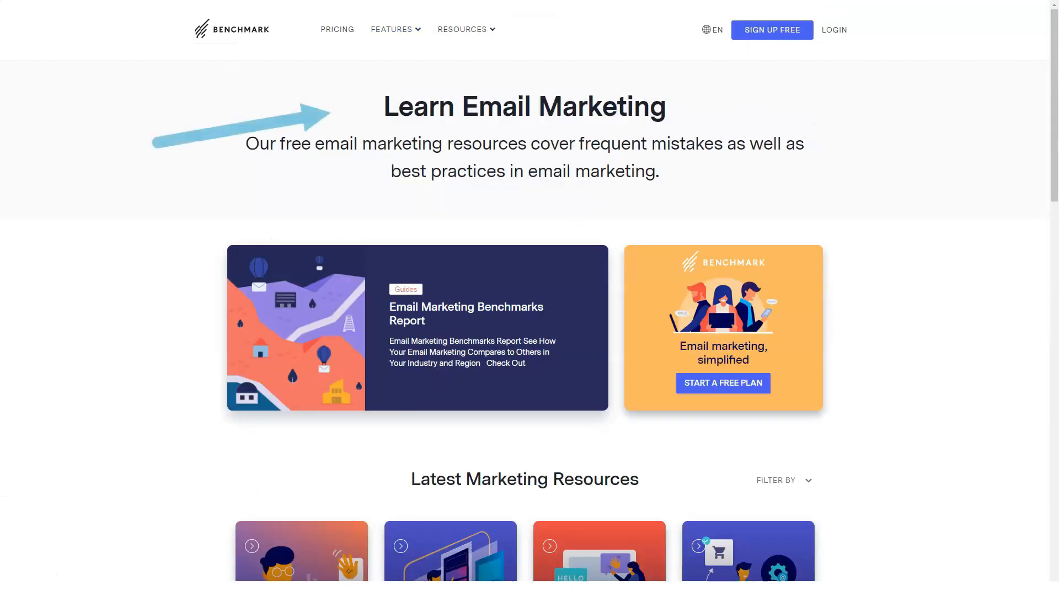
pyautogui.scroll(-3)
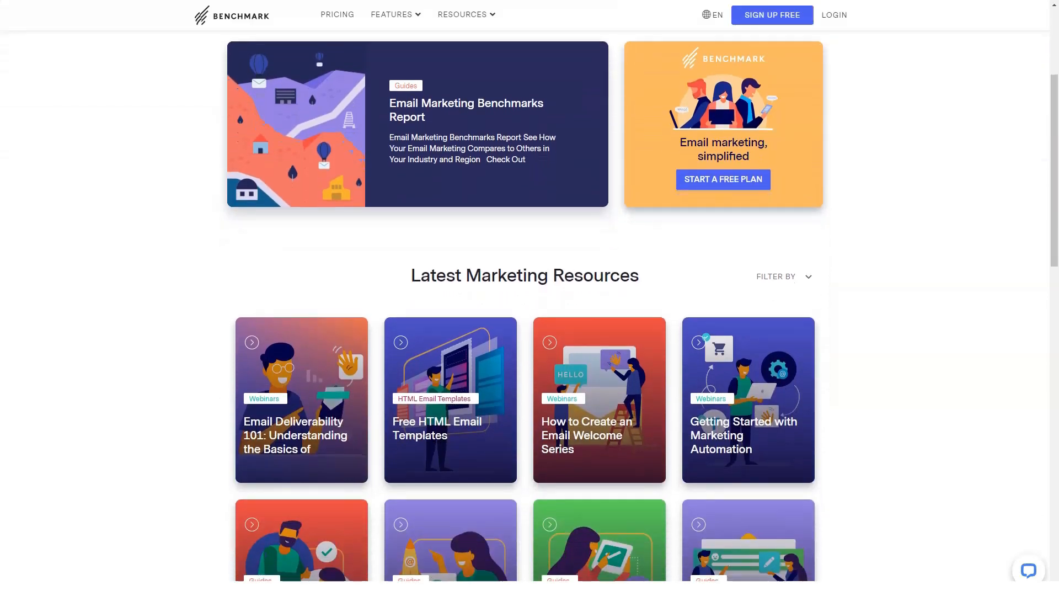
pyautogui.scroll(-3)
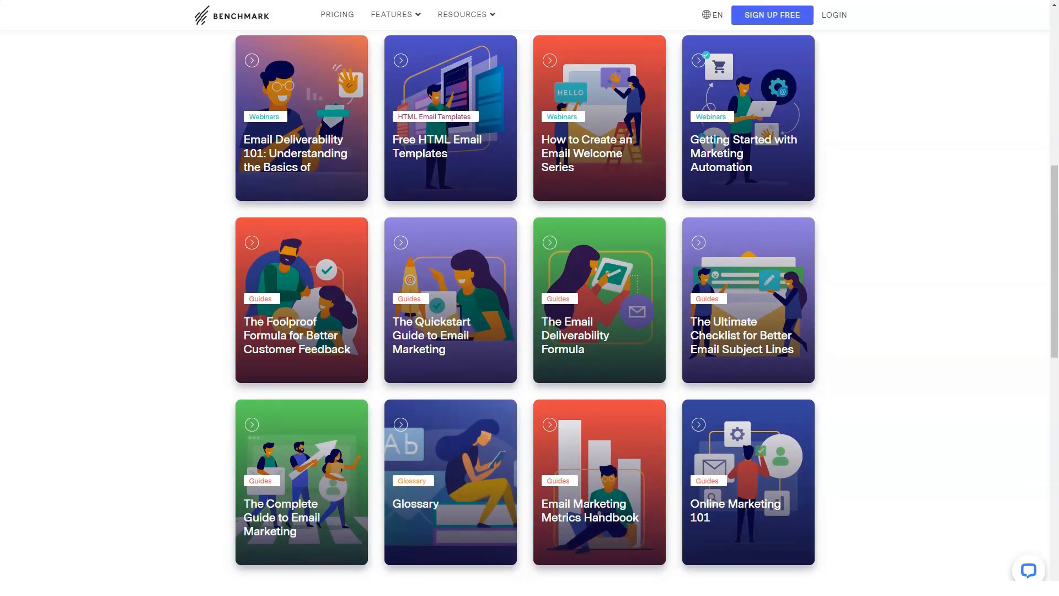
pyautogui.scroll(-3)
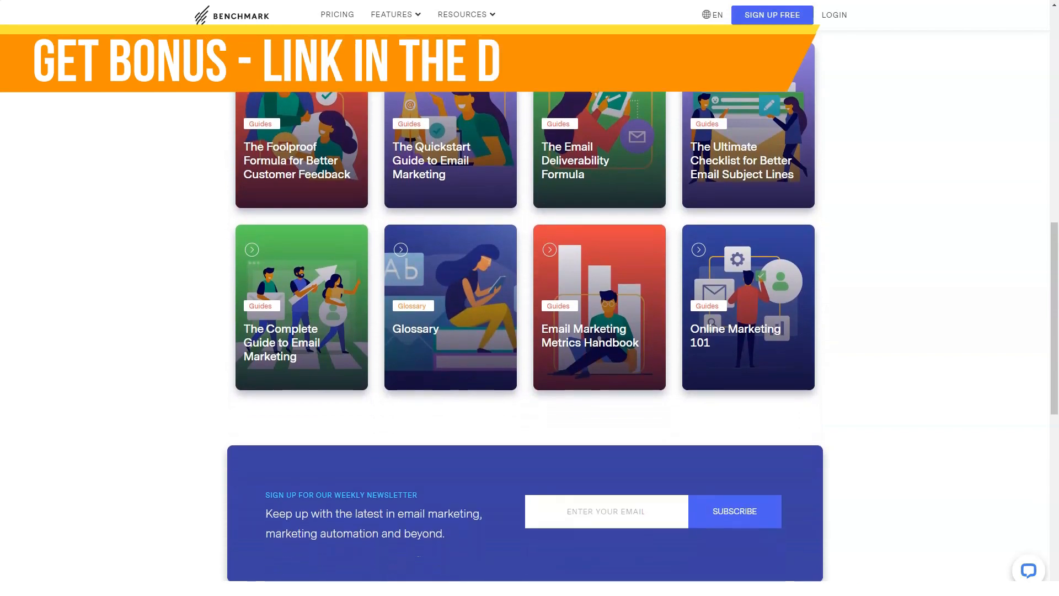
pyautogui.scroll(-3)
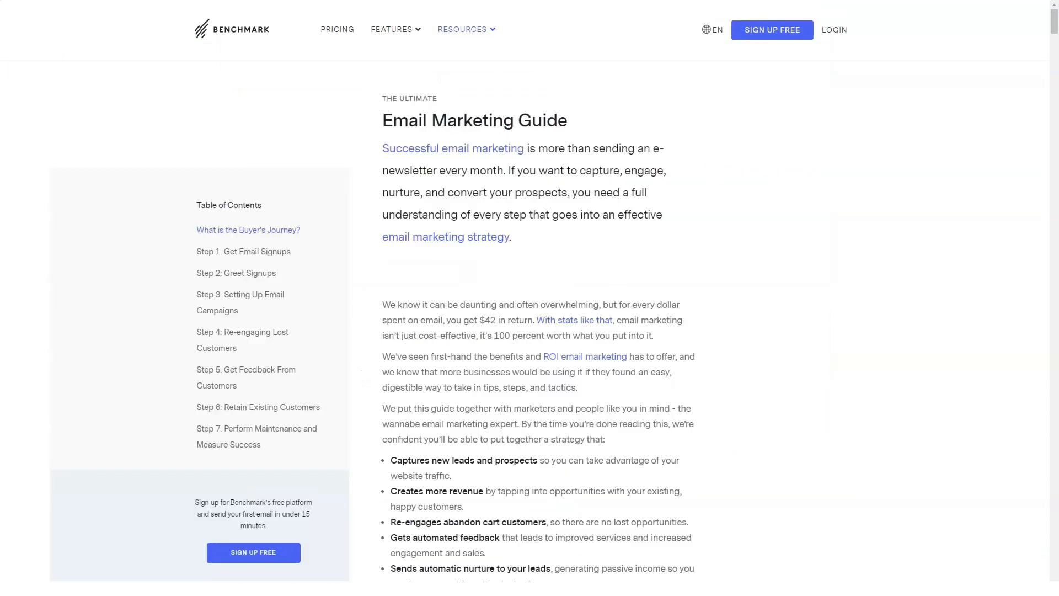
# - Read down the Email Marketing Guide to its maintenance step
pyautogui.scroll(-3)
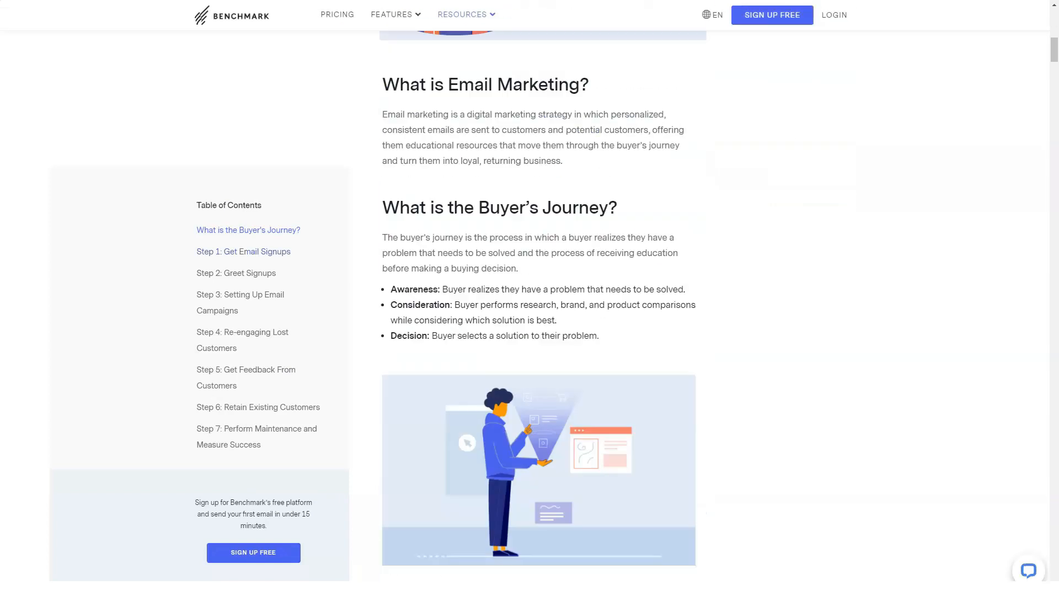
pyautogui.scroll(-3)
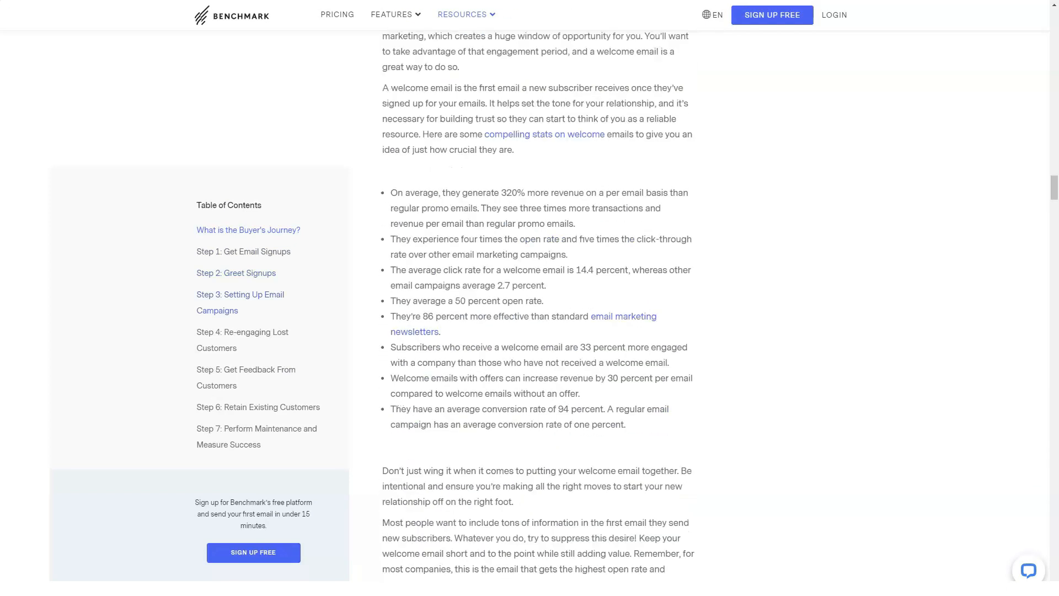
pyautogui.scroll(-3)
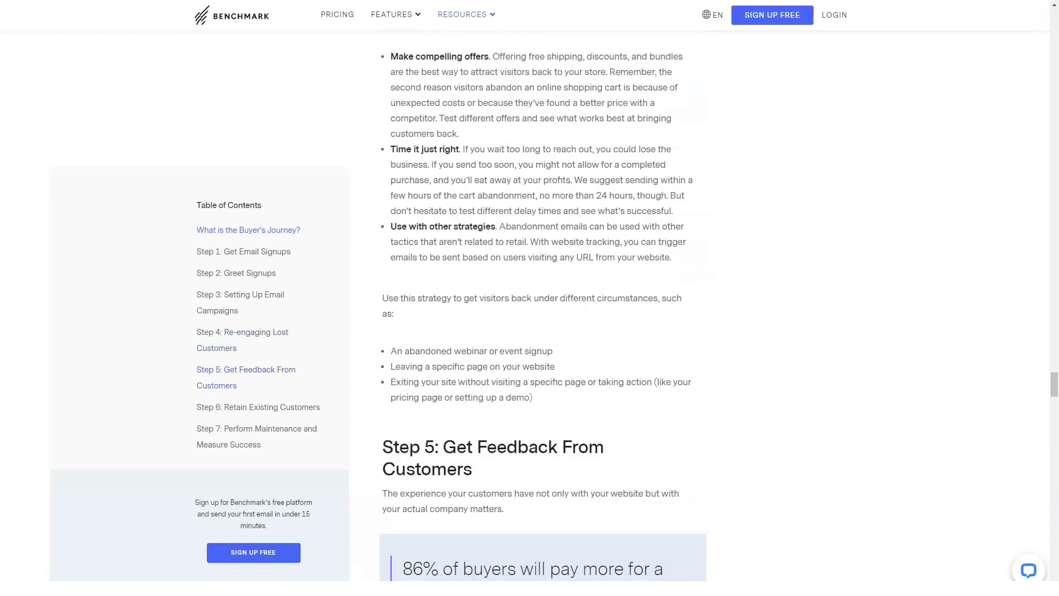
pyautogui.scroll(-3)
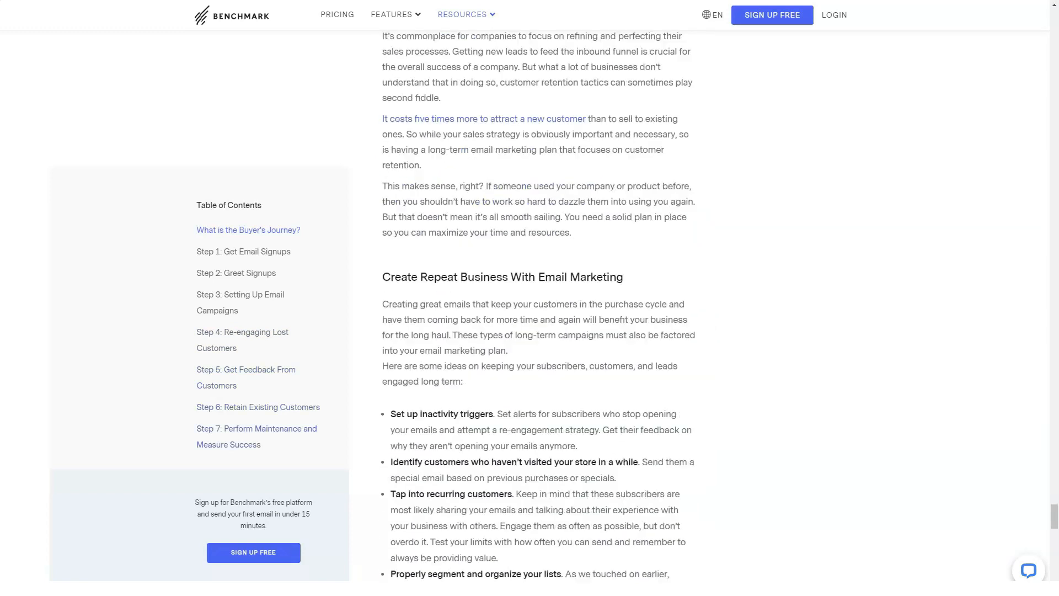
# - Visit the Blog, then the Meet Our Customers page and scroll its video testimonials
pyautogui.click(462, 15)
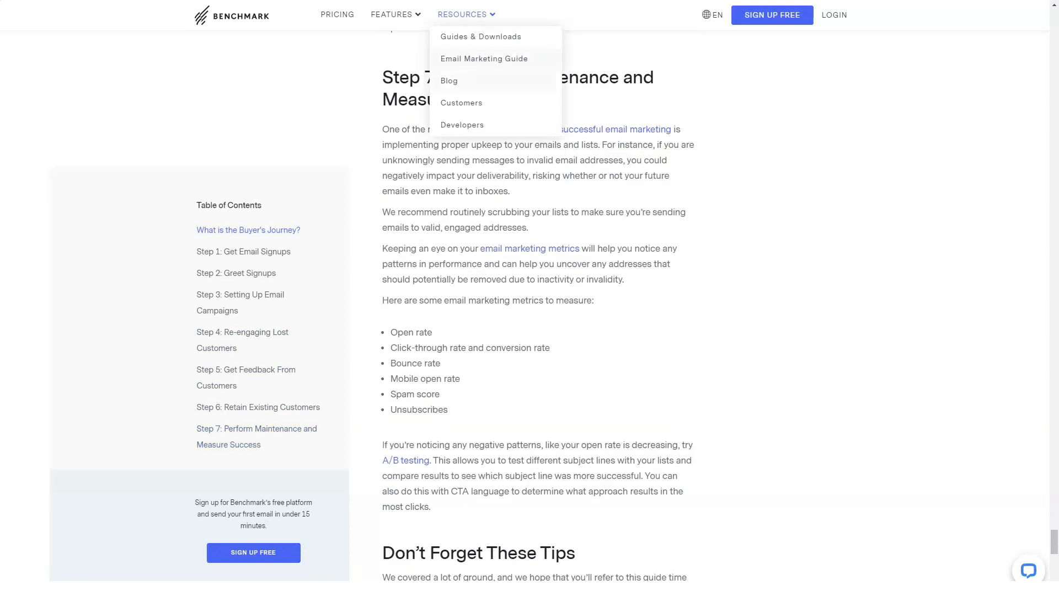
pyautogui.click(449, 81)
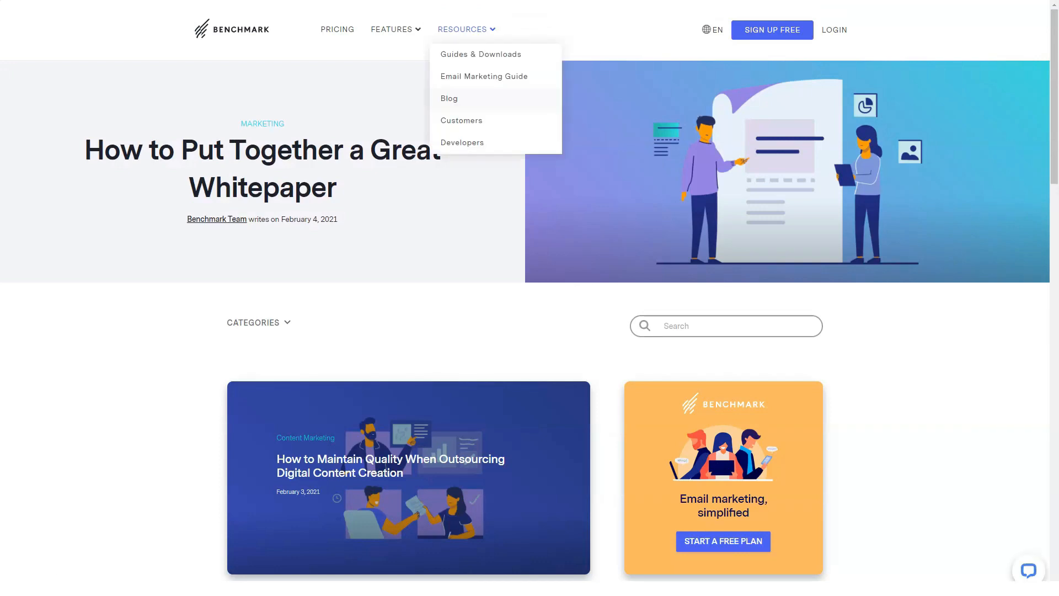
pyautogui.click(461, 120)
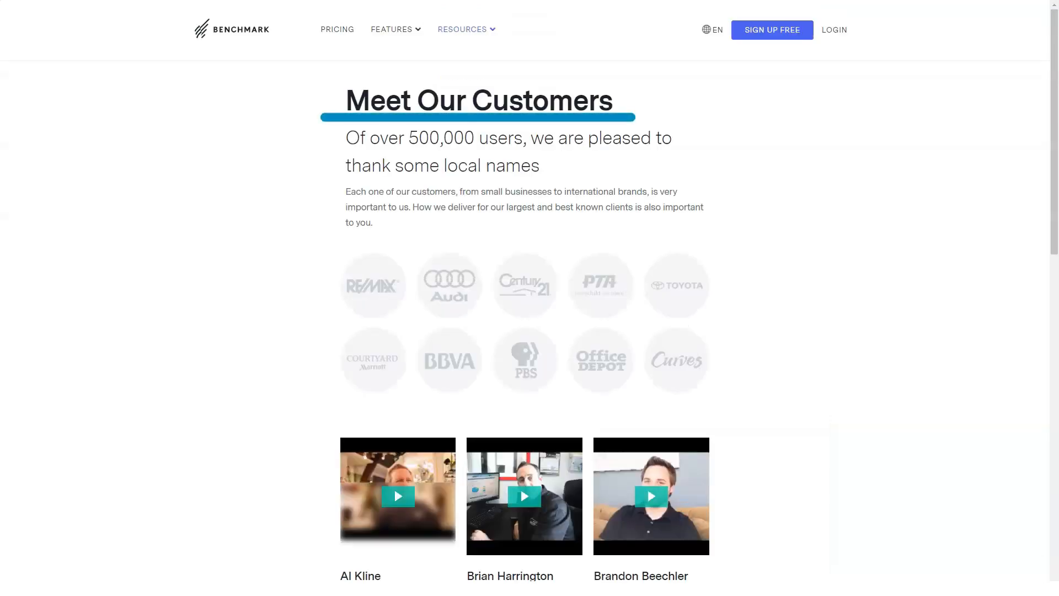
pyautogui.scroll(-3)
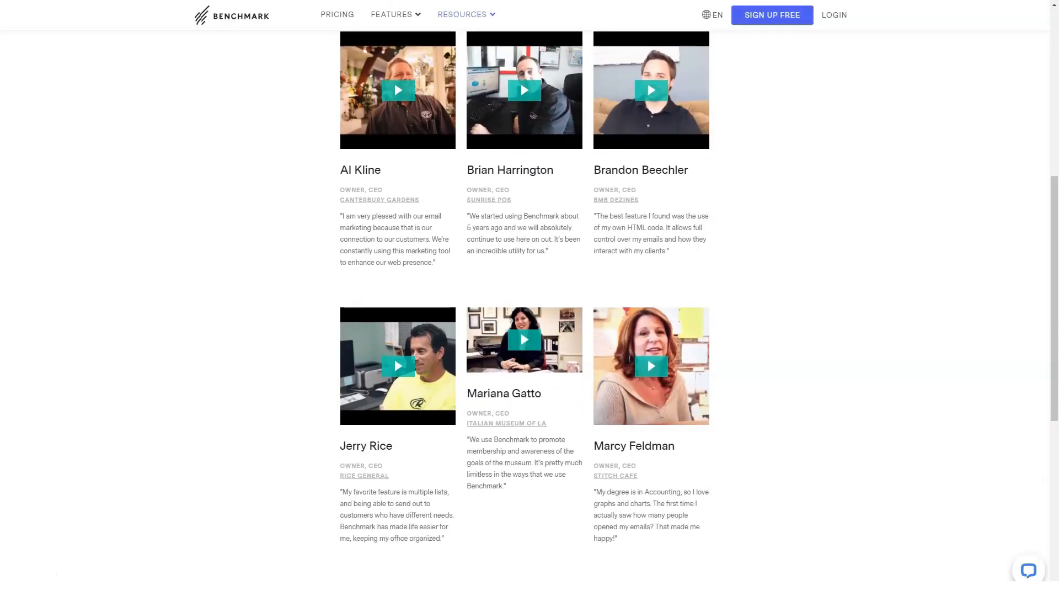
pyautogui.scroll(-3)
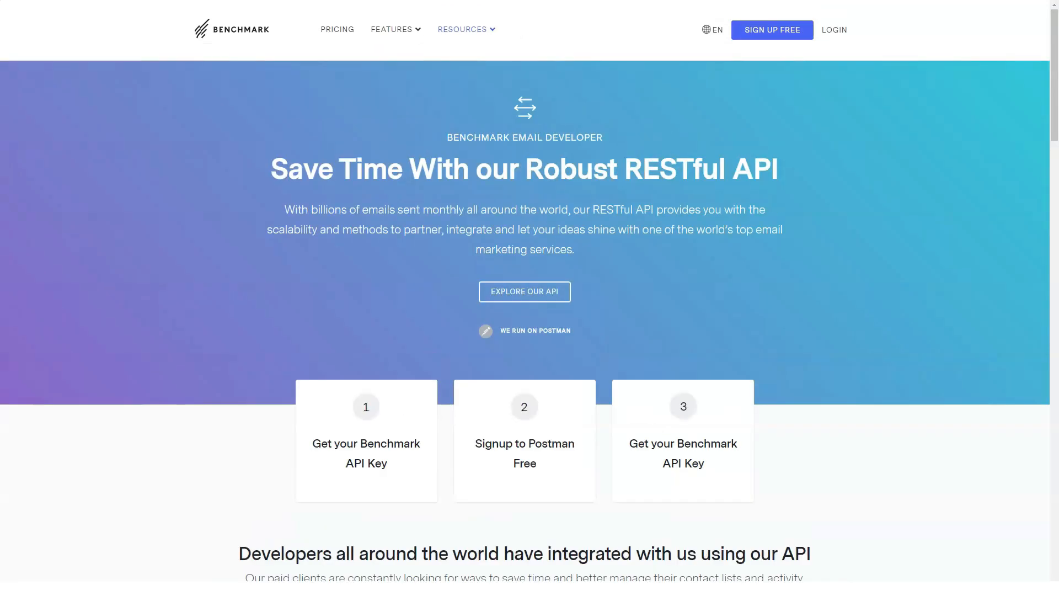
# - Scroll to the developer testimonials and flip through a couple of them
pyautogui.scroll(-3)
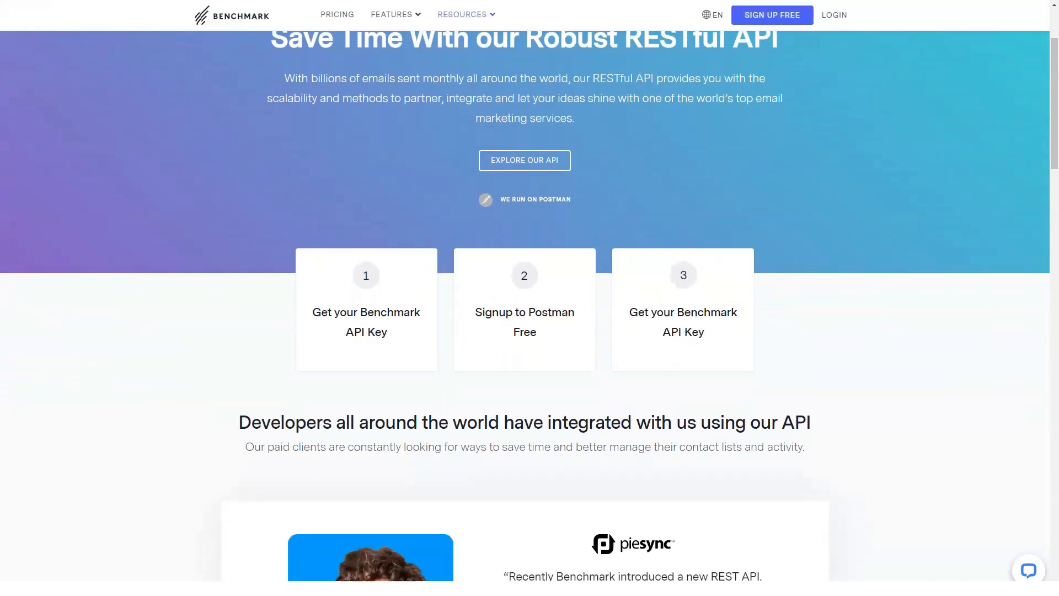
pyautogui.scroll(-3)
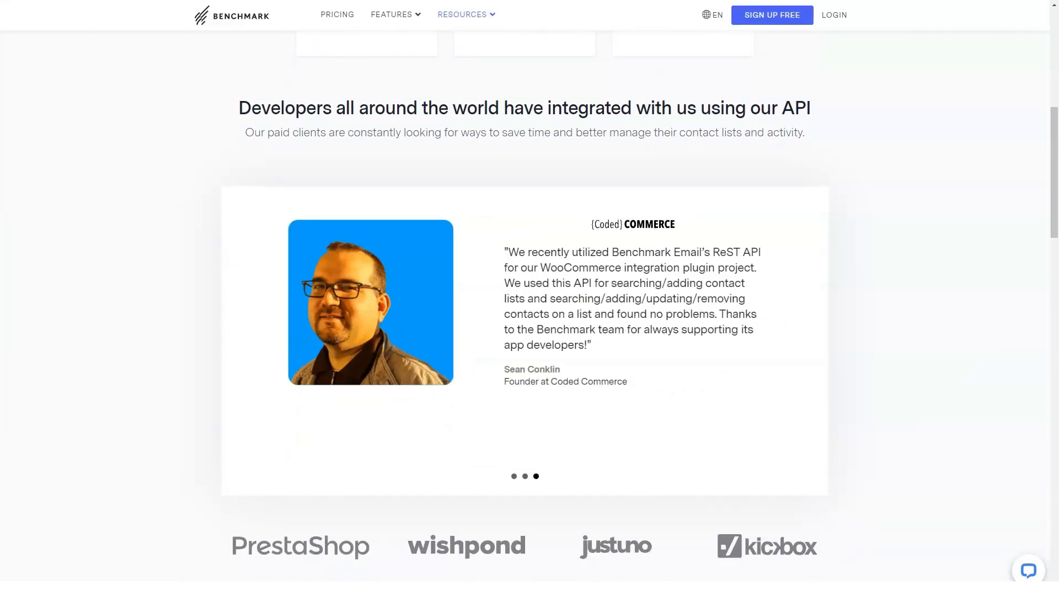
pyautogui.click(513, 477)
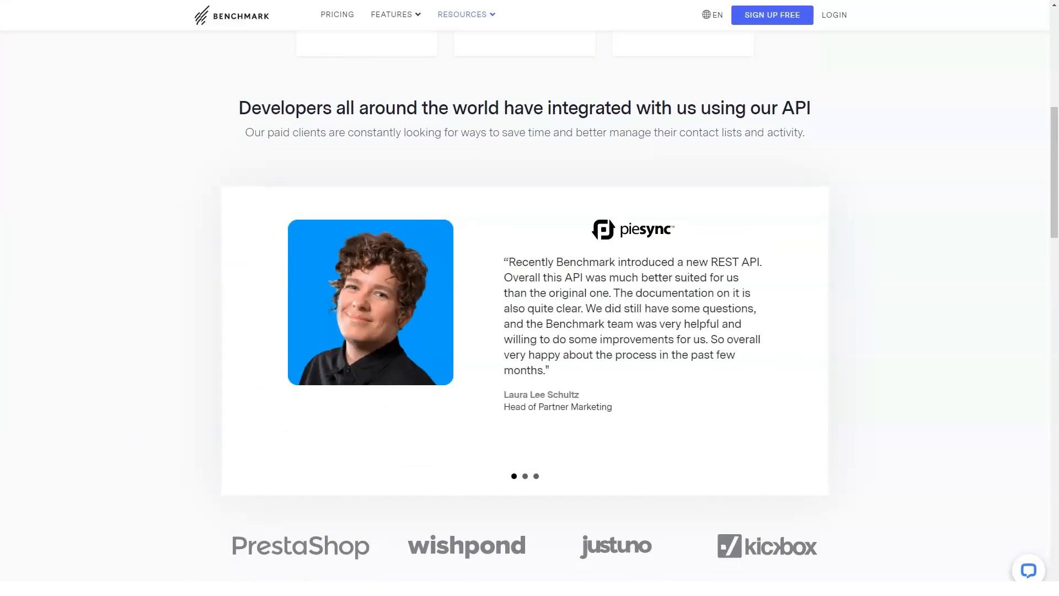
pyautogui.click(524, 476)
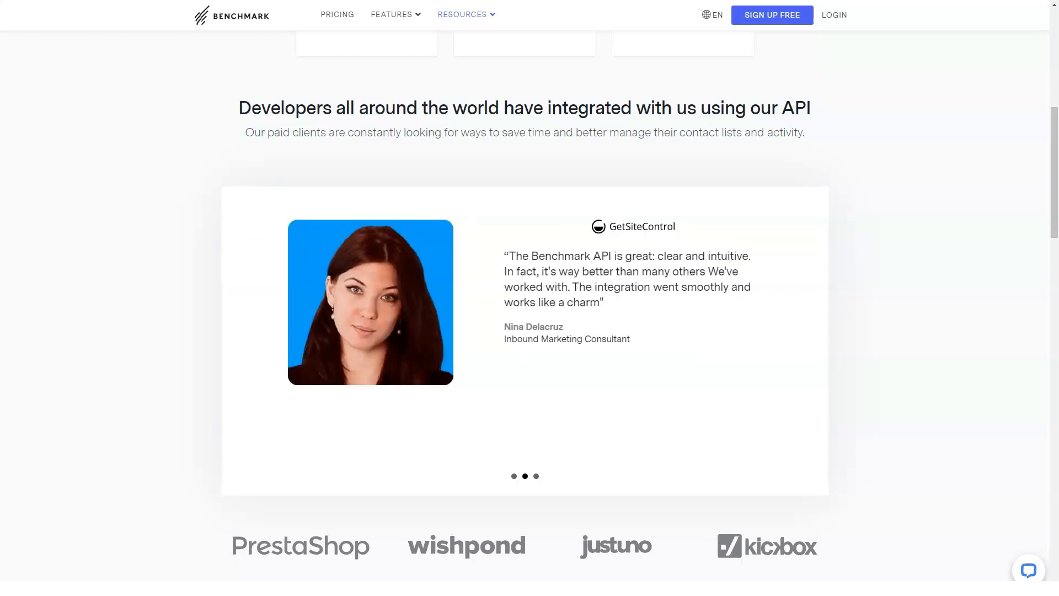
# - Continue past Explore Our API, the WordPress plugin and guide download to the Start Building Today contact form
pyautogui.scroll(-3)
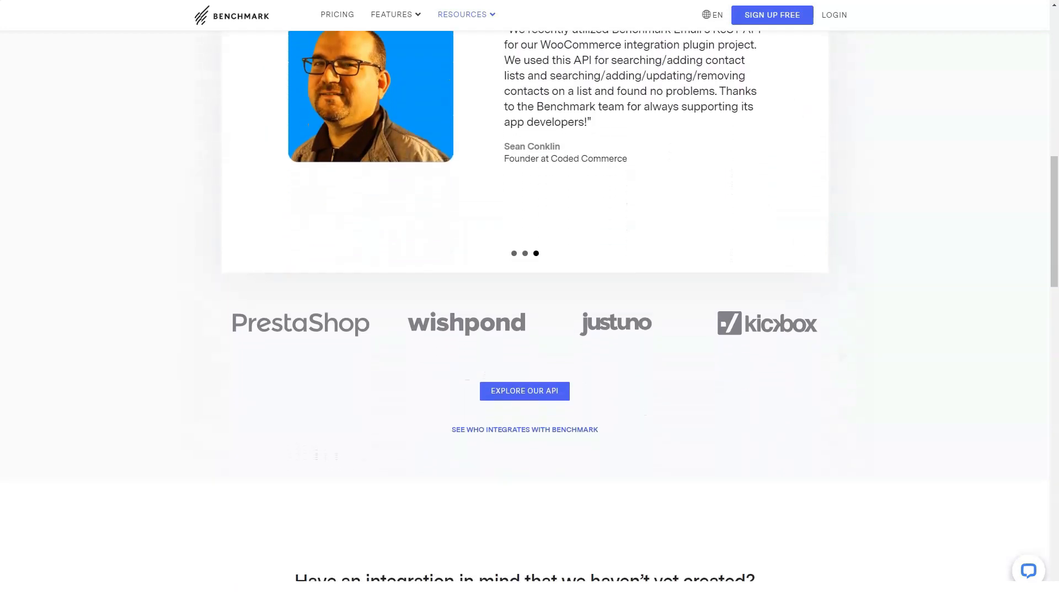
pyautogui.scroll(-3)
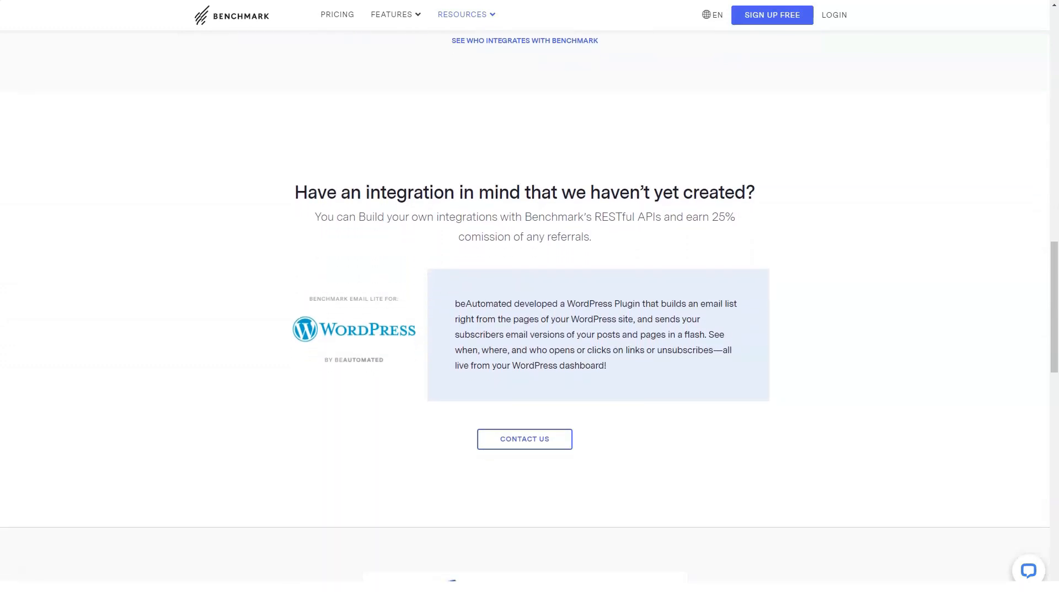
pyautogui.scroll(-3)
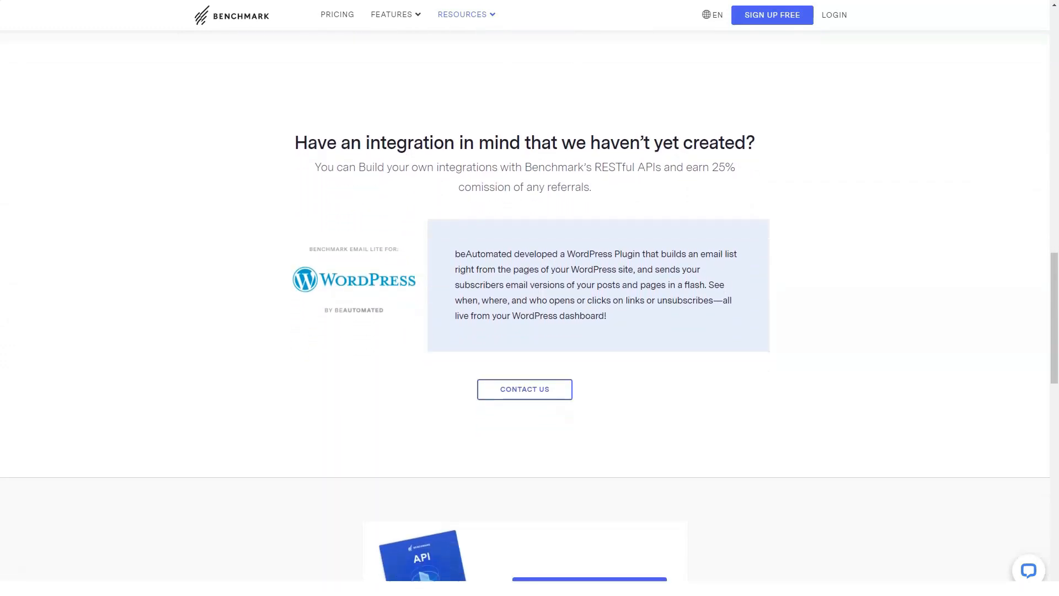
pyautogui.scroll(-3)
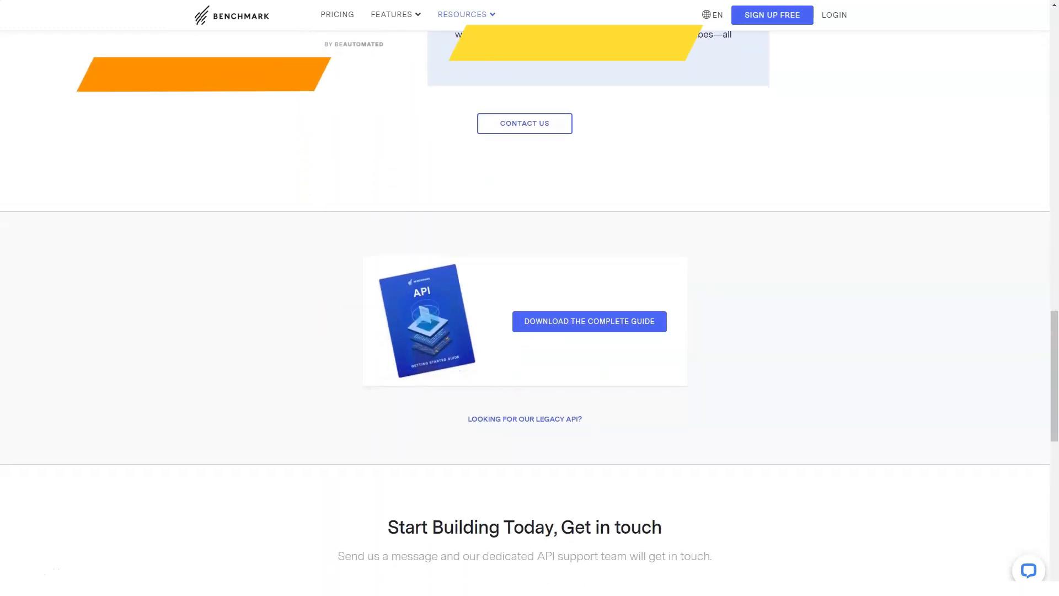
pyautogui.scroll(-3)
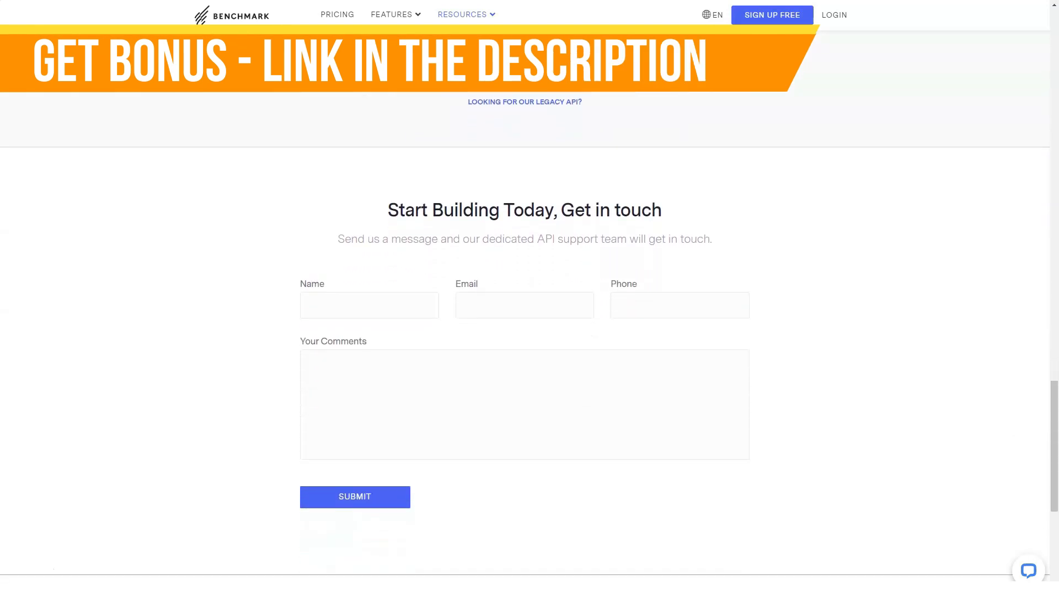
pyautogui.scroll(3)
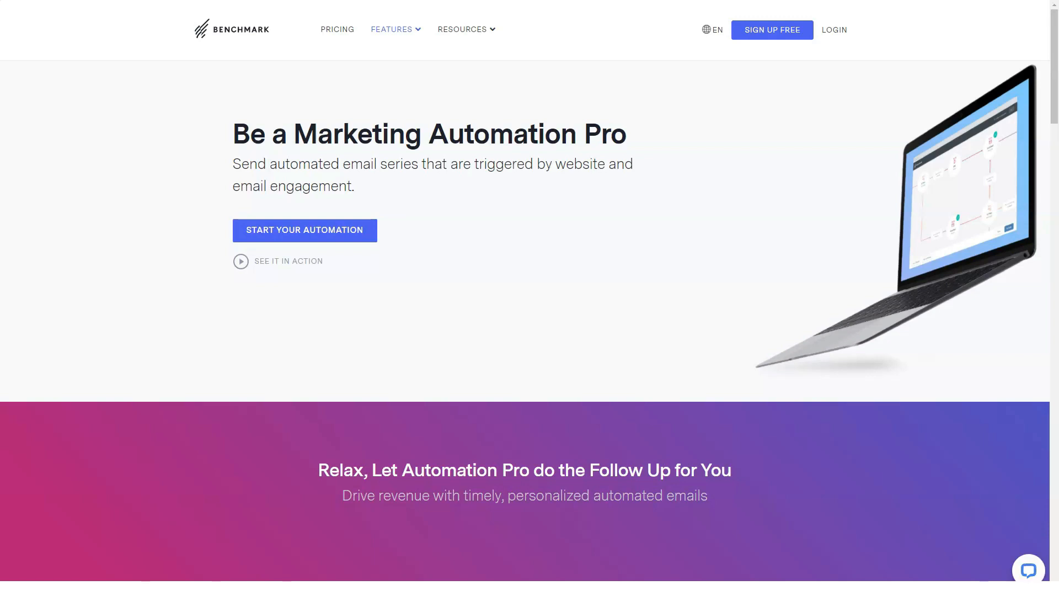
# - Read through the Welcome Series workflow example on the Marketing Automation Pro page
pyautogui.scroll(-3)
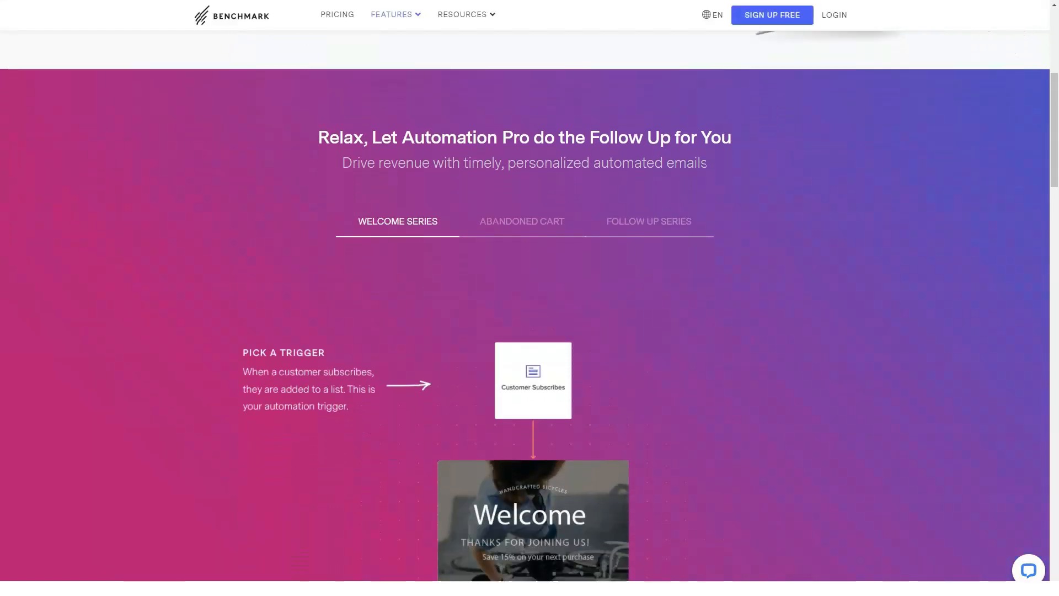
pyautogui.scroll(-3)
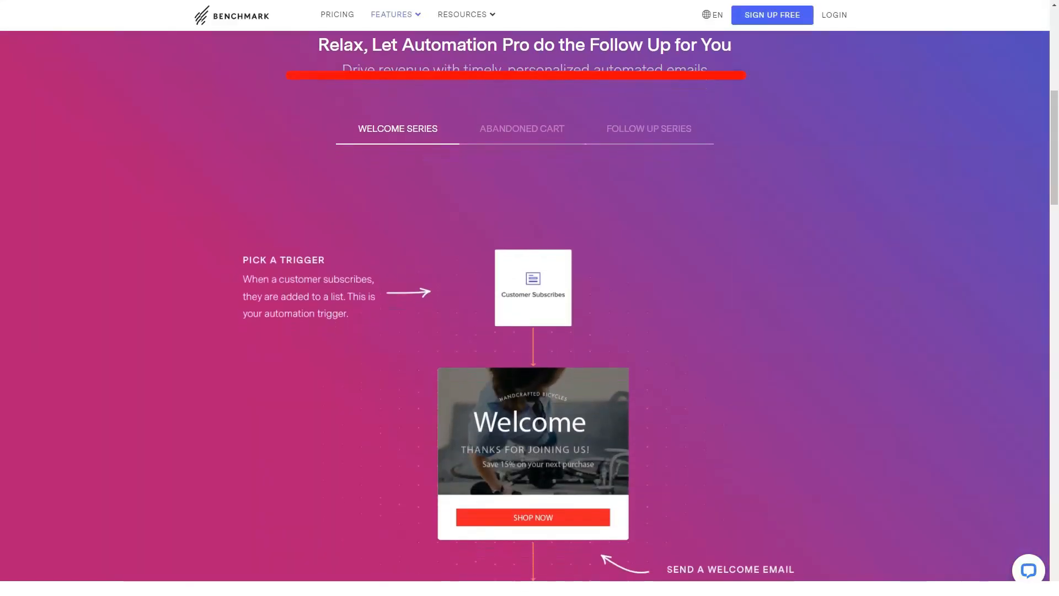
pyautogui.scroll(-3)
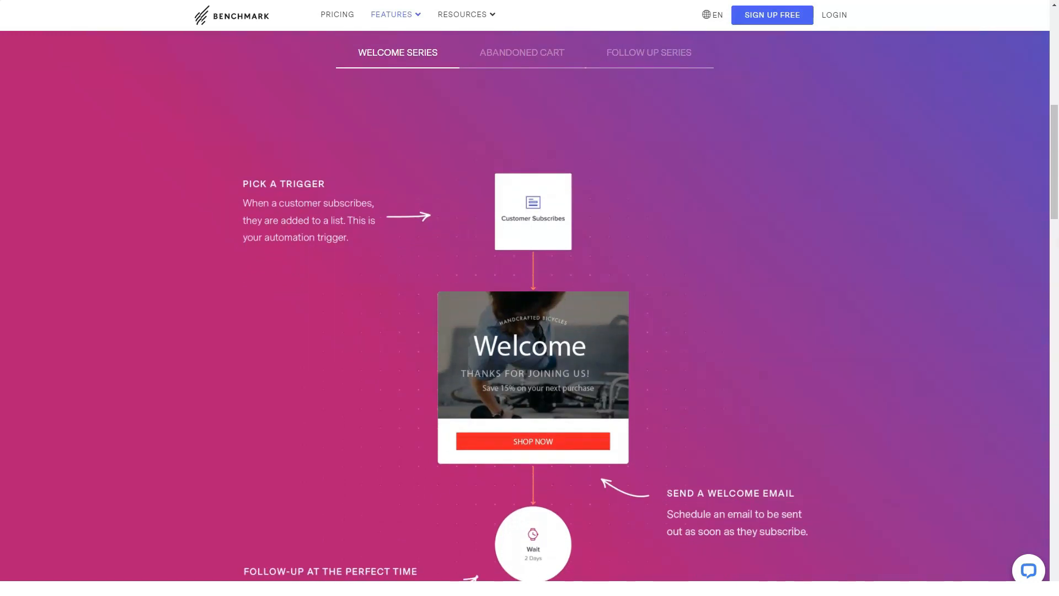
pyautogui.scroll(-3)
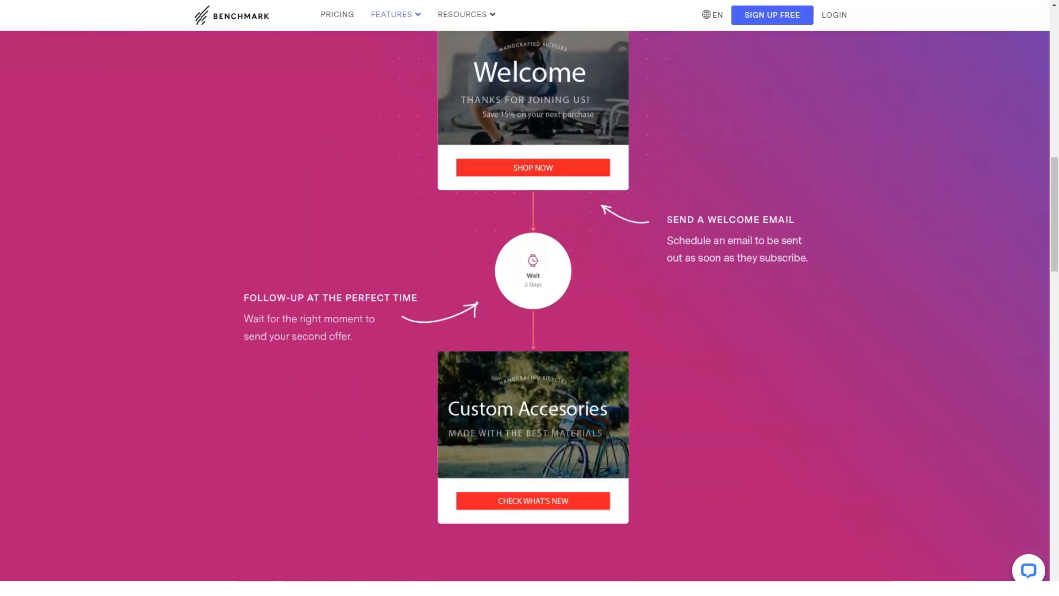
pyautogui.scroll(3)
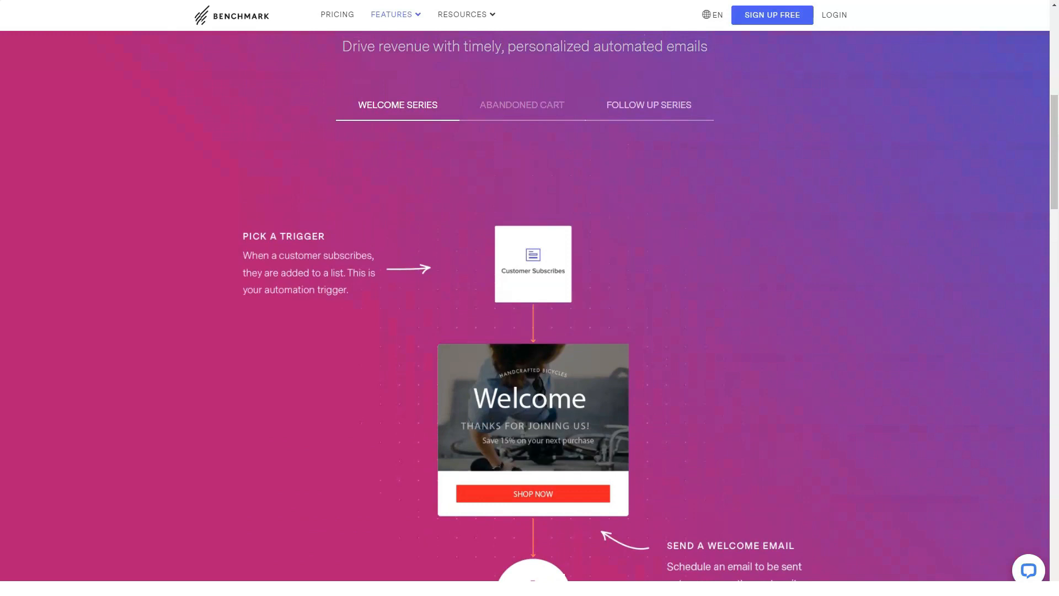
# - Switch to the Abandoned Cart example and read its workflow and the Follow Up Series
pyautogui.click(522, 105)
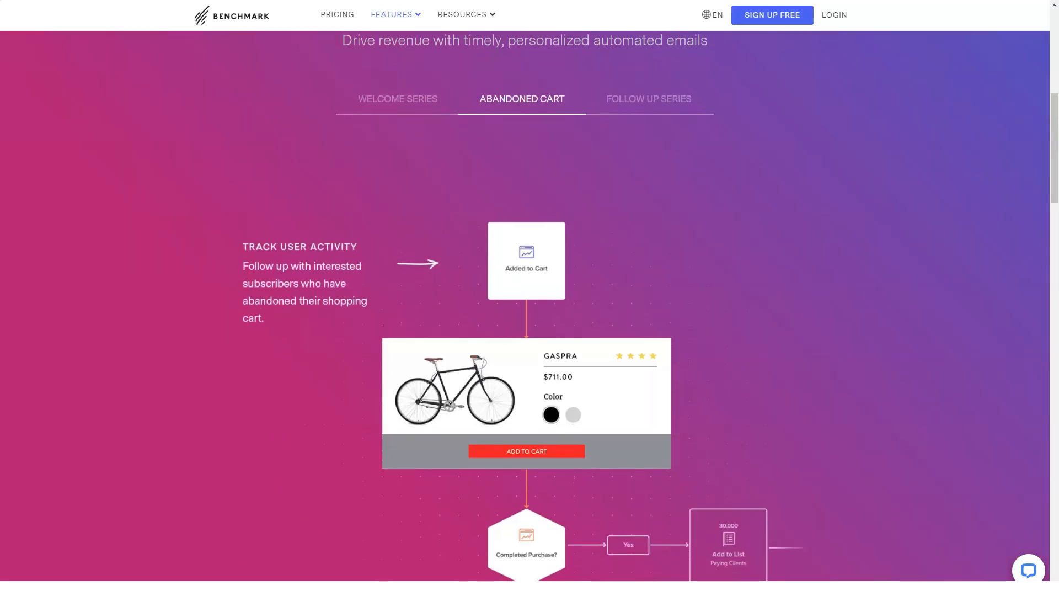
pyautogui.scroll(-3)
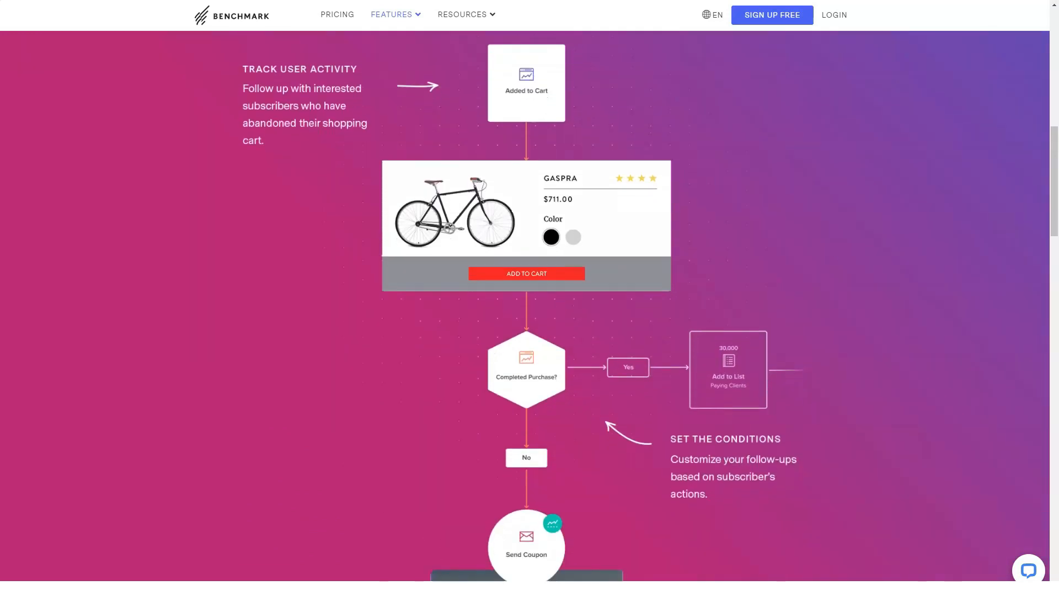
pyautogui.scroll(-3)
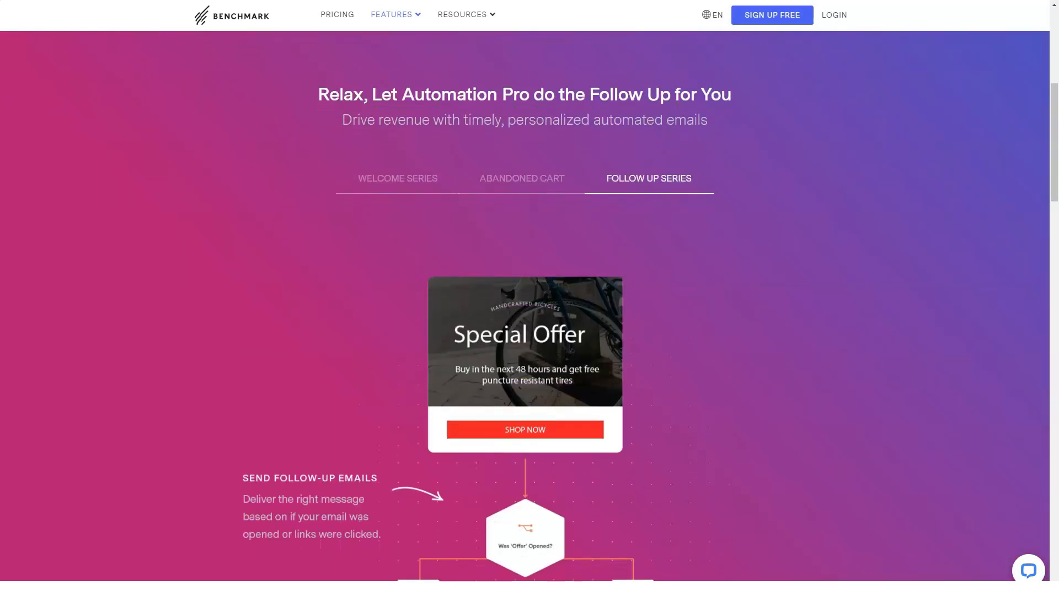
pyautogui.scroll(-3)
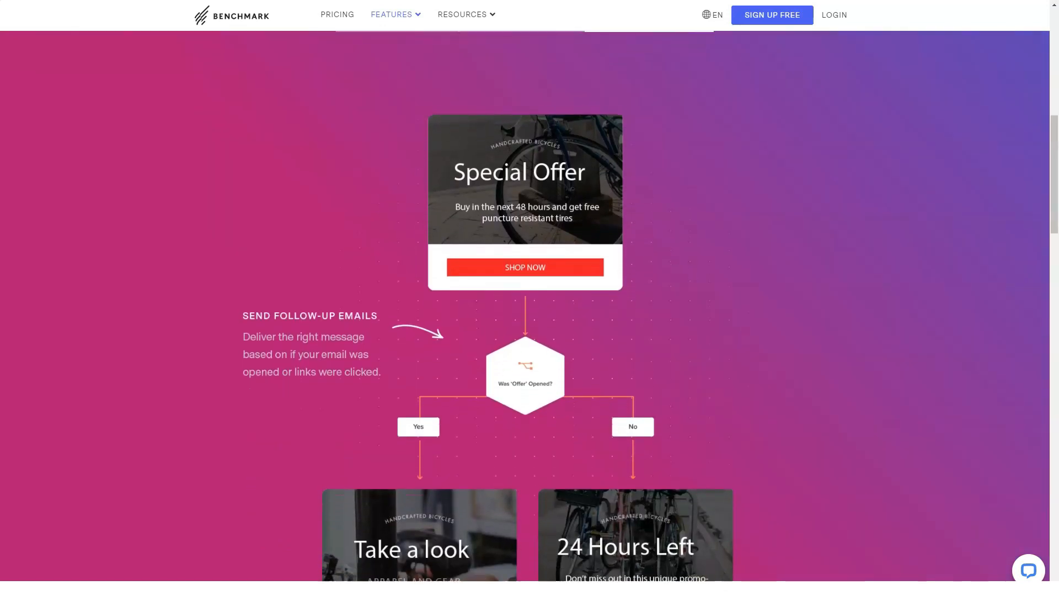
pyautogui.scroll(-3)
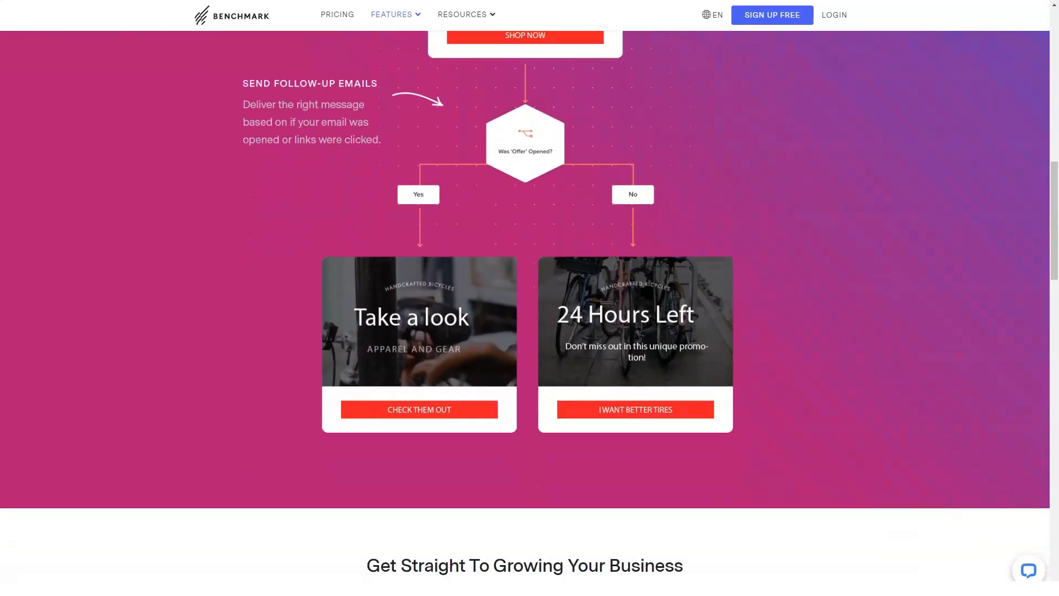
# - Continue down through the automation templates, resources and support sections
pyautogui.scroll(-3)
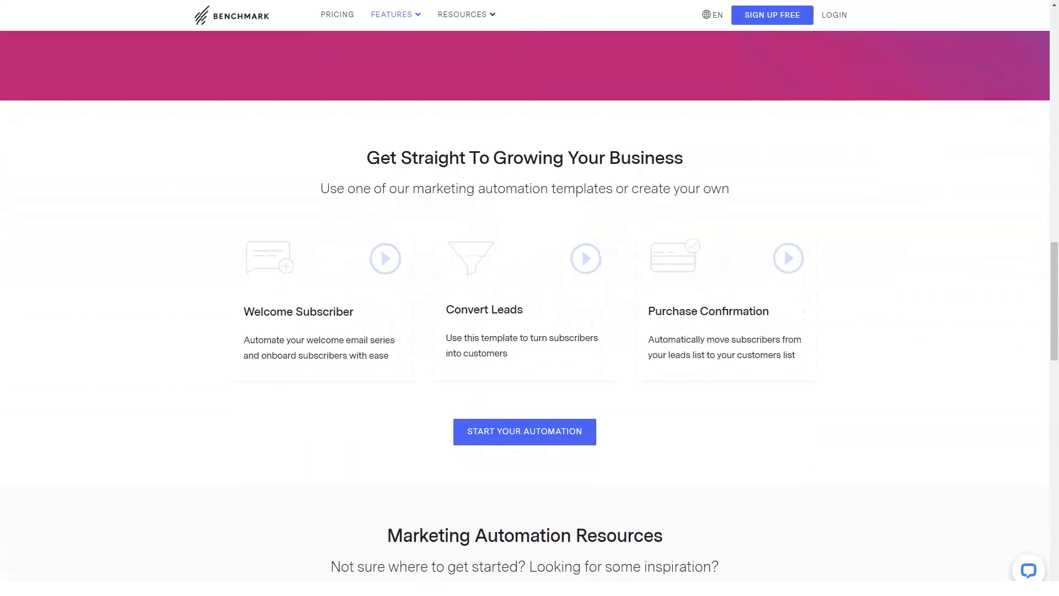
pyautogui.scroll(-3)
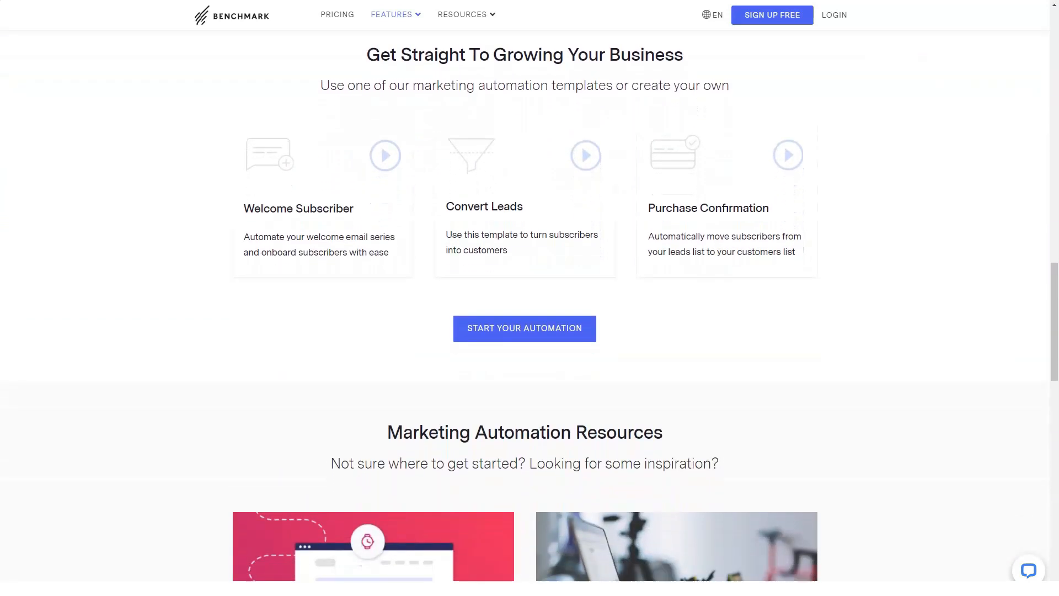
pyautogui.scroll(-3)
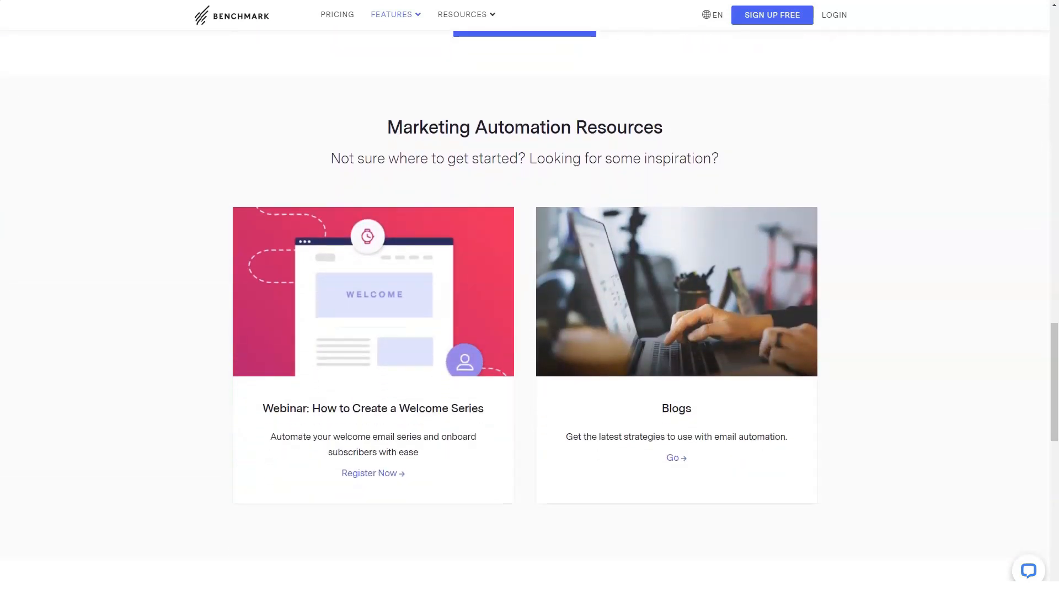
pyautogui.scroll(-3)
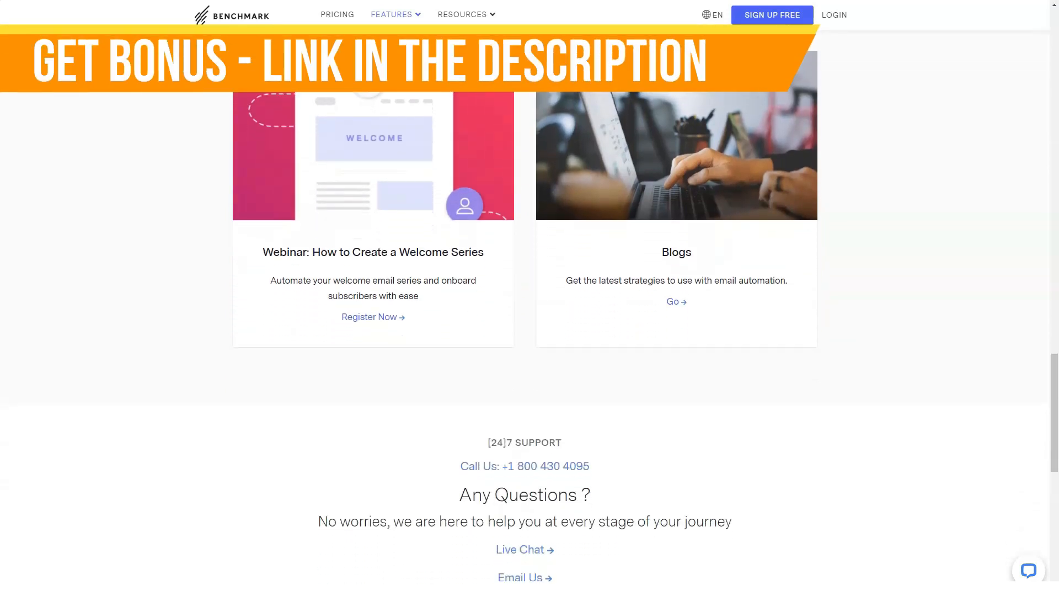
pyautogui.scroll(-3)
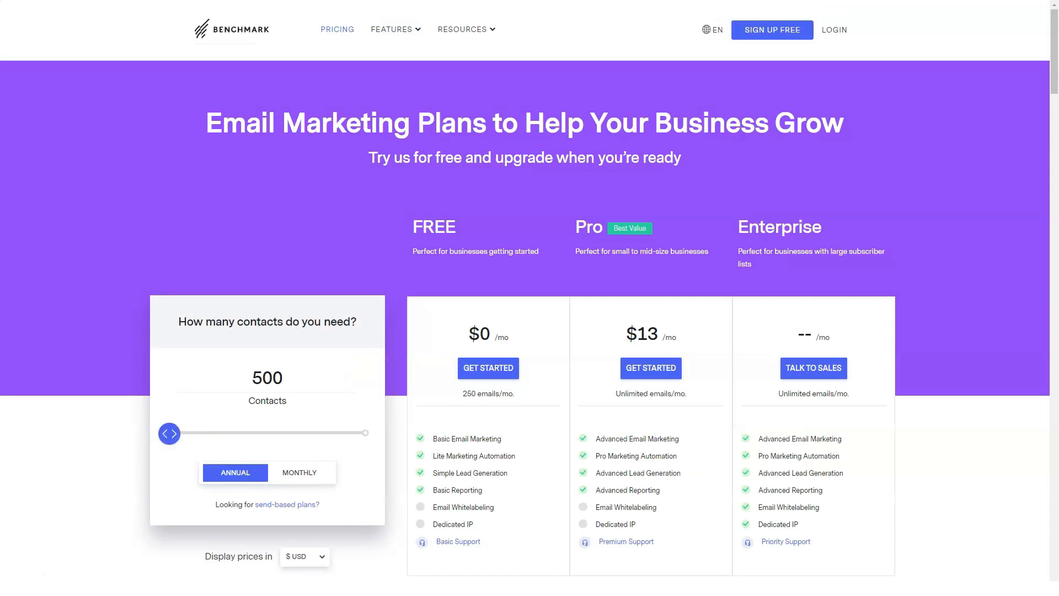
# - Read the monthly pricing page through What's Included, testimonials, support tiers and add-ons
pyautogui.scroll(-3)
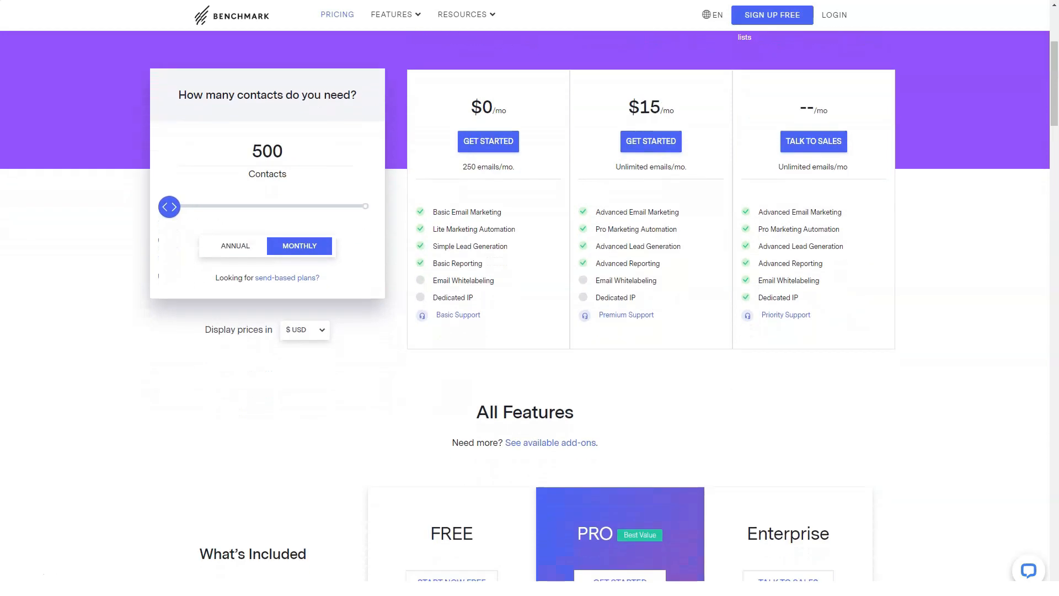
pyautogui.scroll(-3)
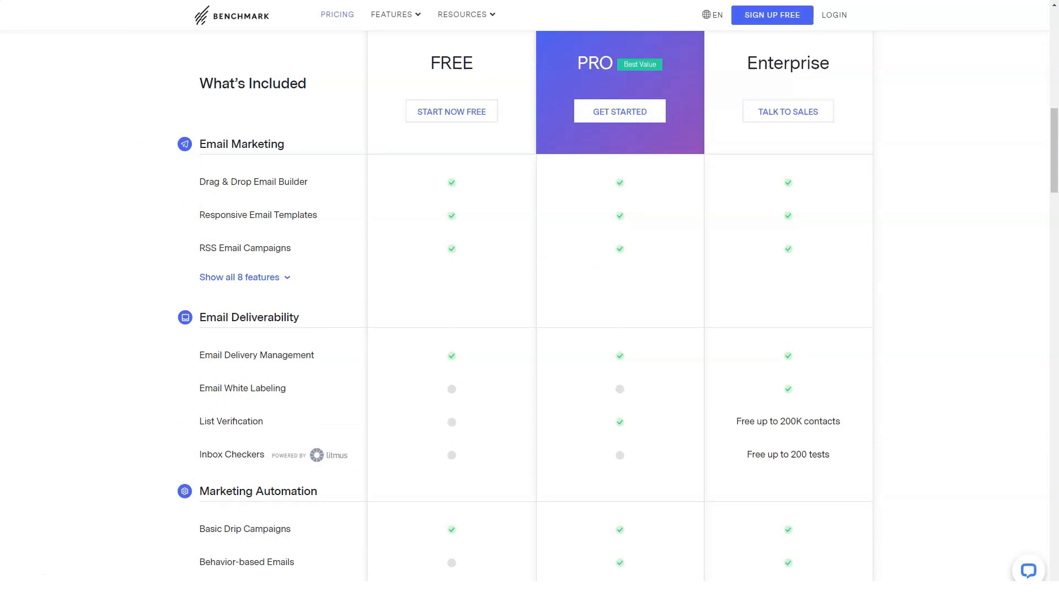
pyautogui.scroll(-3)
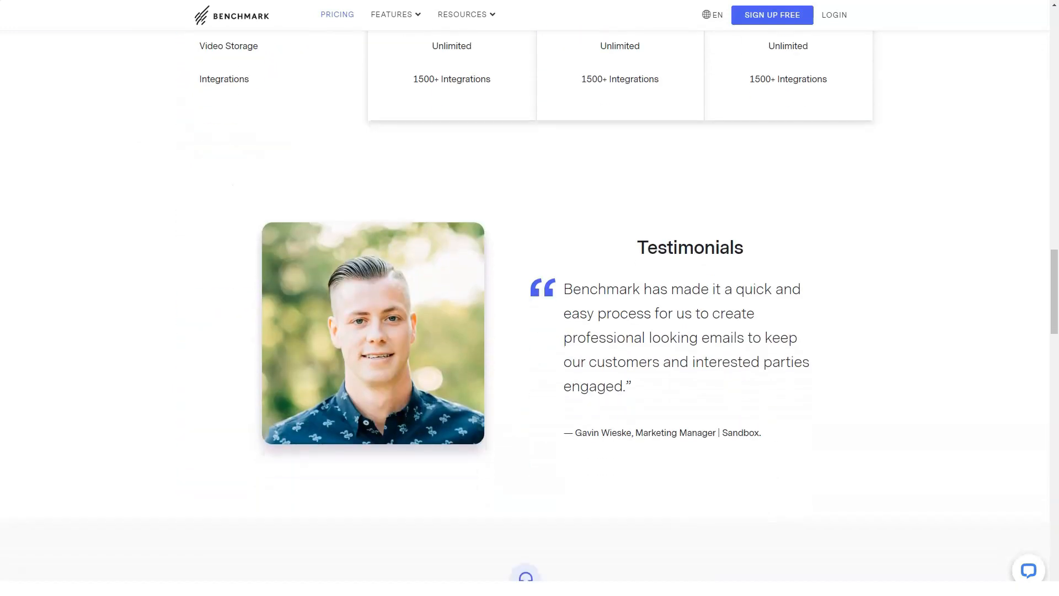
pyautogui.scroll(-3)
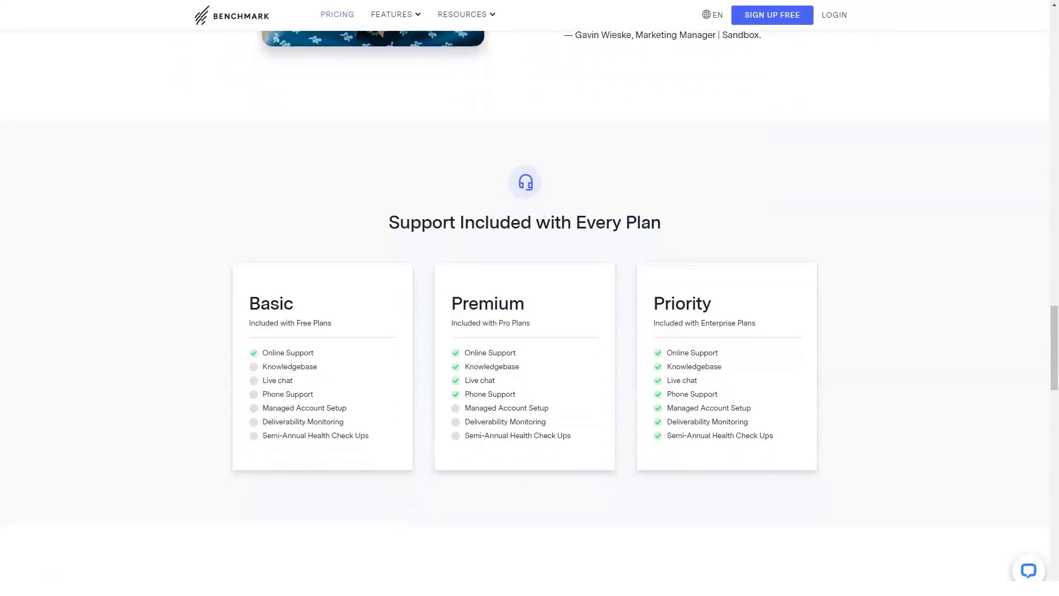
pyautogui.scroll(-3)
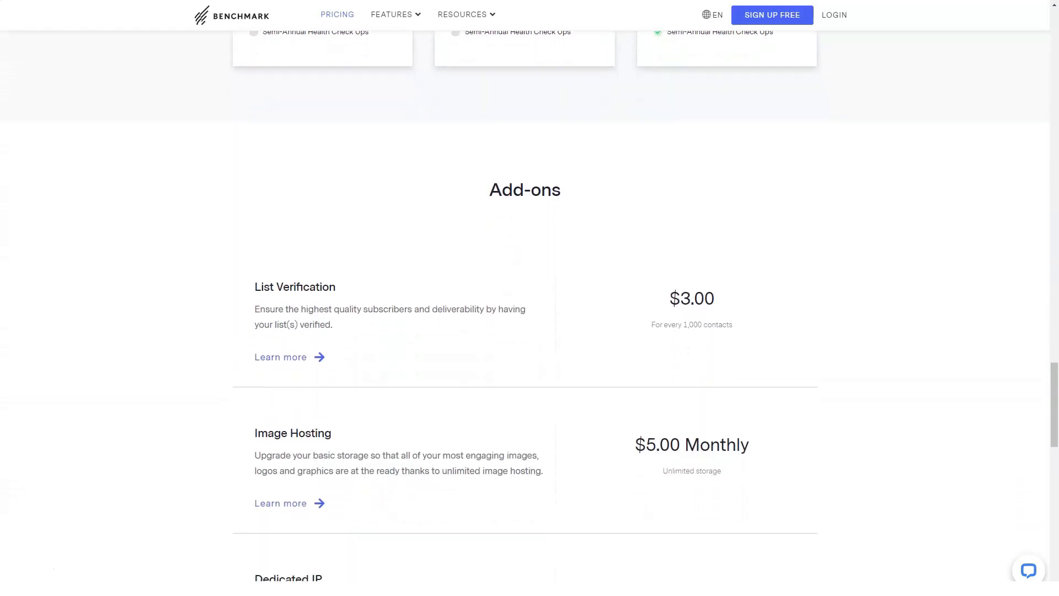